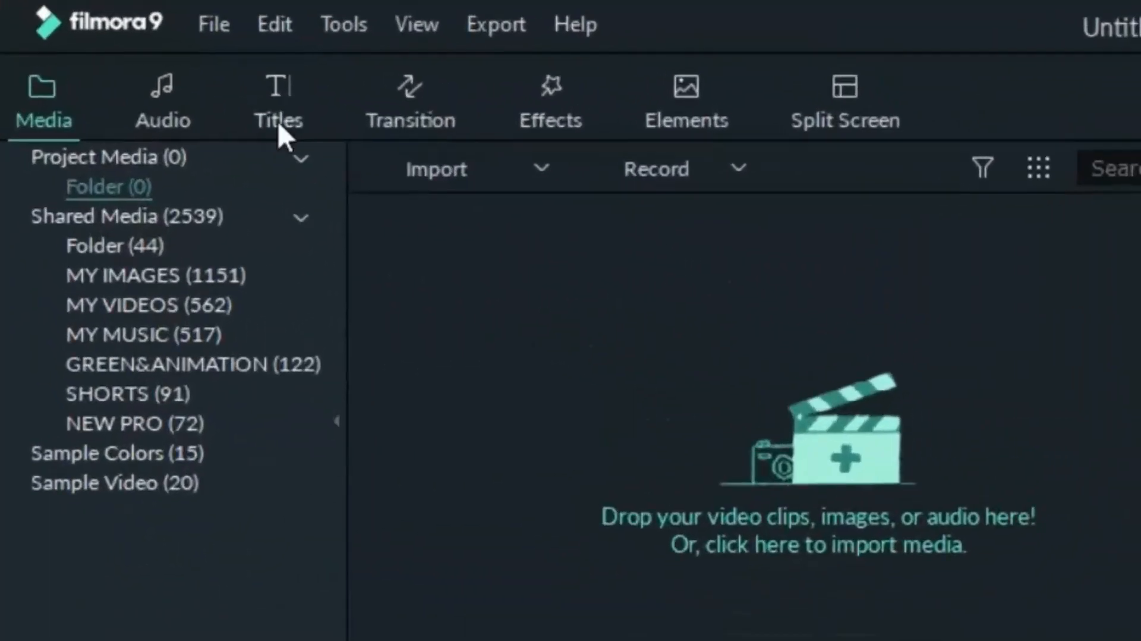
Add a default title from the Titles library and bring it into the Advanced Text Edit window.
left_click(277, 101)
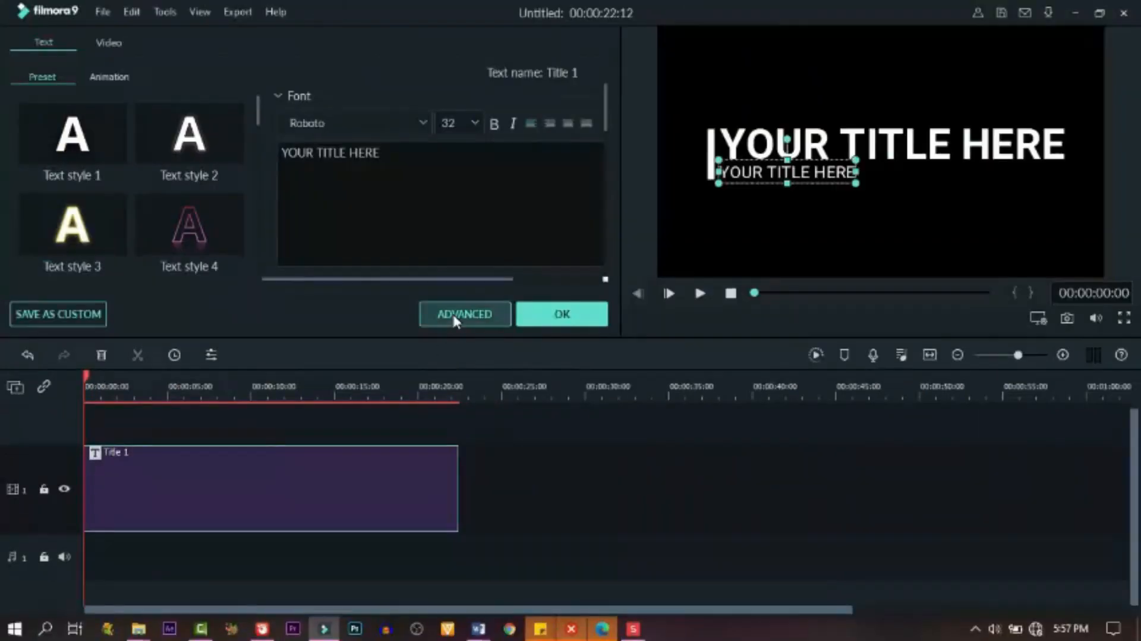
left_click(463, 314)
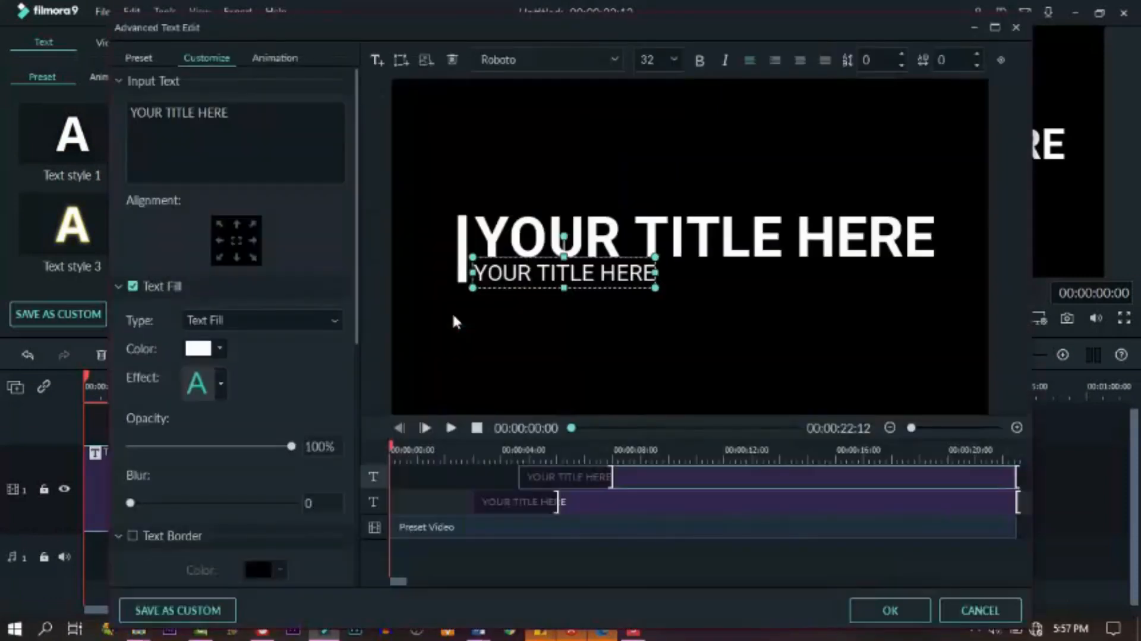
mouse_move(583, 254)
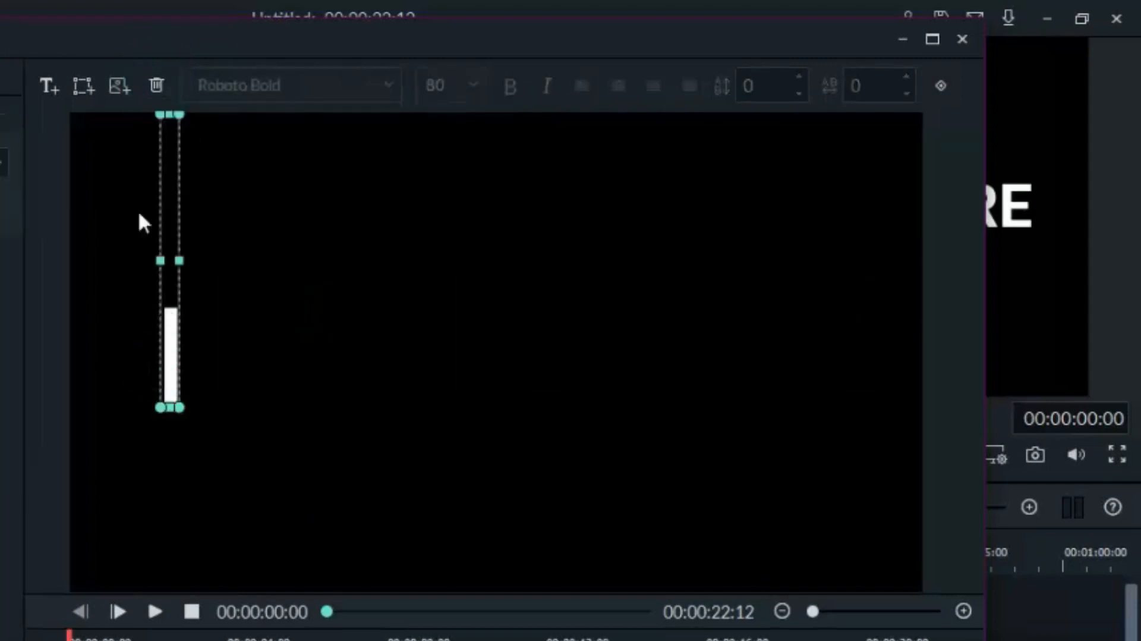
Insert pexels-pixabay-371916.jpg, the night city lightning photo, as the title's background image.
left_click(119, 86)
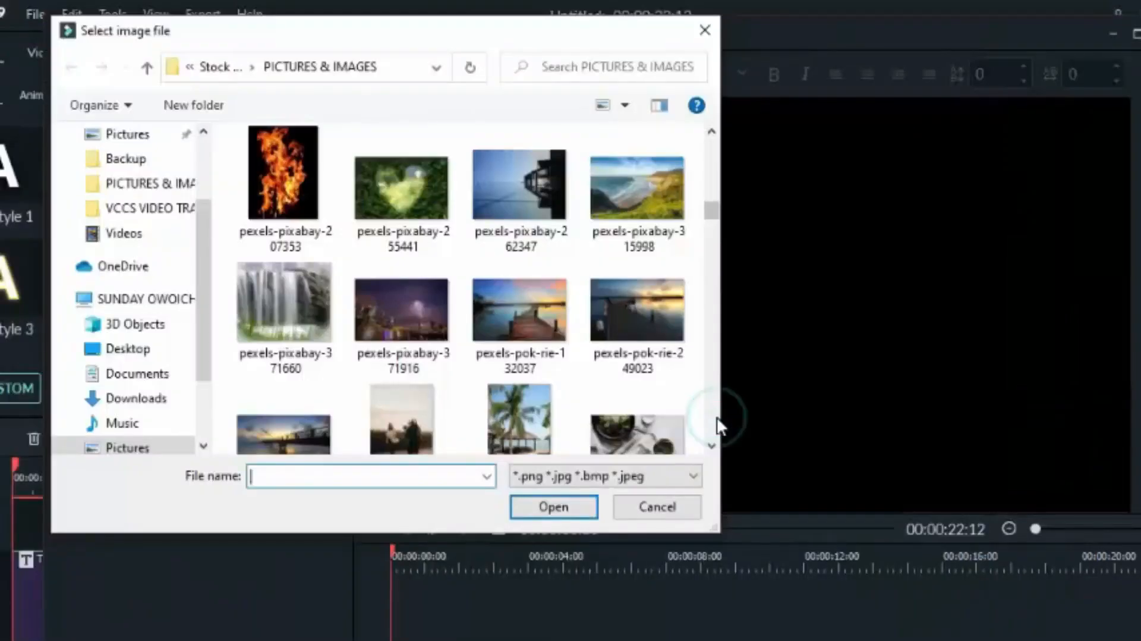
left_click(655, 507)
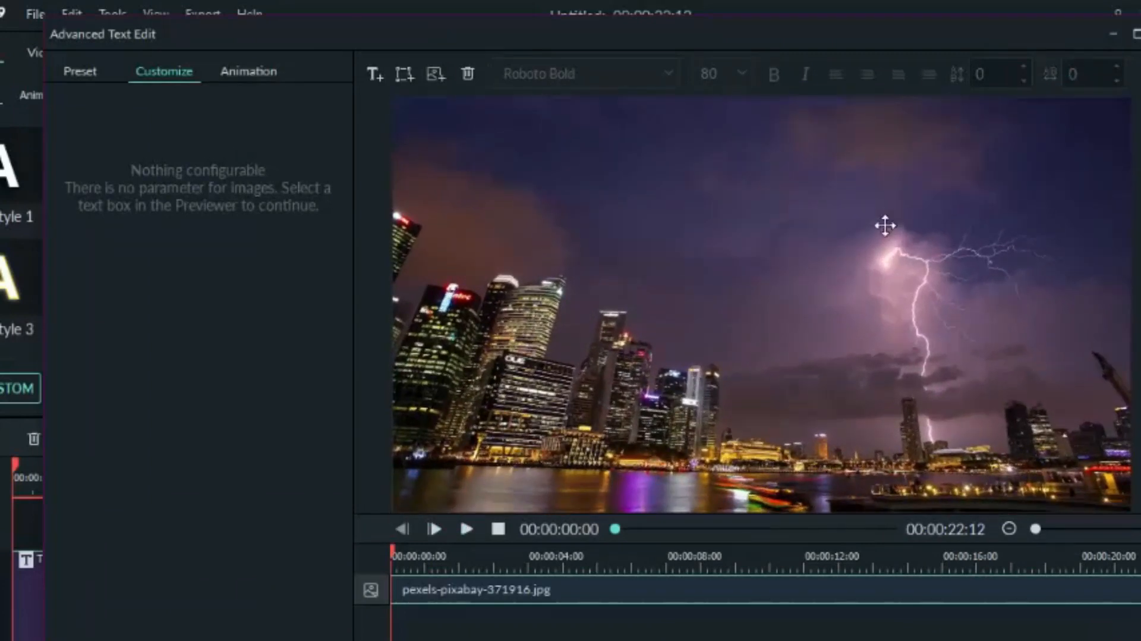
mouse_move(661, 342)
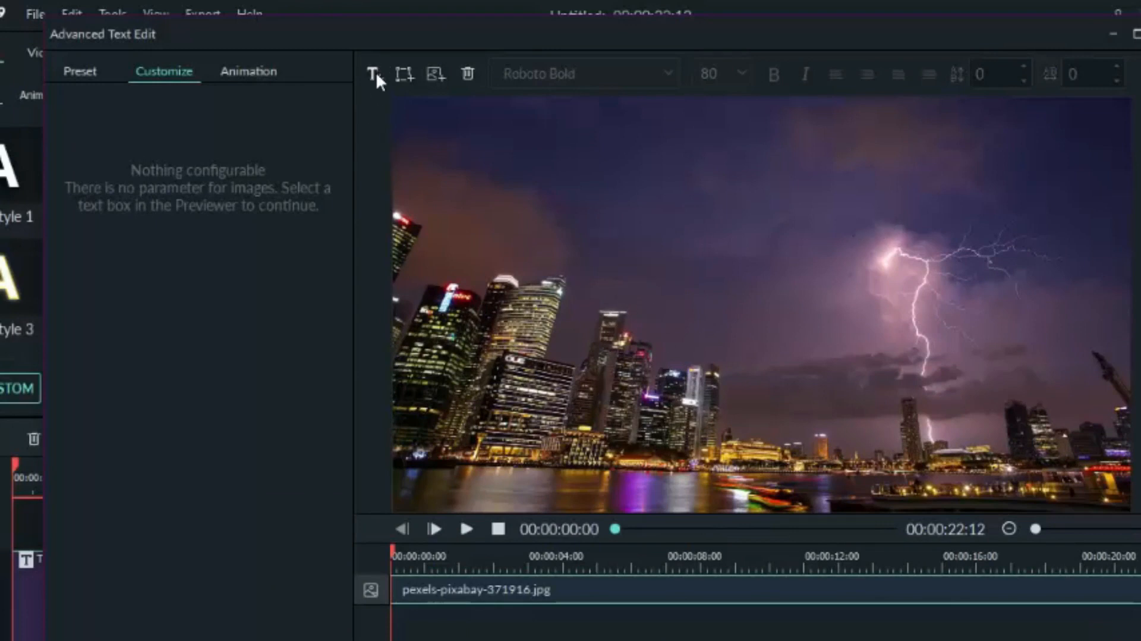
Add a text box reading WATCH MORE and place it across the top of the photo.
left_click(375, 74)
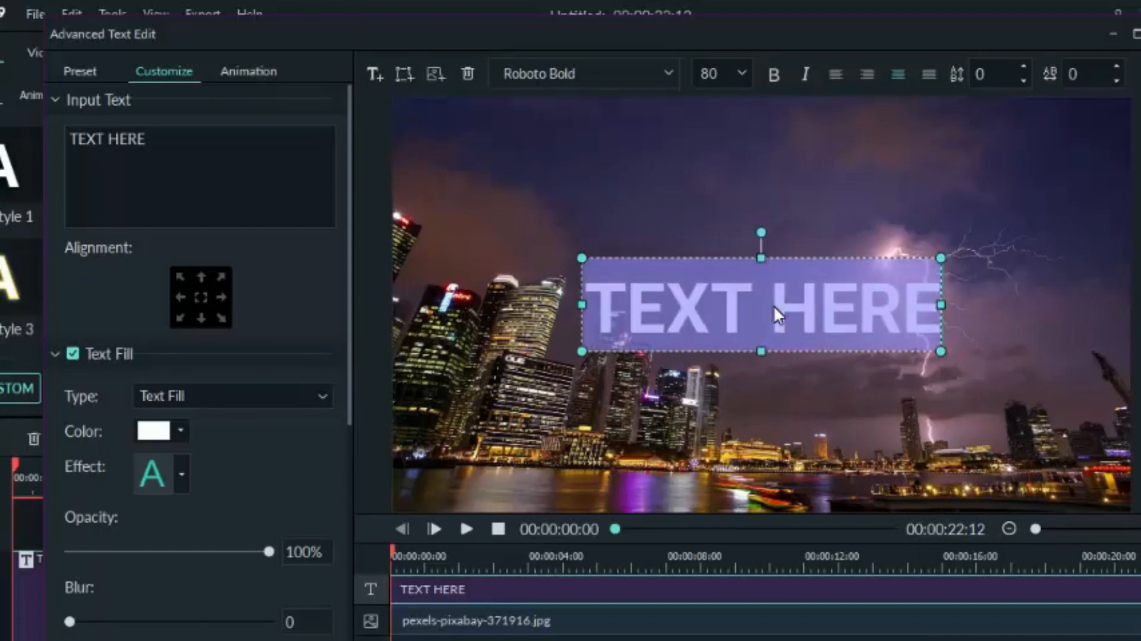
type("WATCH MORE")
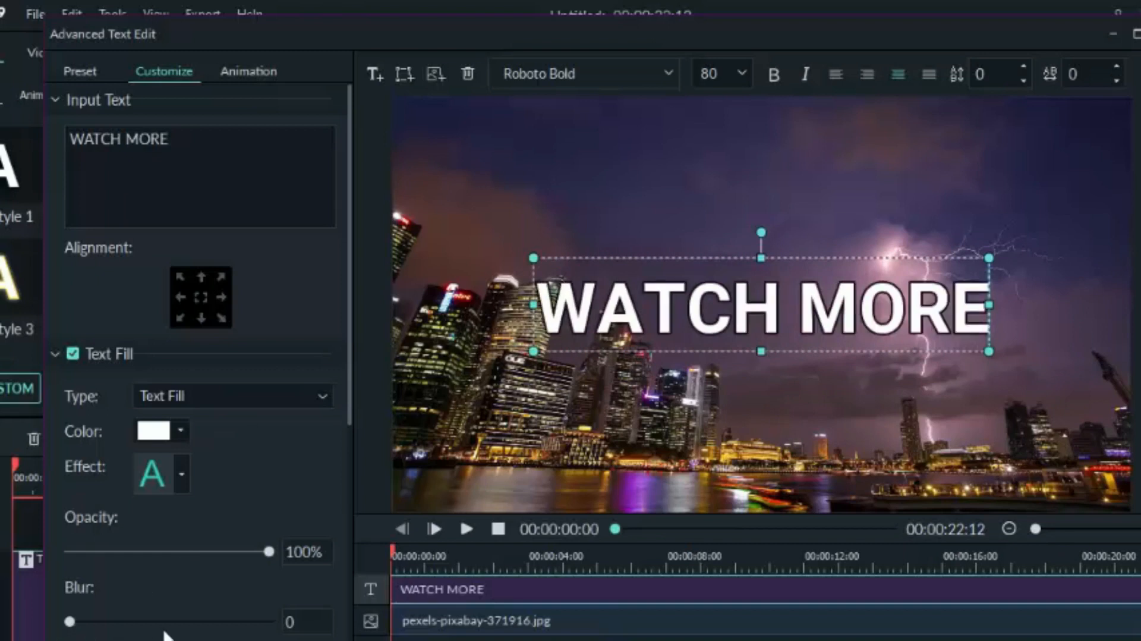
scroll("down", 3)
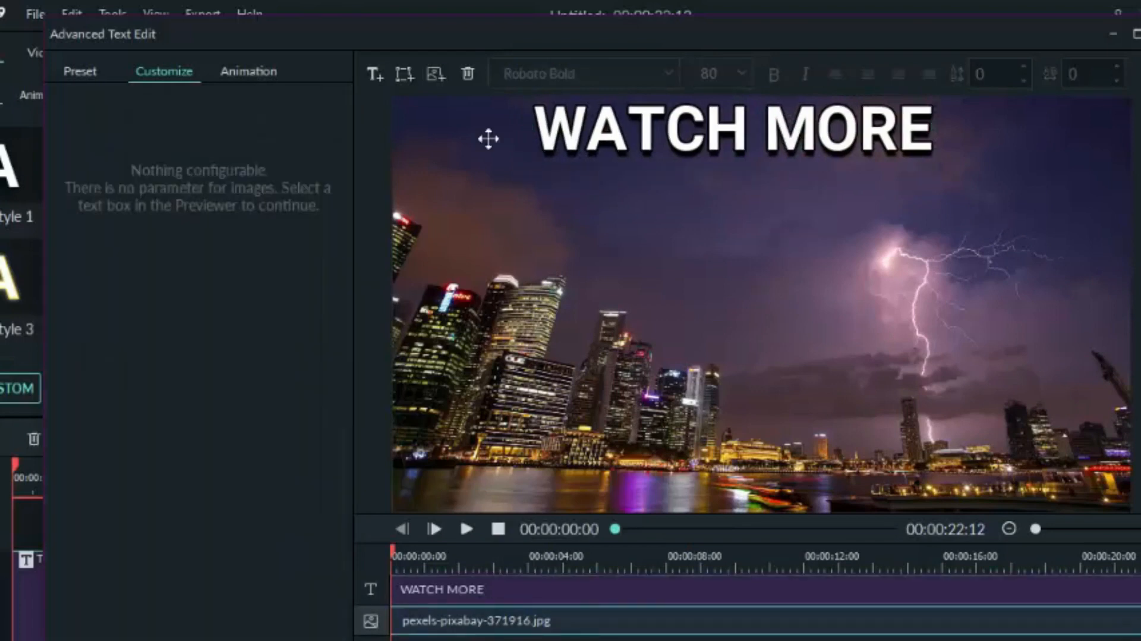
Add a second text box reading HIGHLY RECOMMENDED VIDEOS as a subtitle below the headline.
left_click(375, 72)
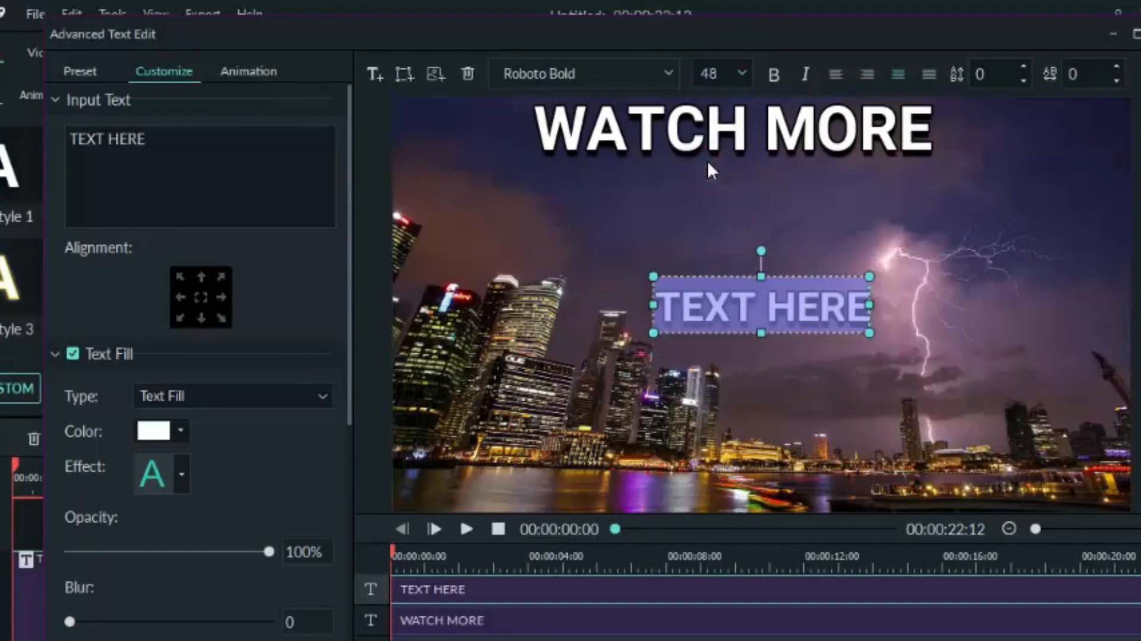
type("HIGHLY RE")
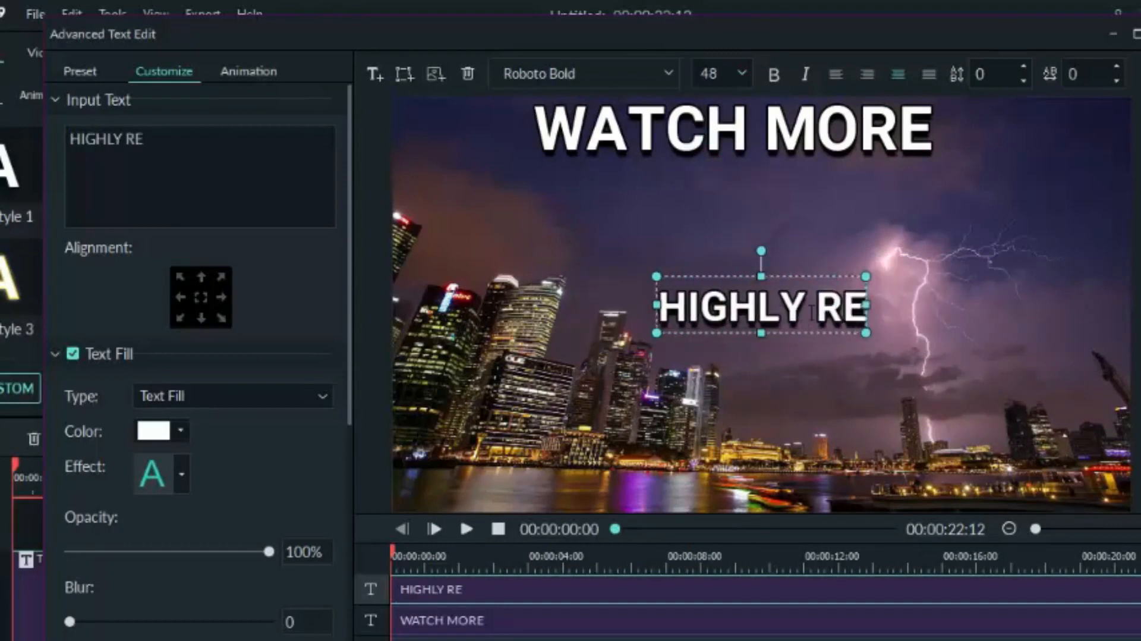
type("COMMENDED VIDEOS")
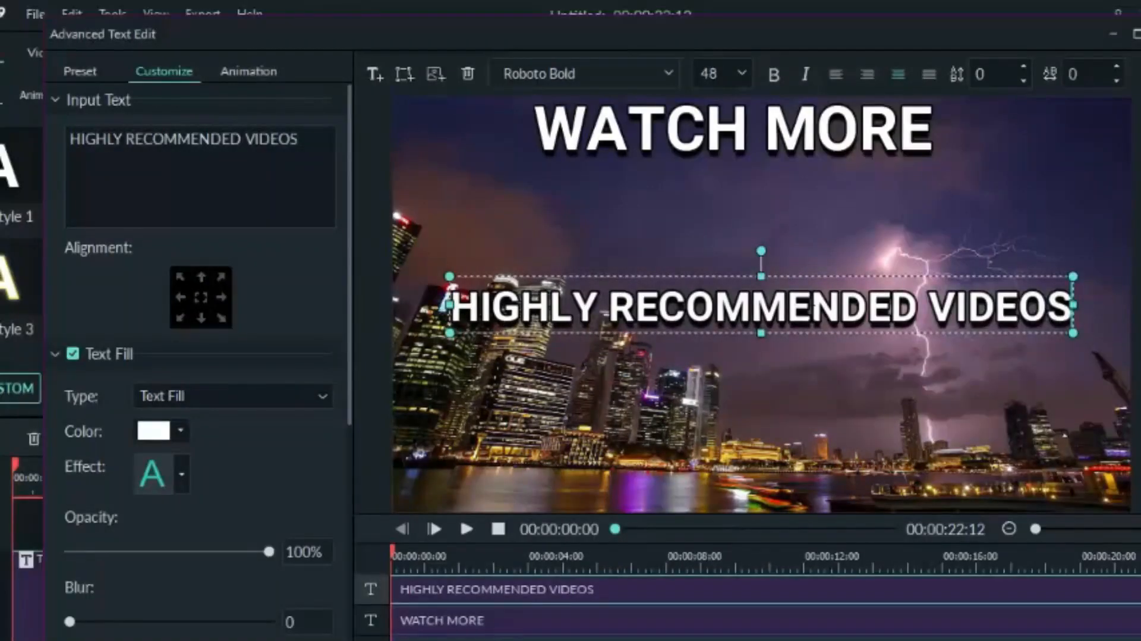
Change the headline text from WATCH MORE to WATCH NEXT.
left_click(682, 356)
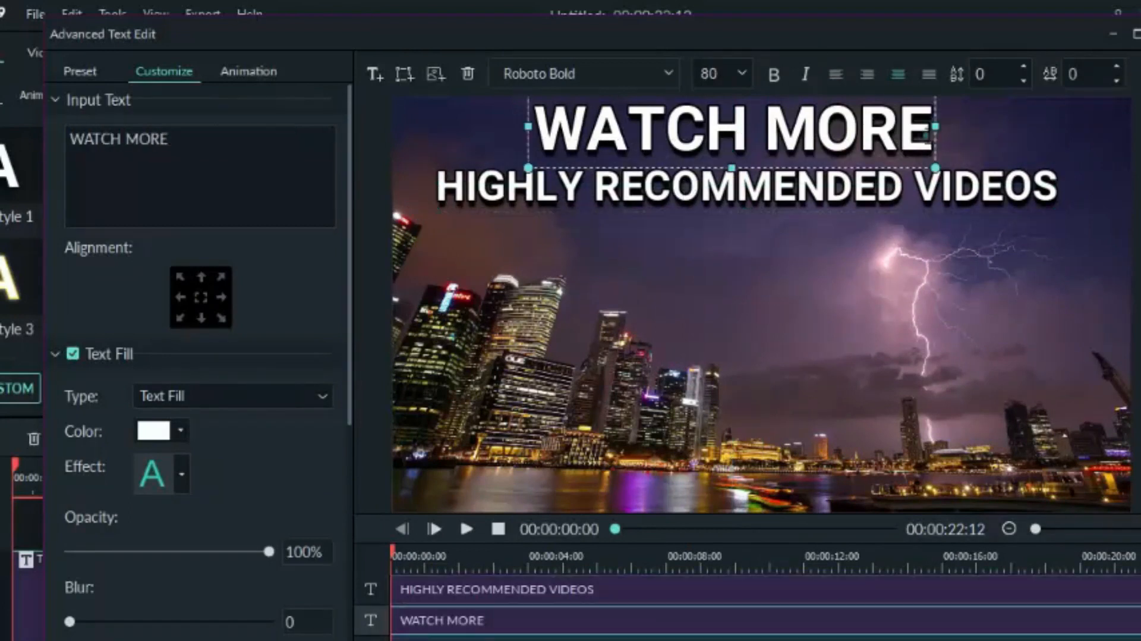
type("WATCH")
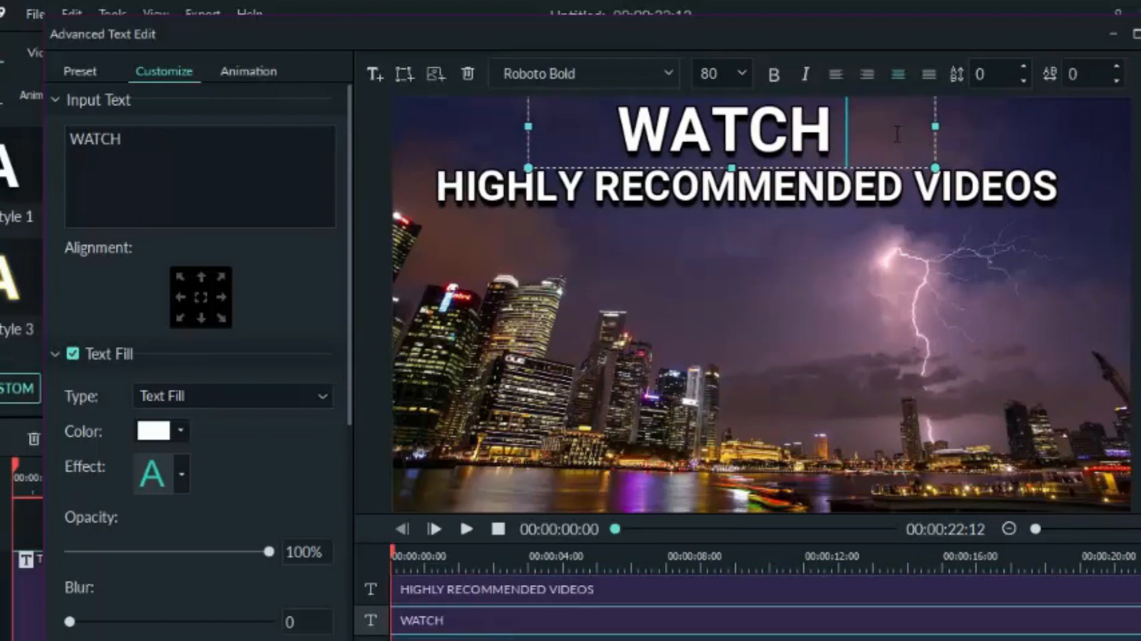
type("NEXT")
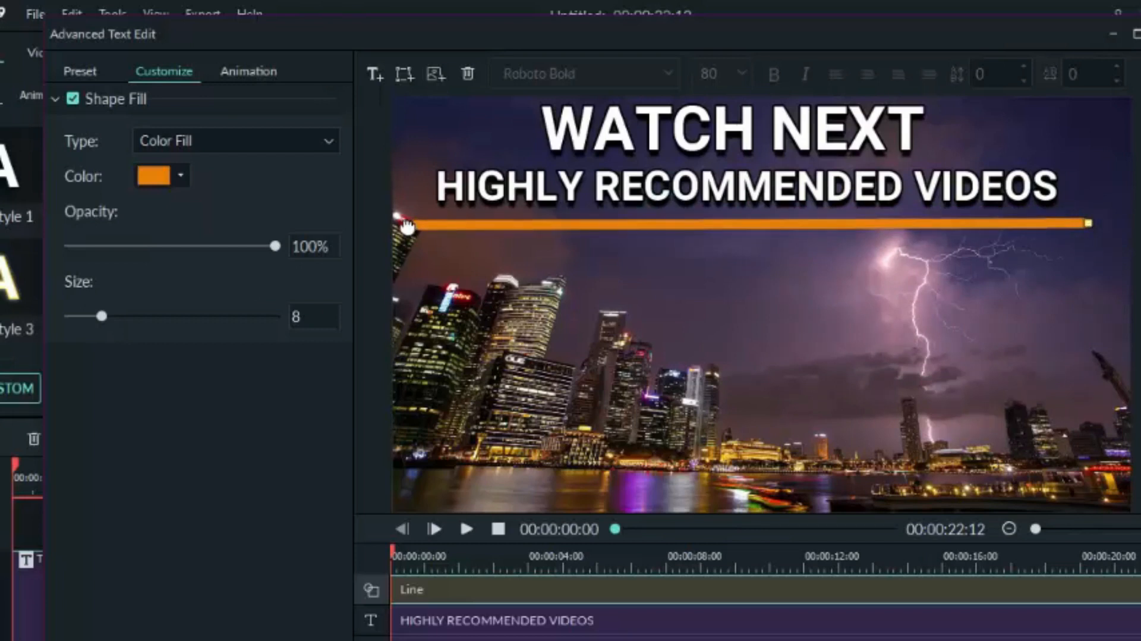
mouse_move(705, 223)
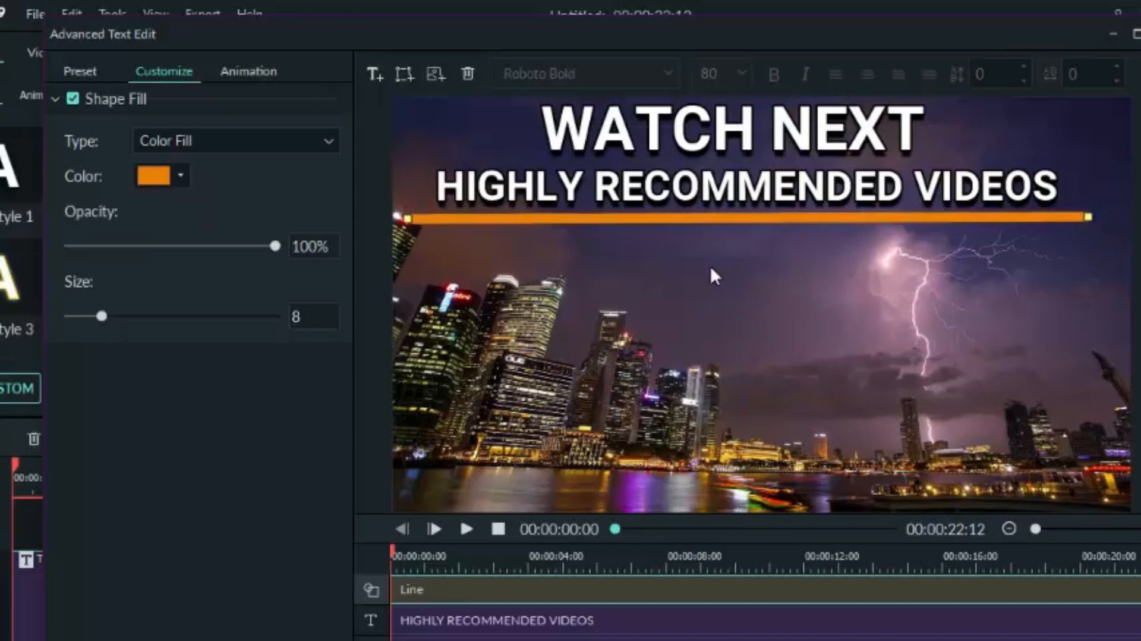
Recolour the line under the subtitle from orange to white via the custom colour chooser.
left_click(154, 176)
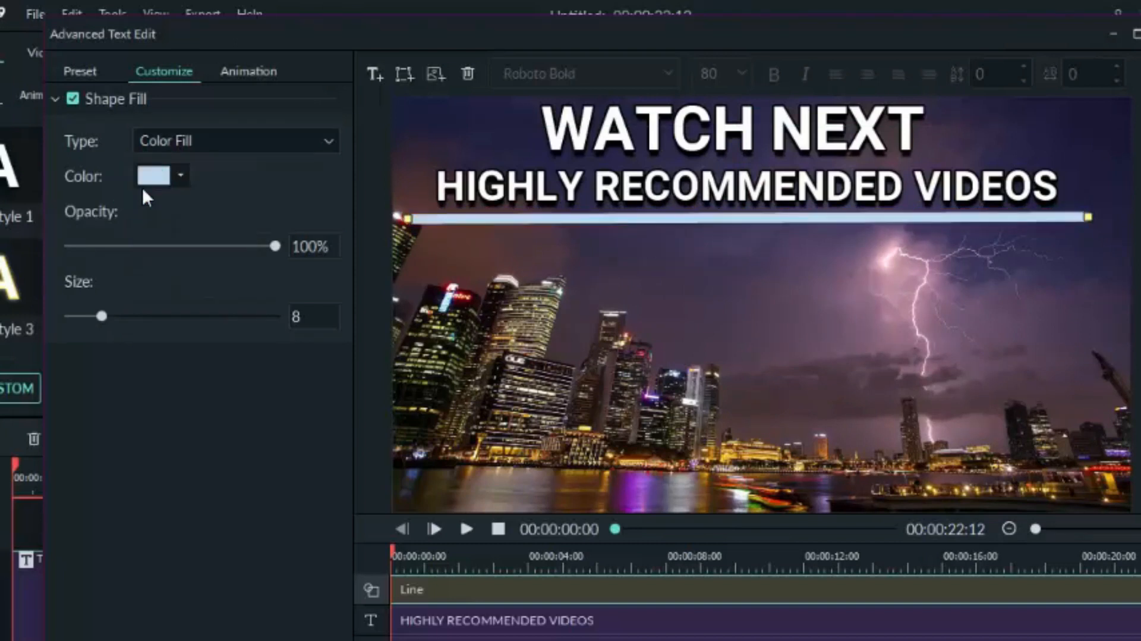
left_click(472, 217)
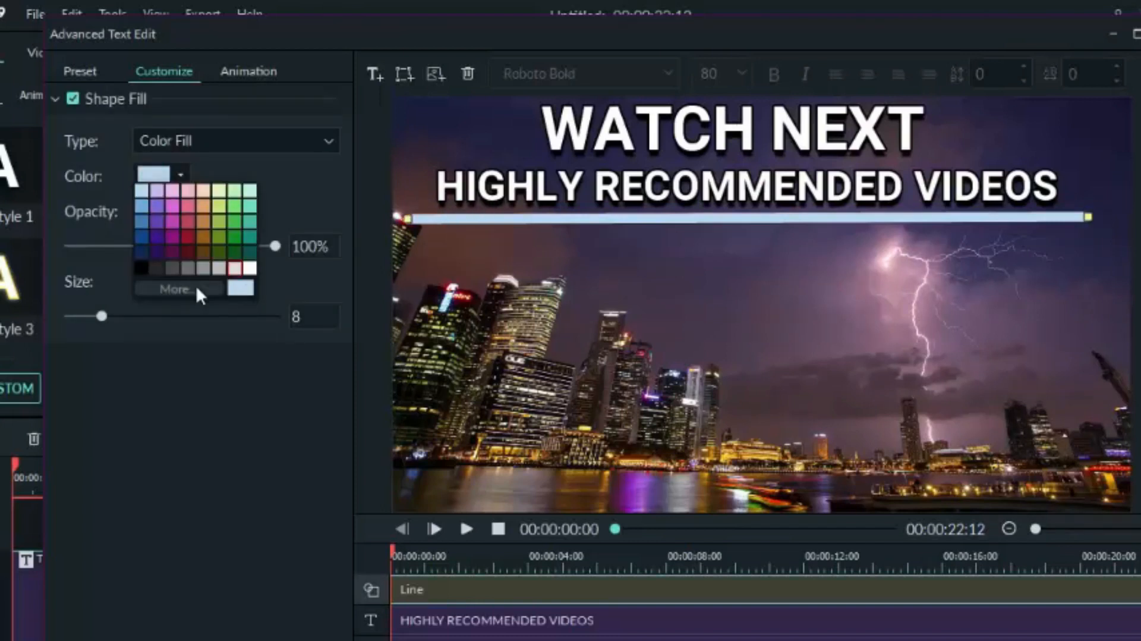
left_click(175, 289)
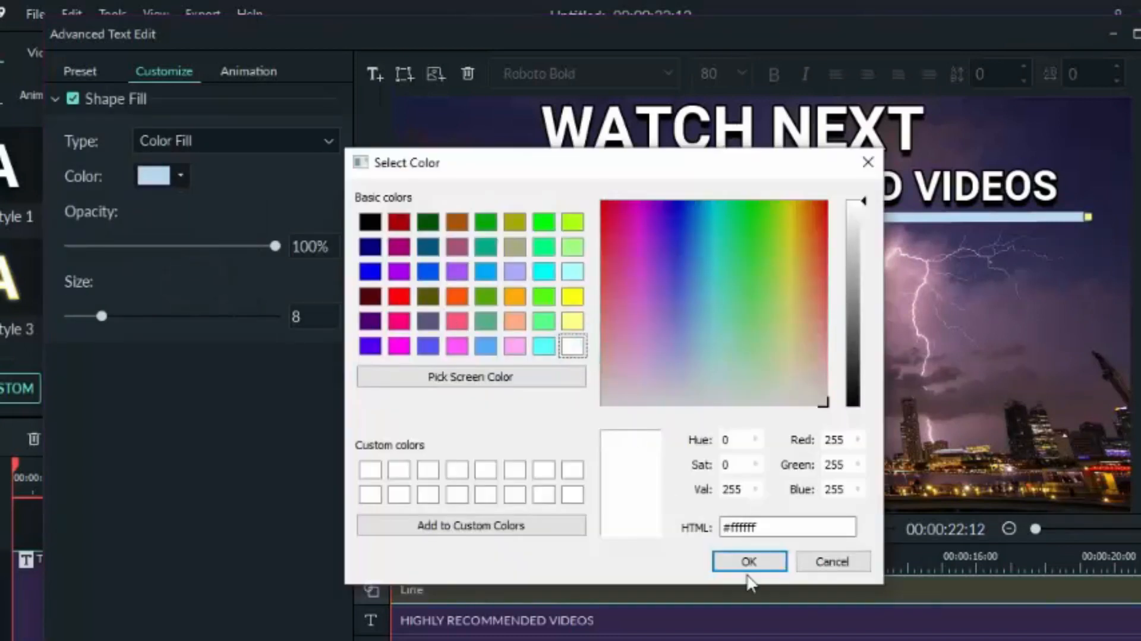
left_click(748, 561)
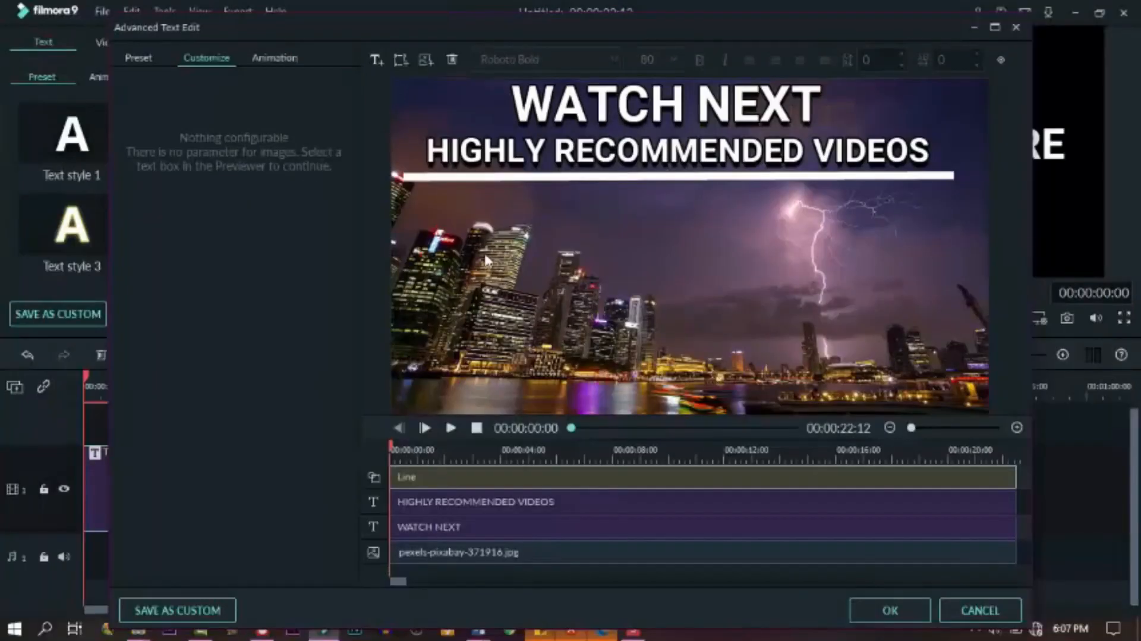
mouse_move(542, 247)
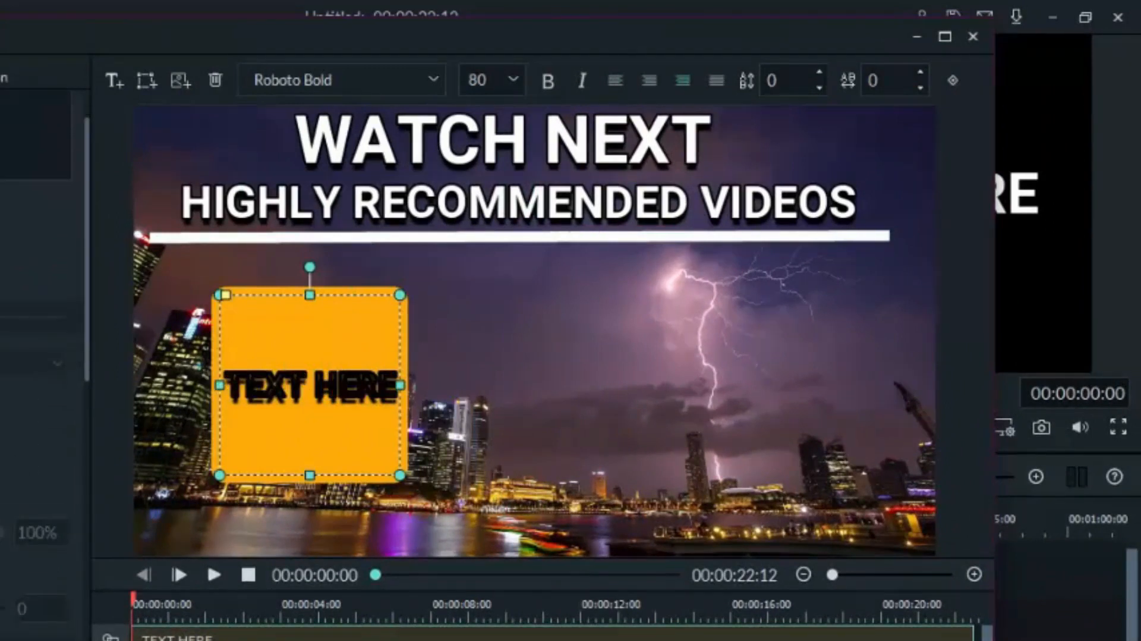
Remove the rectangle's text shadow and fill so only its outline remains.
double_click(311, 384)
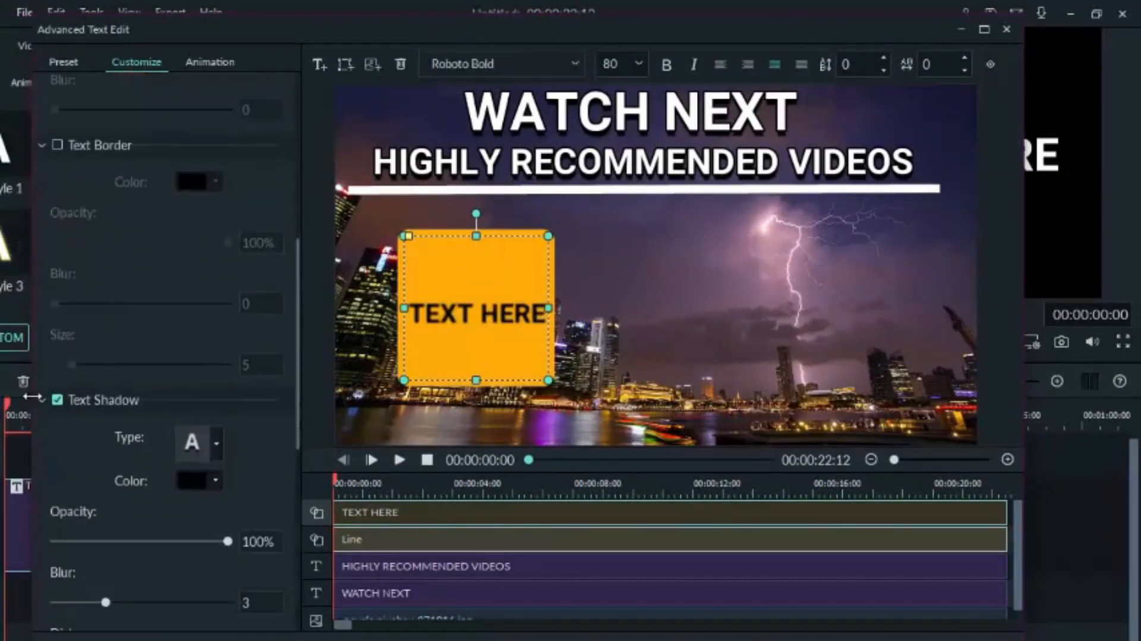
left_click(56, 400)
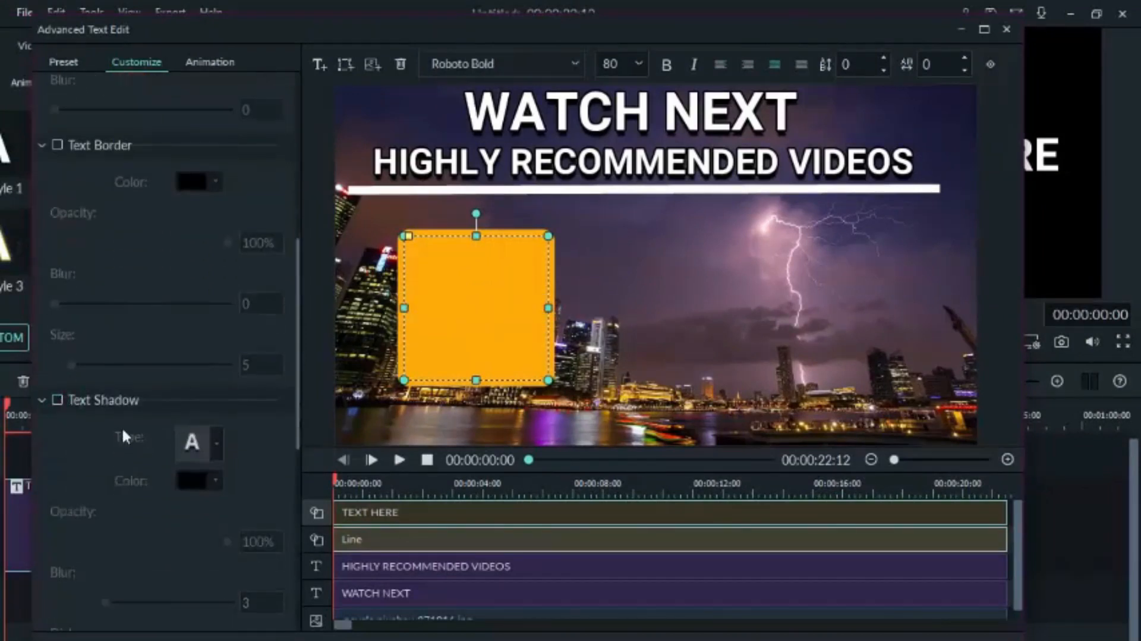
scroll("down", 3)
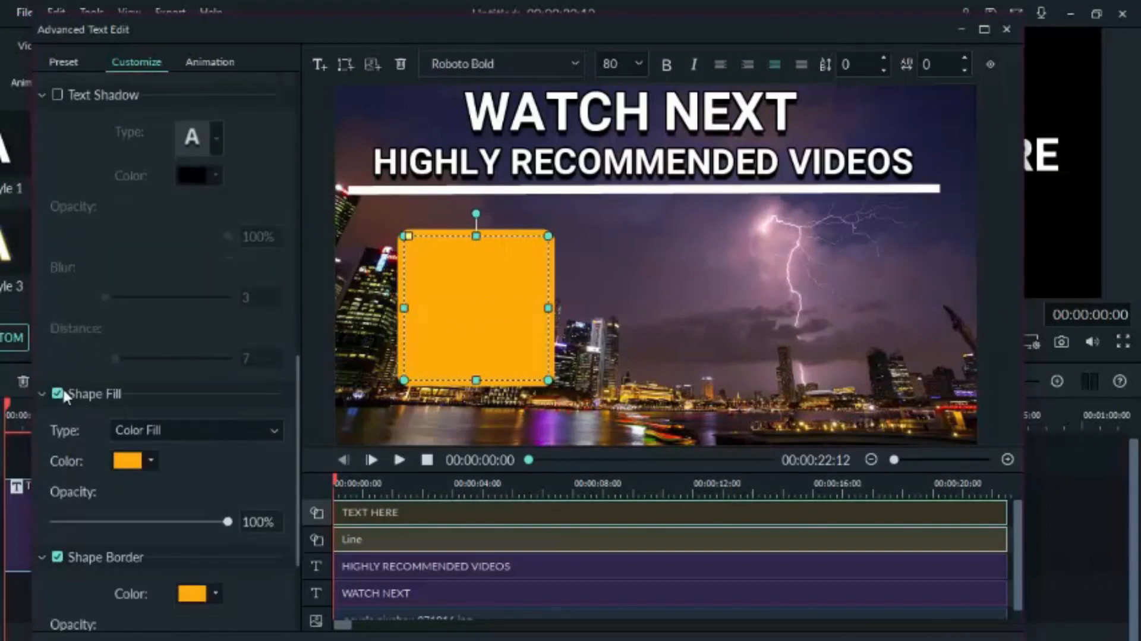
left_click(58, 393)
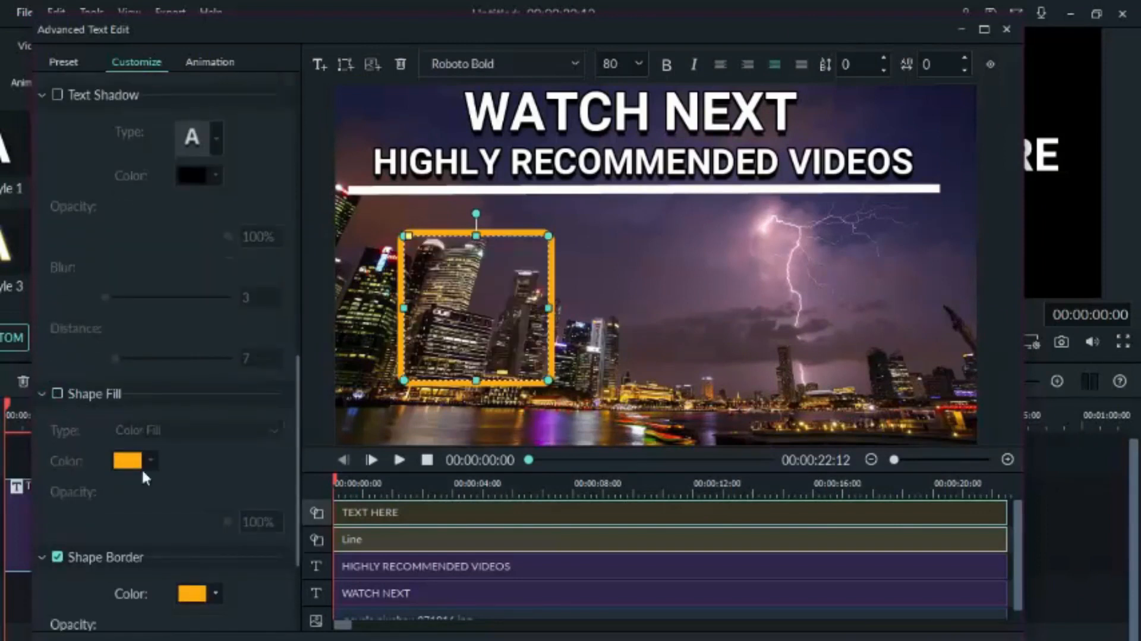
Set the rectangle's Shape Border colour to white in the Customize panel.
scroll("down", 3)
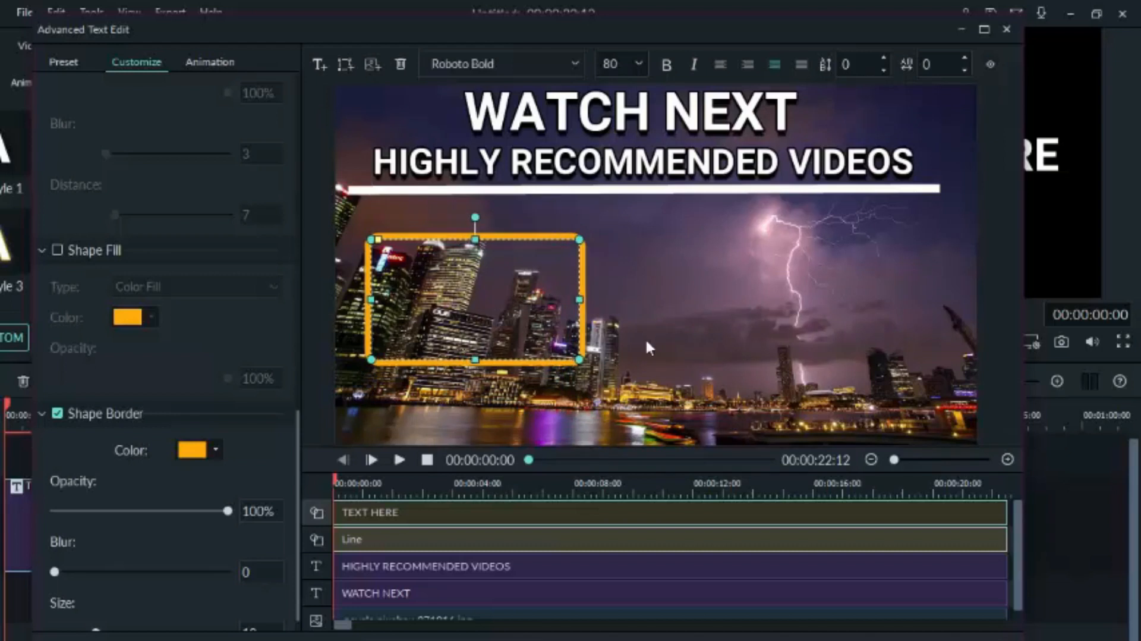
scroll("up", 3)
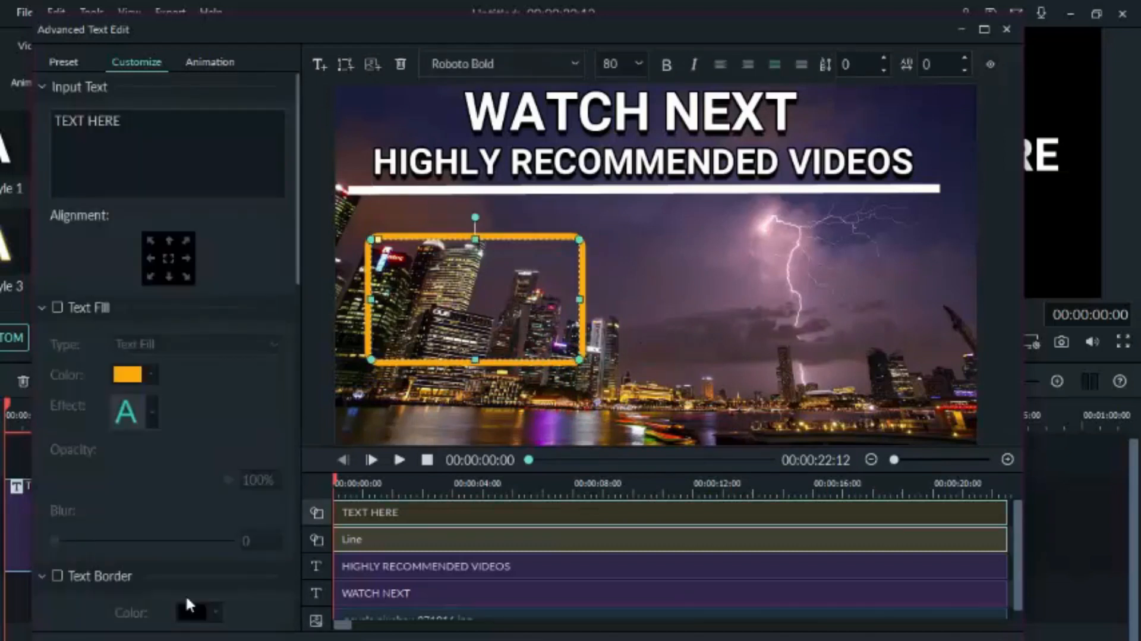
mouse_move(38, 316)
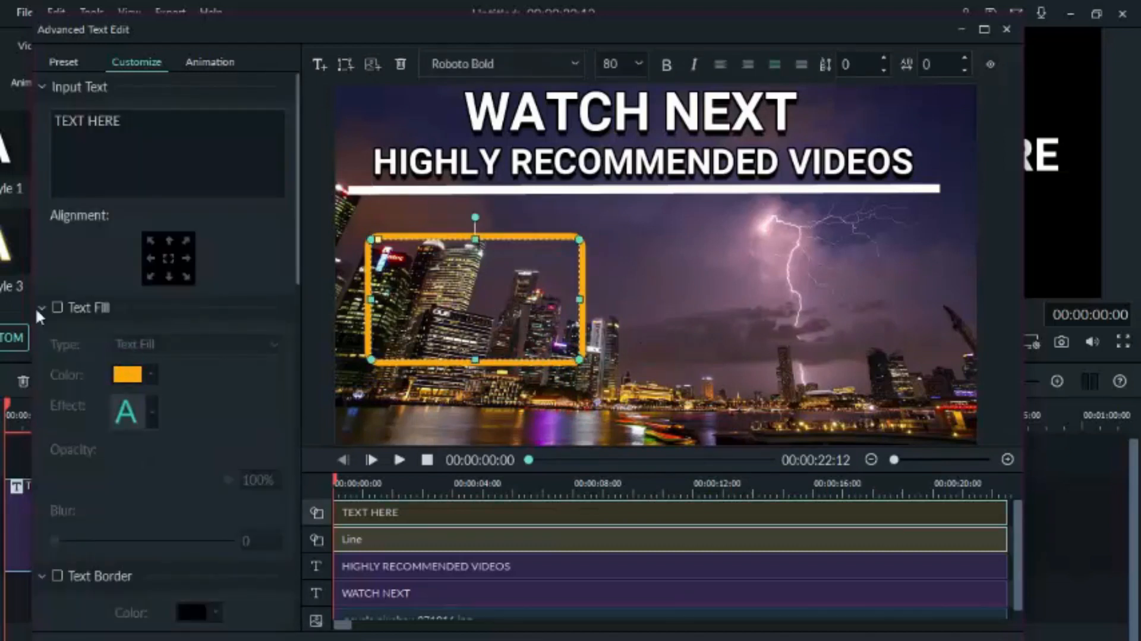
mouse_move(175, 390)
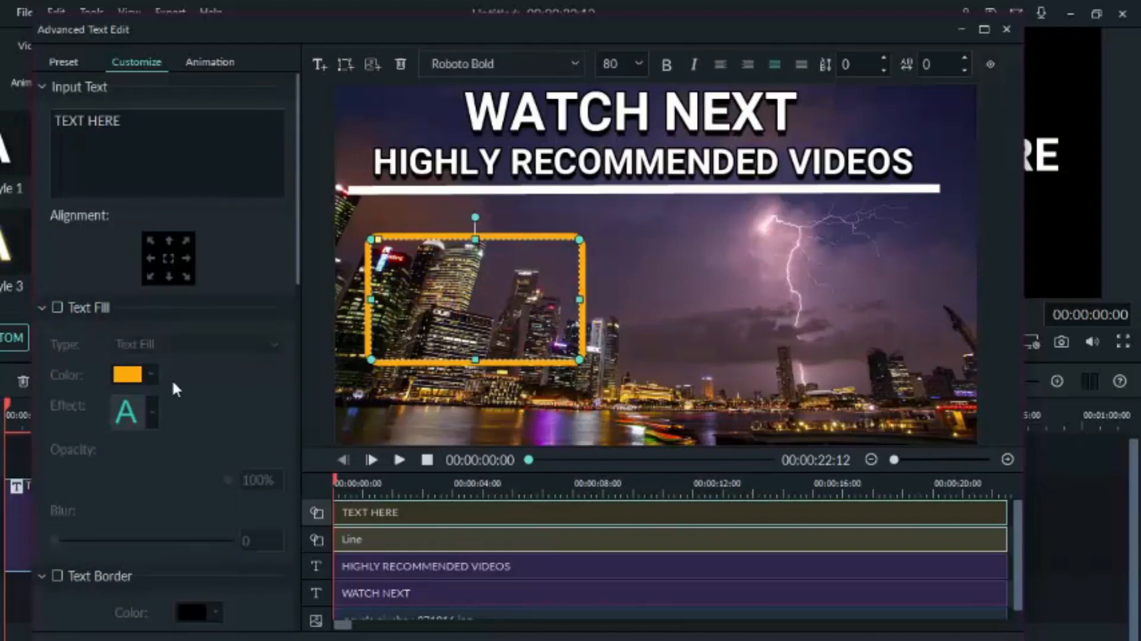
scroll("down", 3)
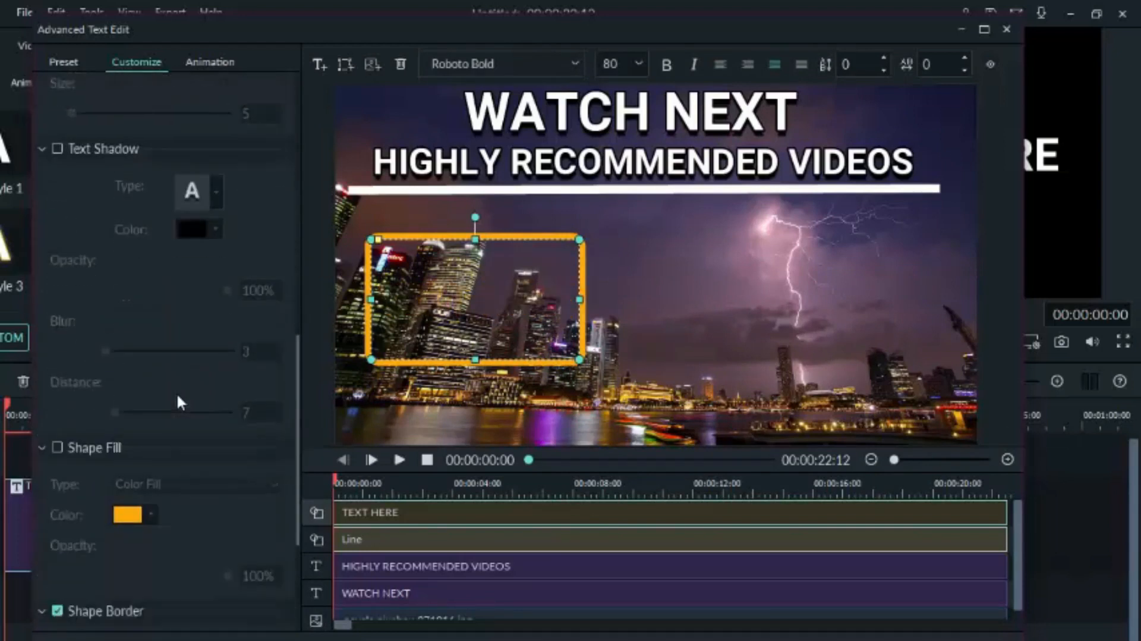
scroll("down", 3)
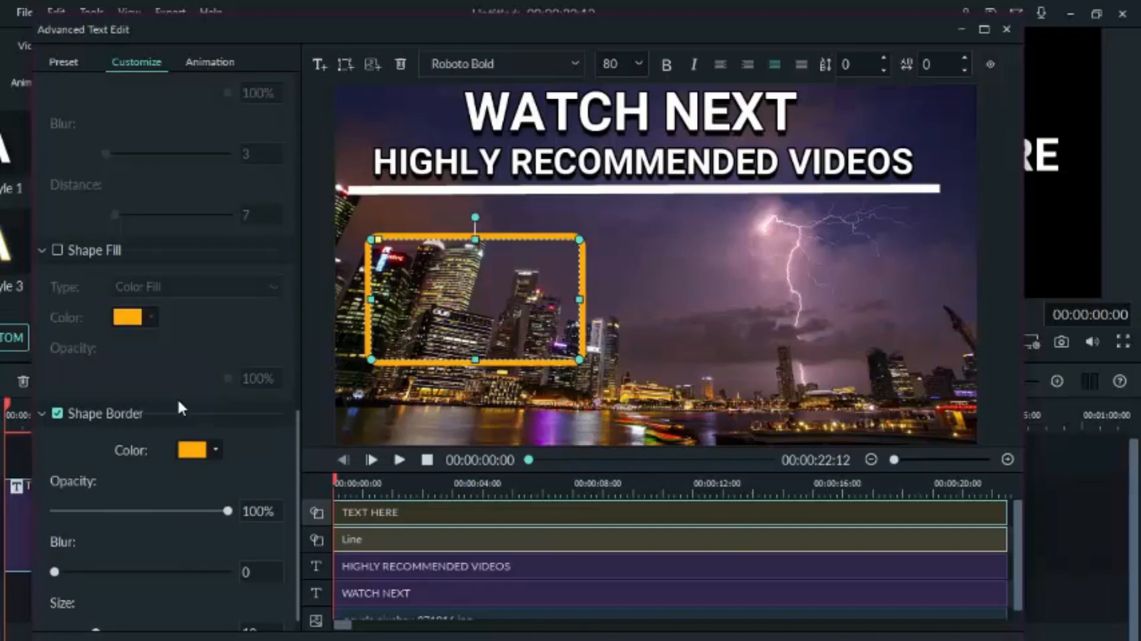
left_click(214, 450)
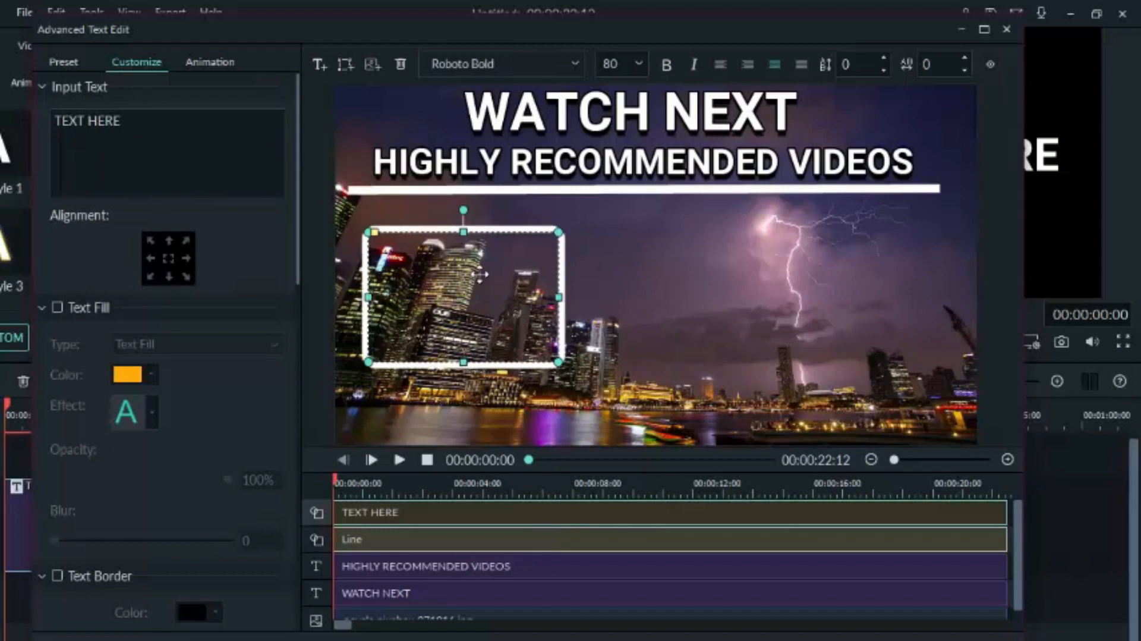
mouse_move(816, 460)
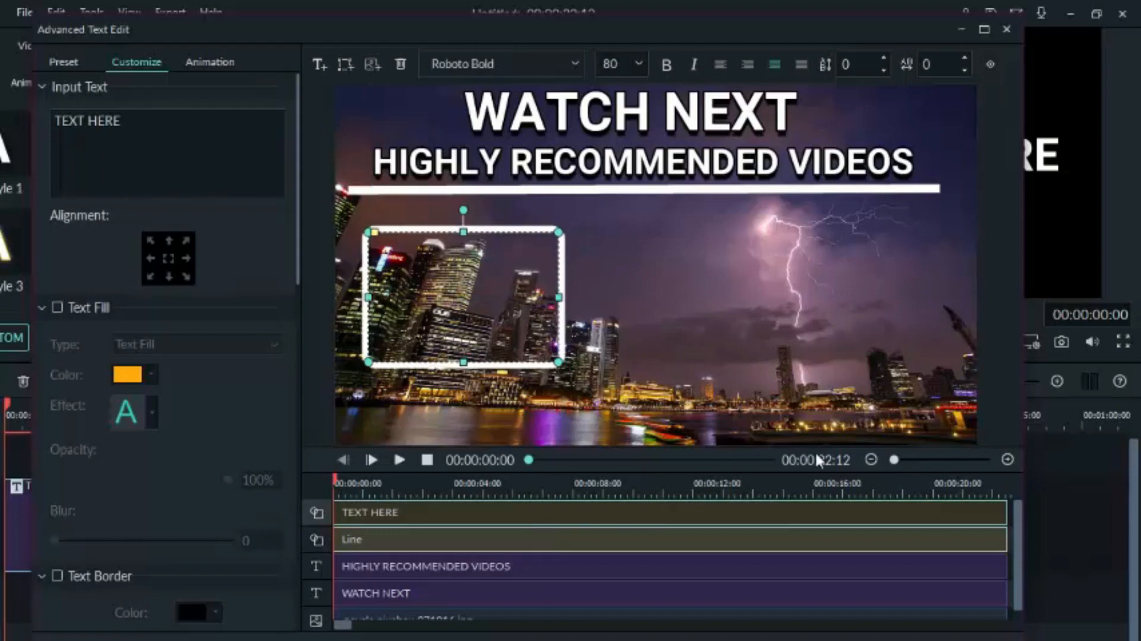
Duplicate the white frame to the right side and lower both frames to the same height.
left_click(372, 65)
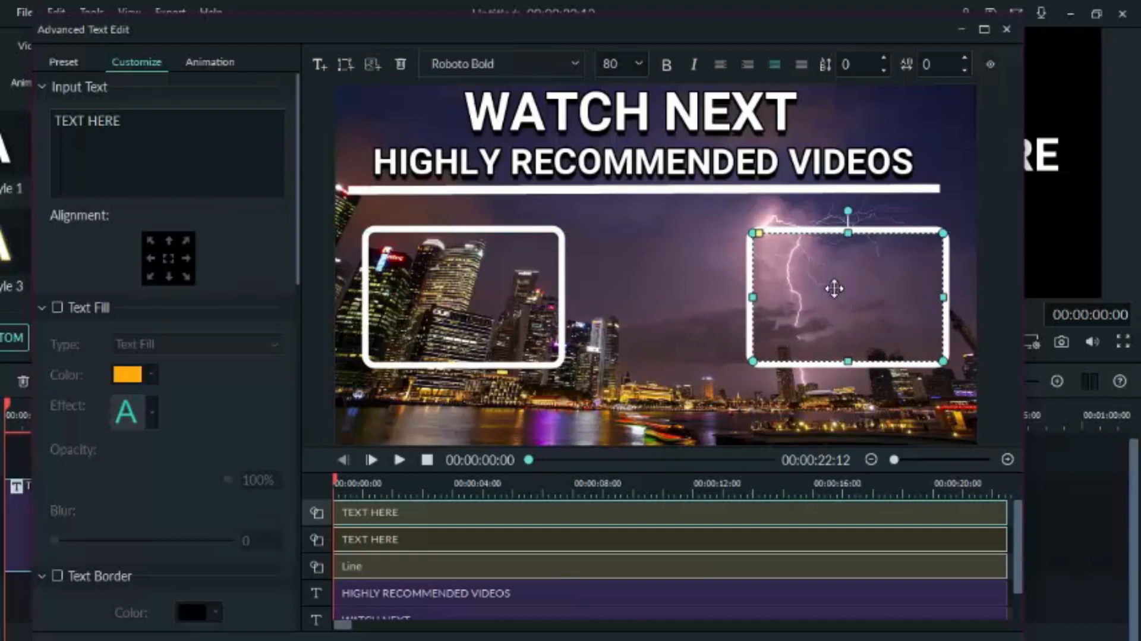
mouse_move(478, 284)
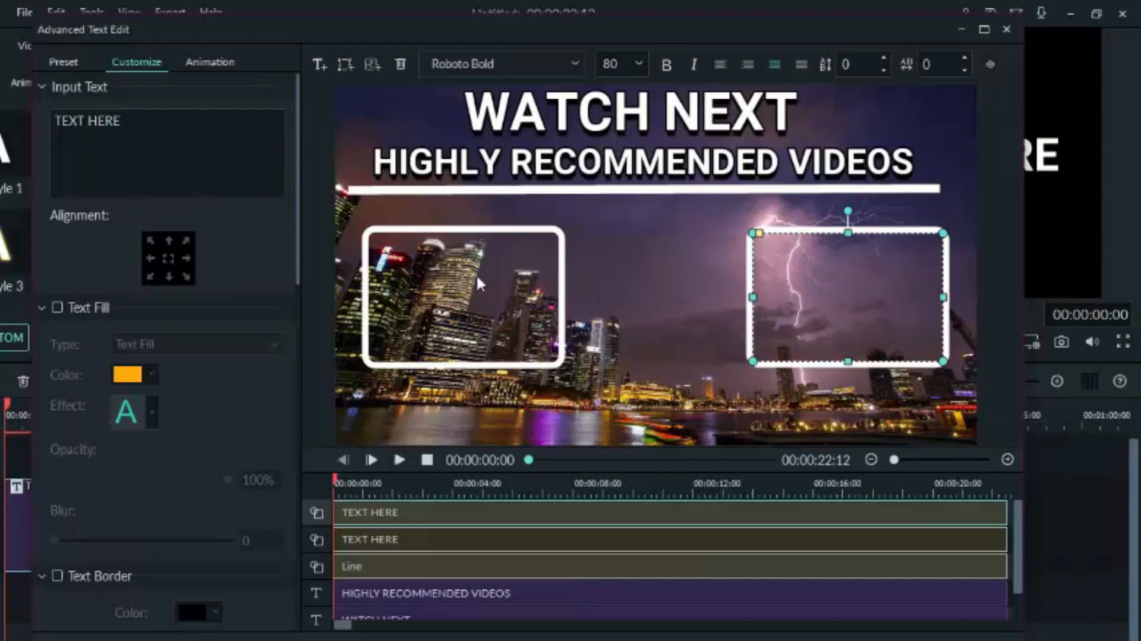
left_click(462, 299)
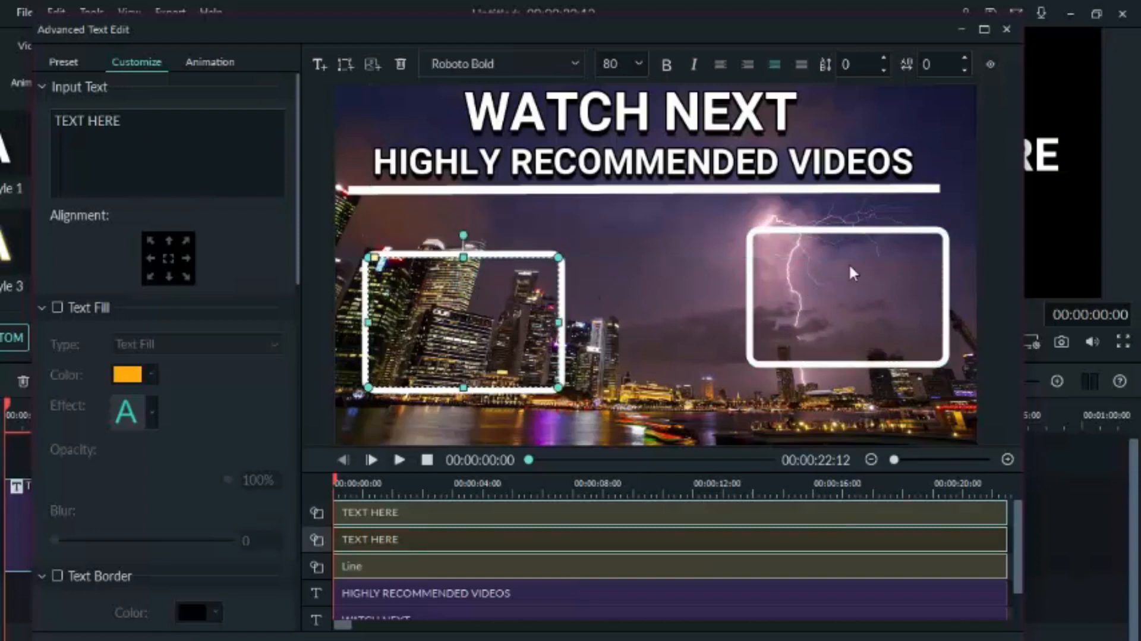
left_click(855, 295)
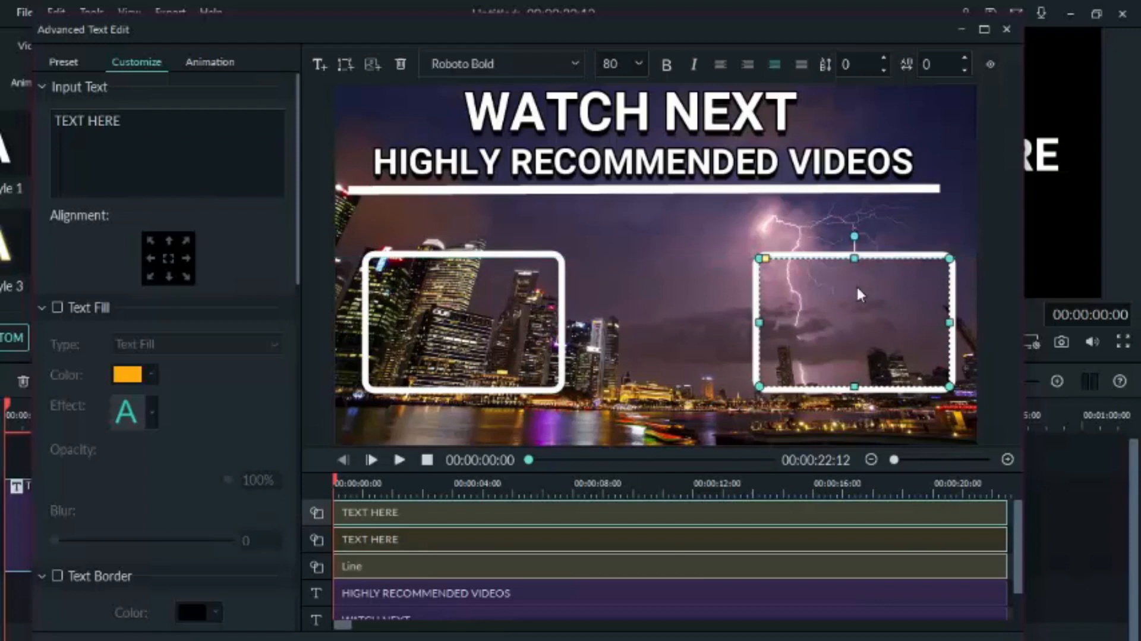
Add a white circle outline and centre it between the two frames at their height.
left_click(346, 64)
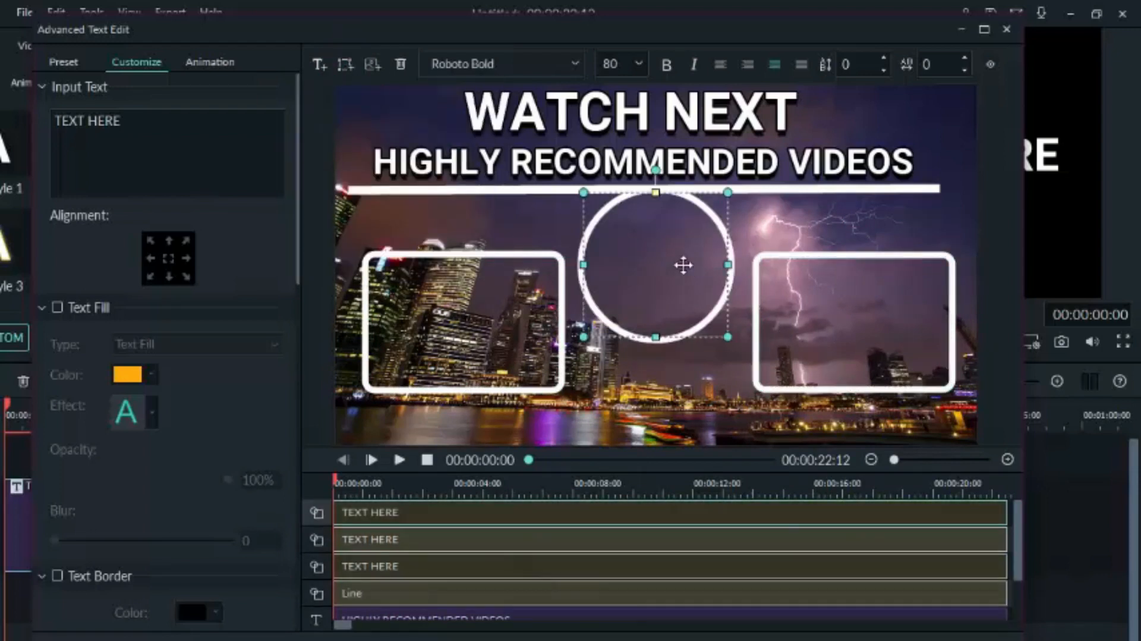
left_click_drag(653, 264, 654, 325)
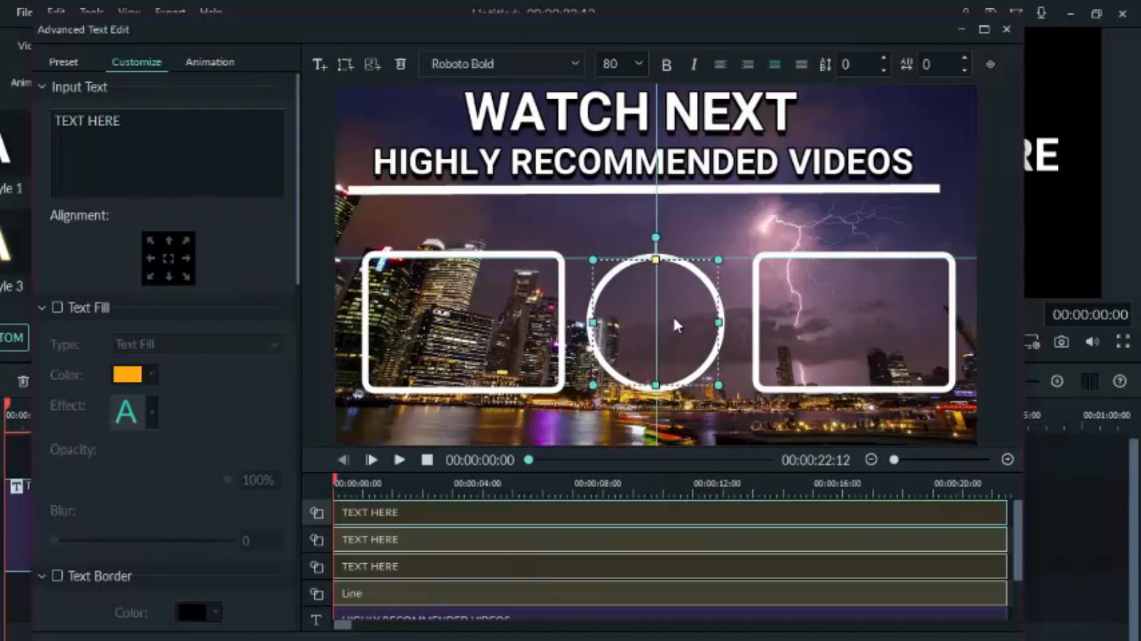
mouse_move(747, 383)
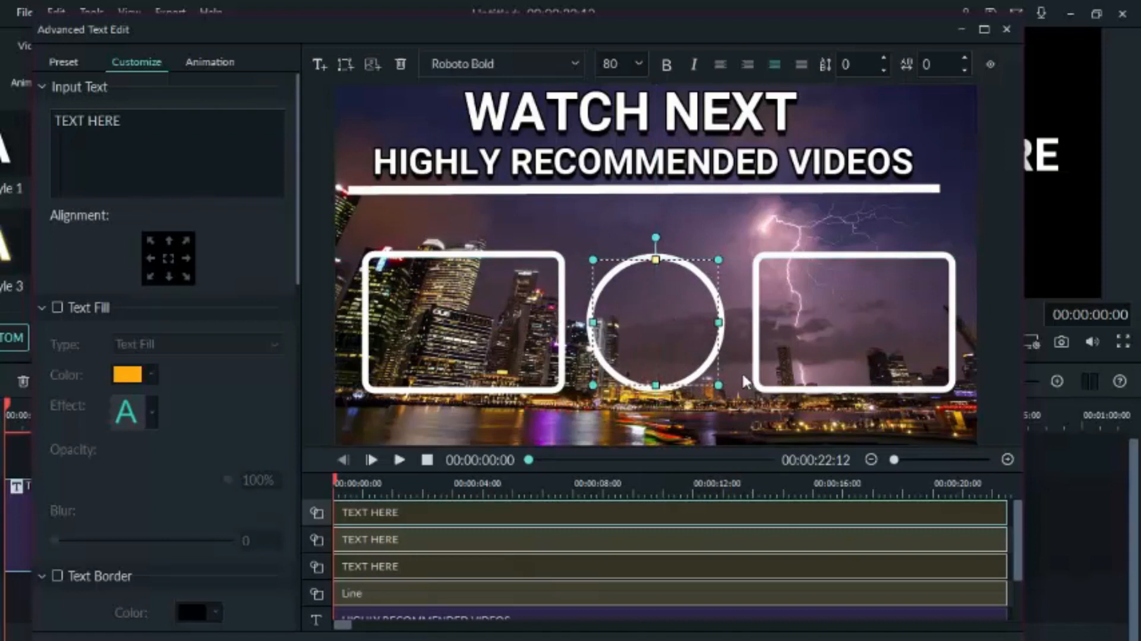
mouse_move(750, 364)
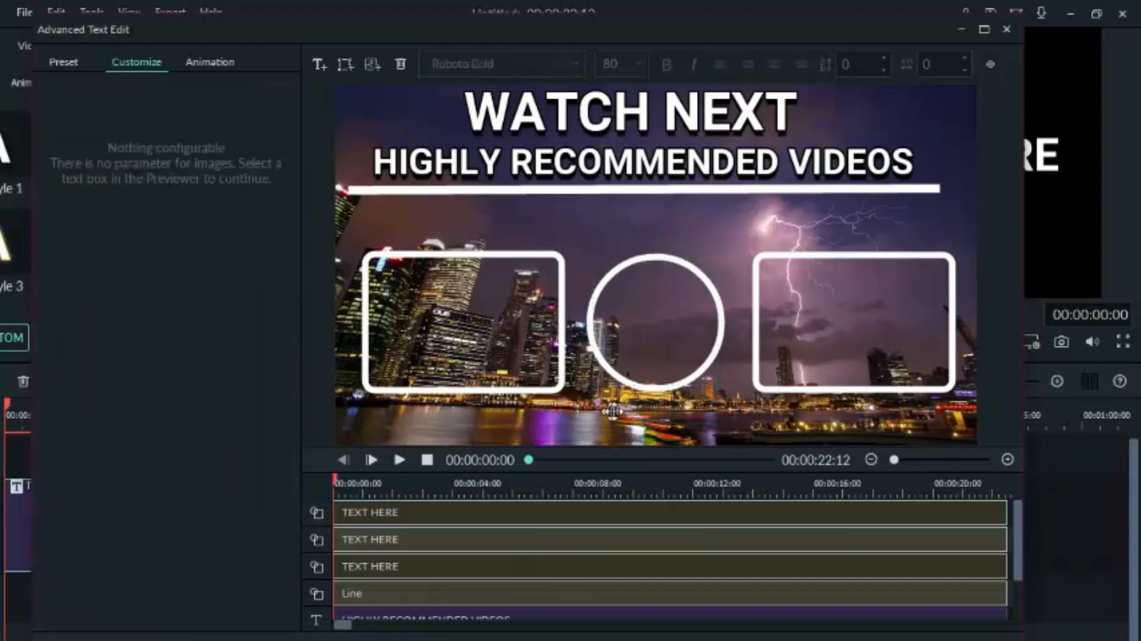
Add an upward arrow under the circle and a red size-32 SUBSCRIBE caption in the bottom bar.
left_click(345, 64)
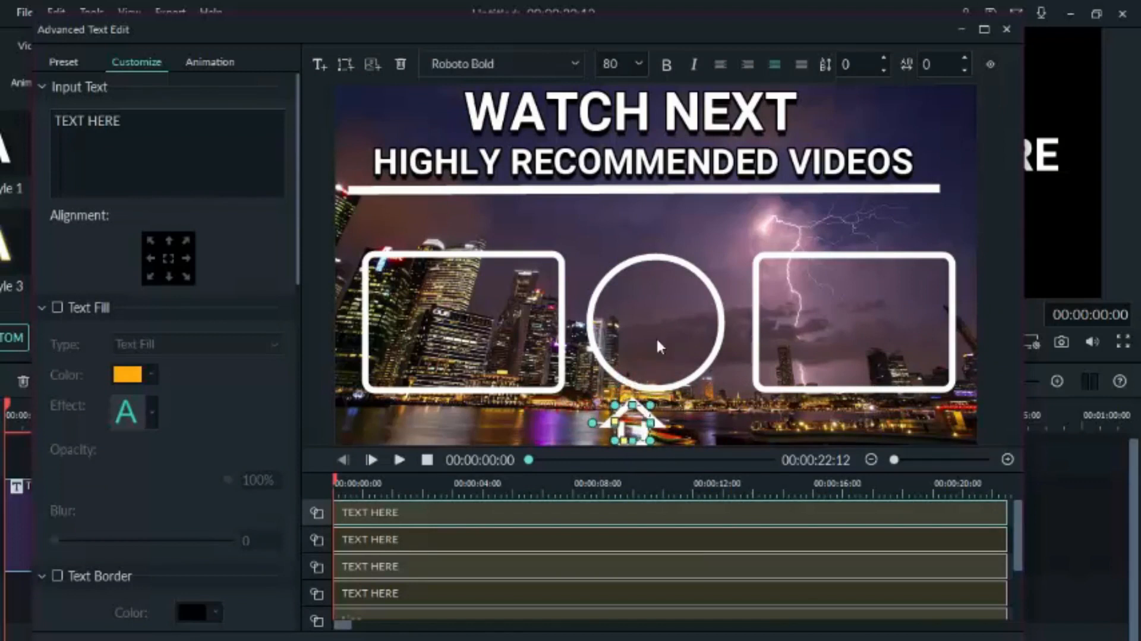
left_click(651, 316)
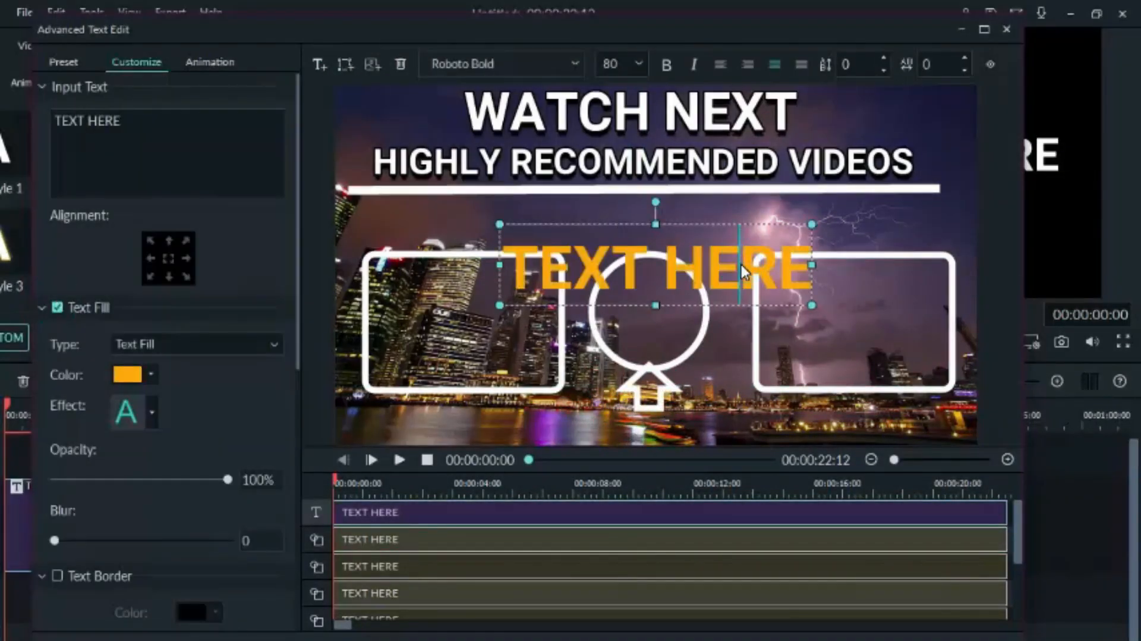
type("SUBSCRIBE")
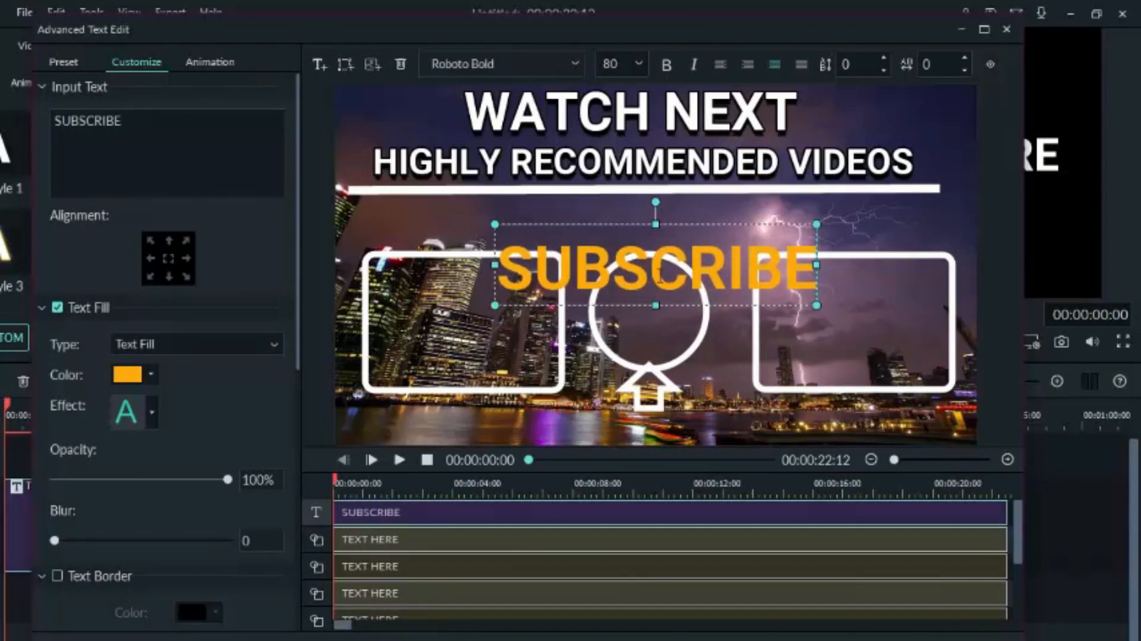
type("FOR MORE VIDEOS")
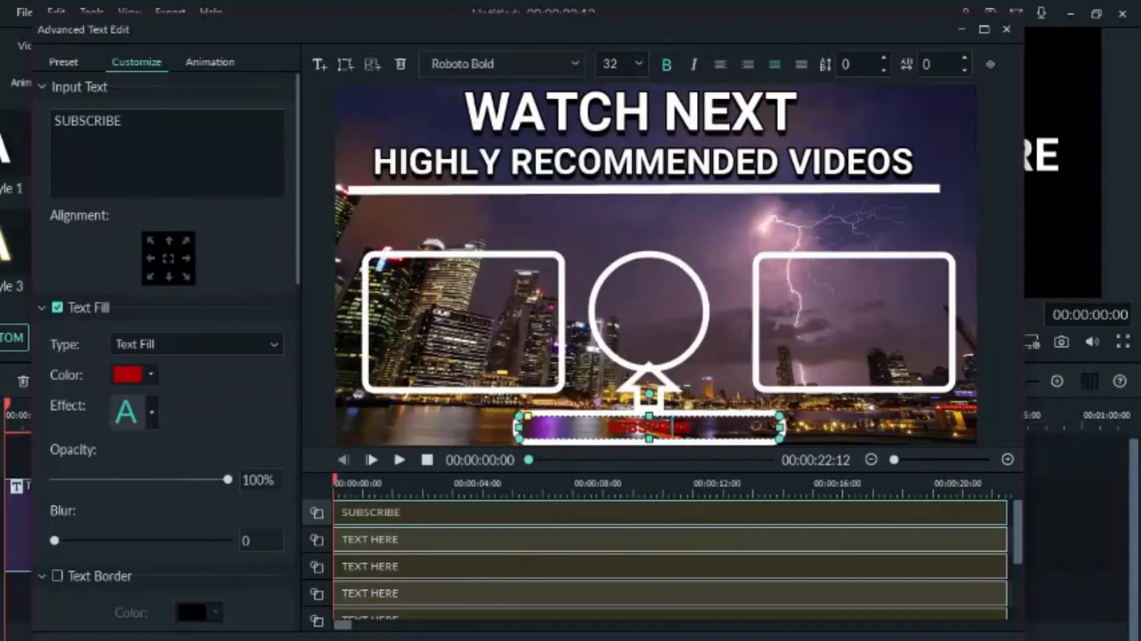
Make the SUBSCRIBE caption white, settle the arrow and bar under the circle, and play the preview.
left_click(131, 374)
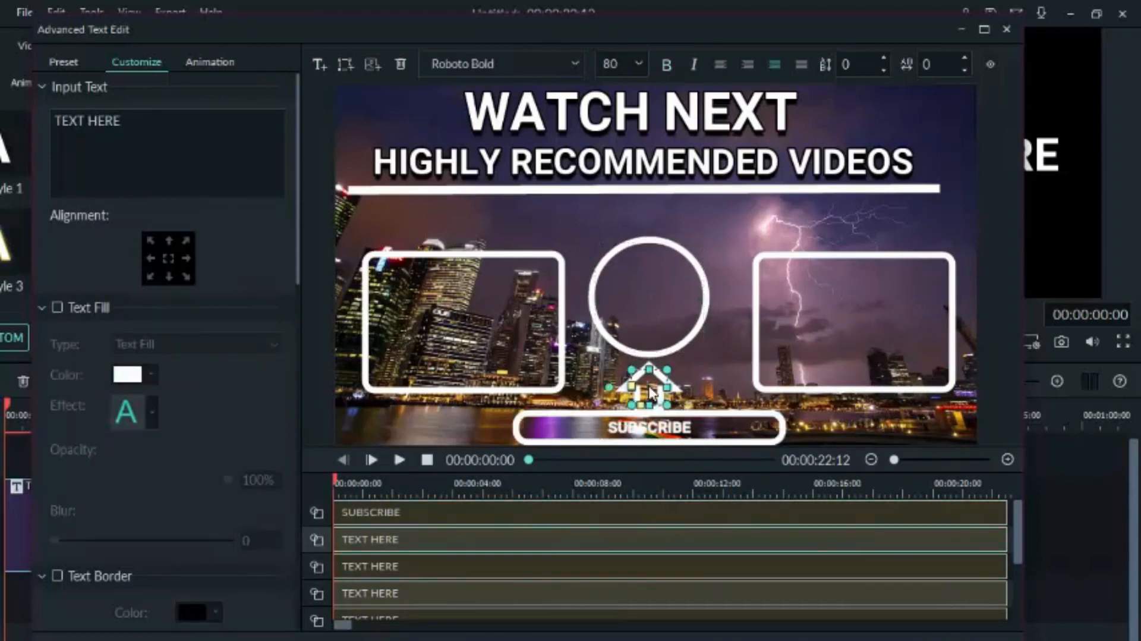
left_click(648, 426)
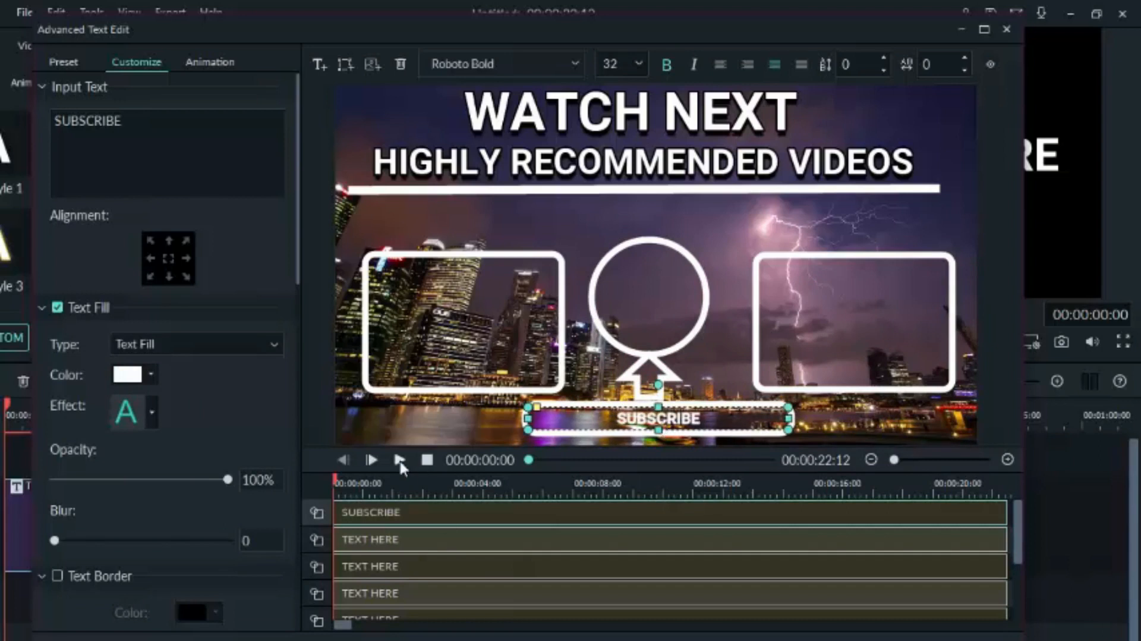
left_click(399, 459)
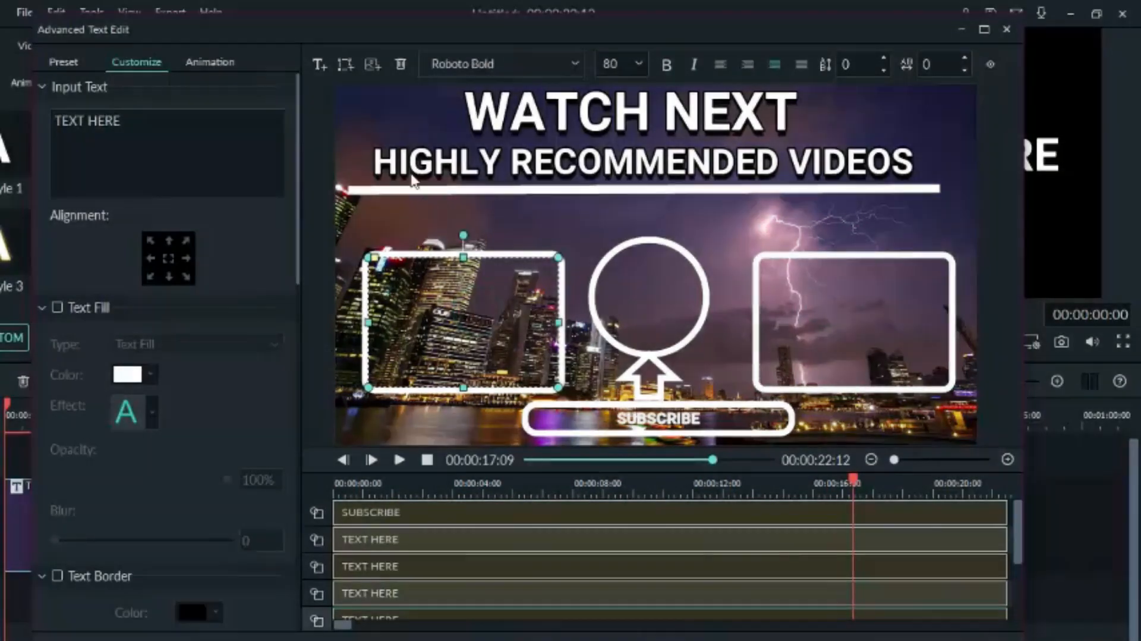
Apply an entry animation (Move) to the arrow shapes from the Animation list.
left_click(210, 62)
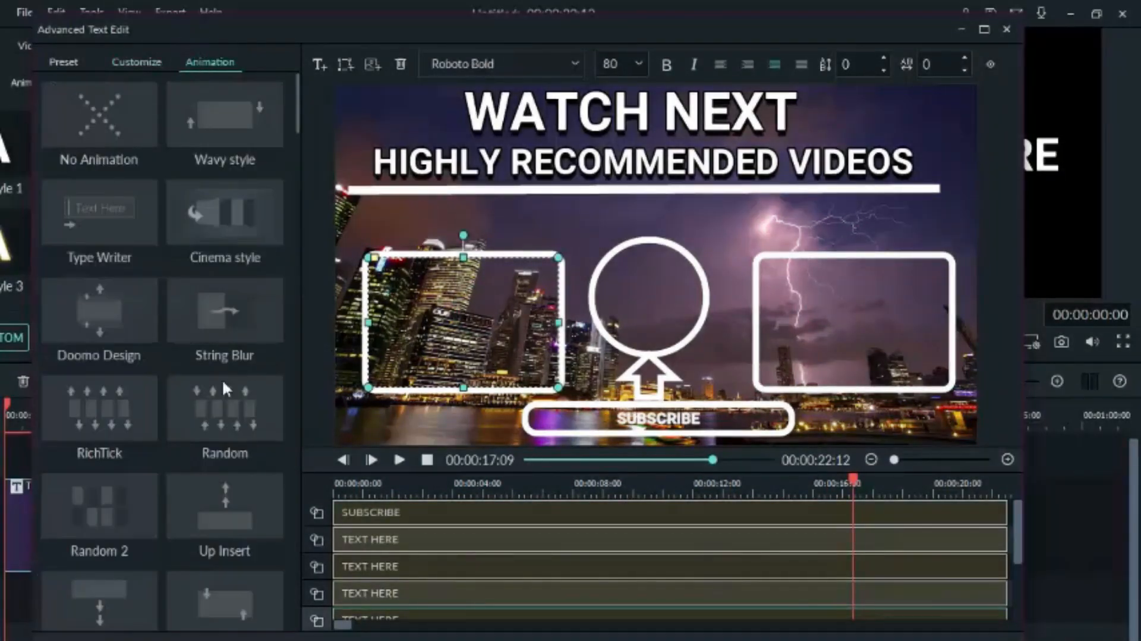
scroll("down", 3)
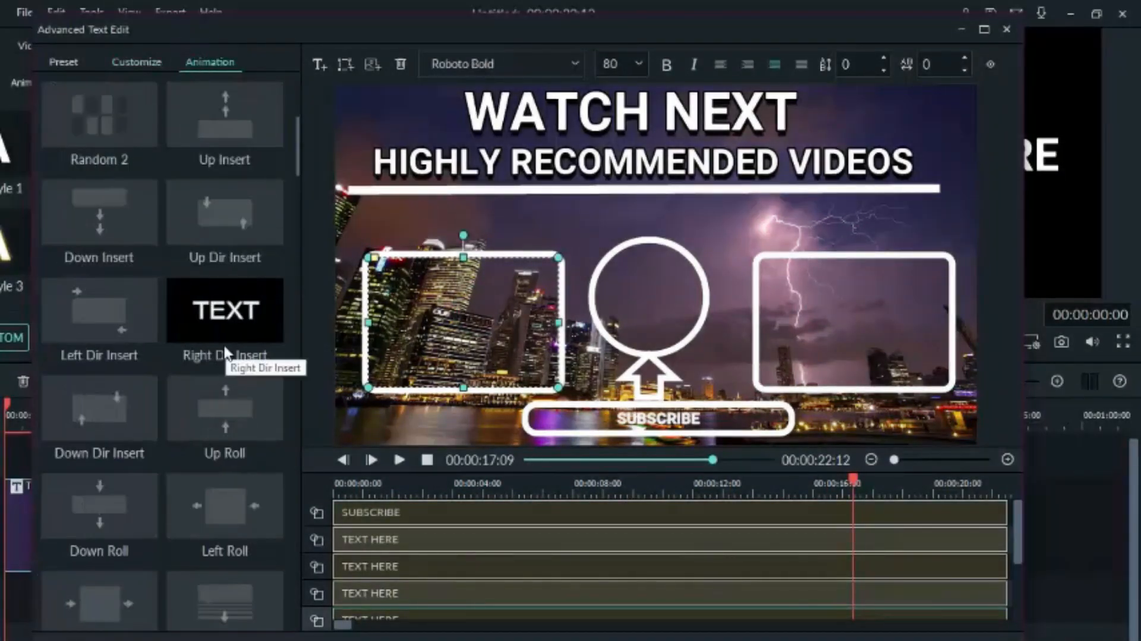
mouse_move(100, 309)
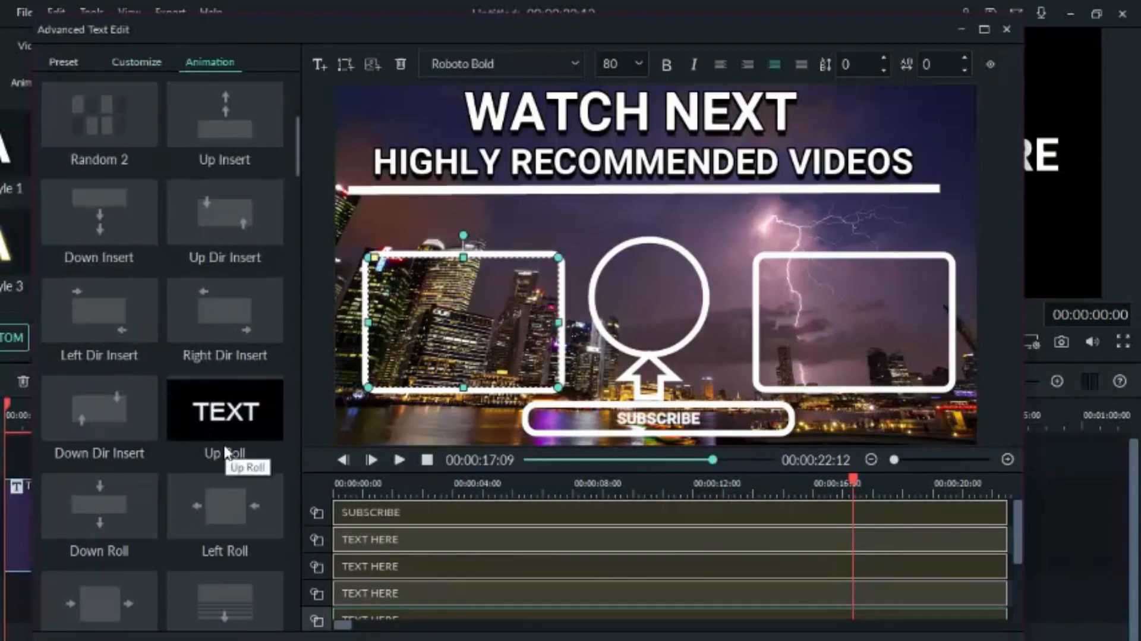
scroll("down", 3)
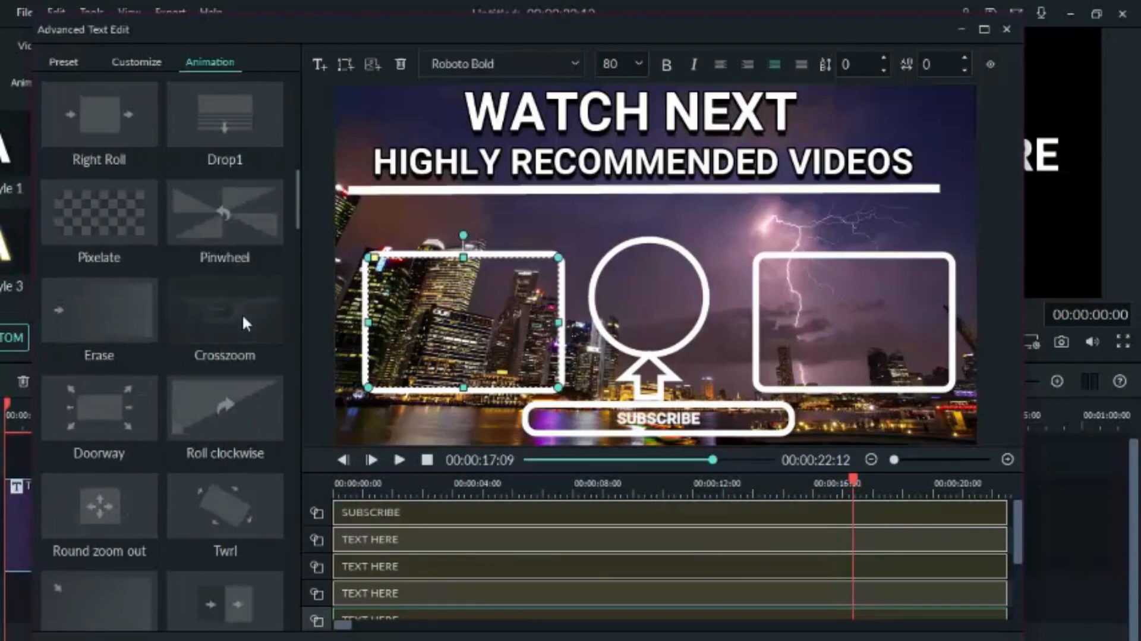
scroll("down", 3)
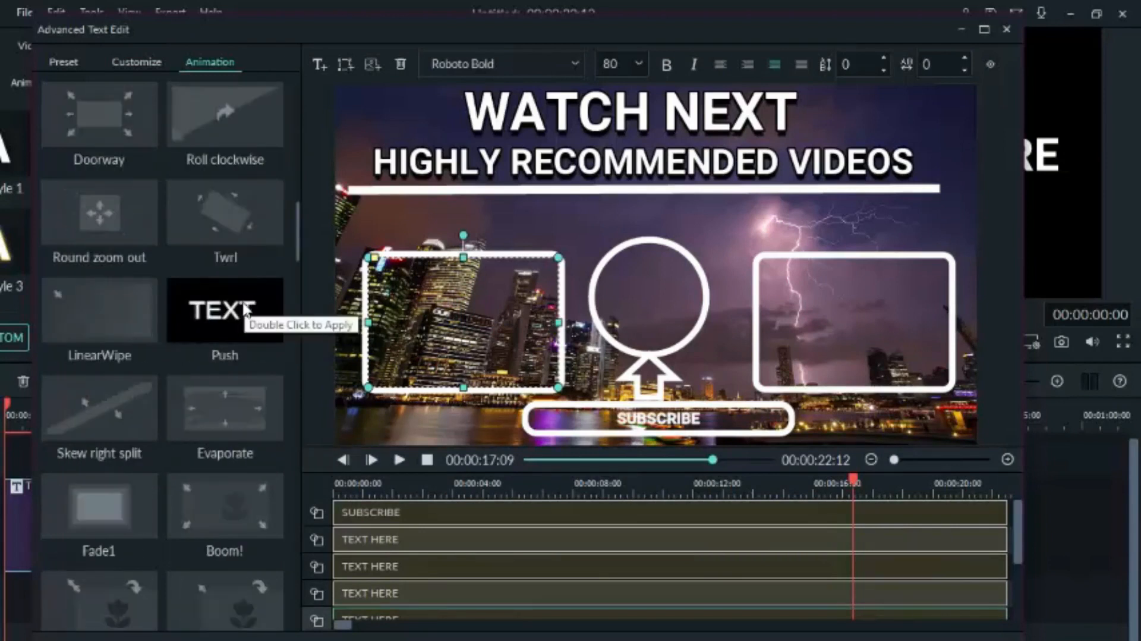
scroll("down", 3)
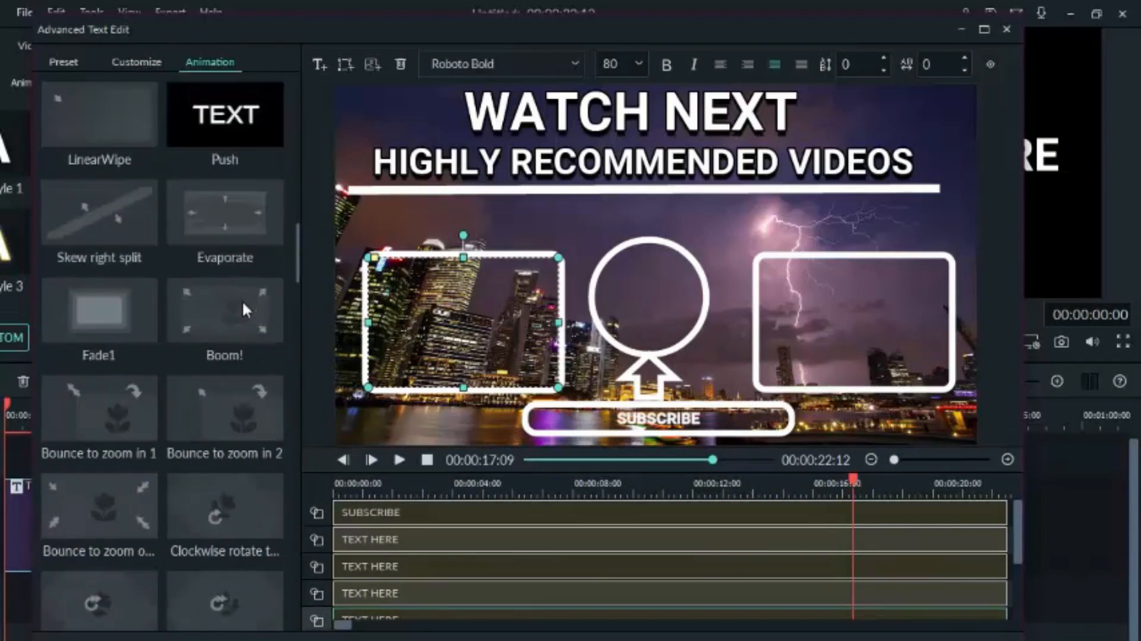
mouse_move(224, 309)
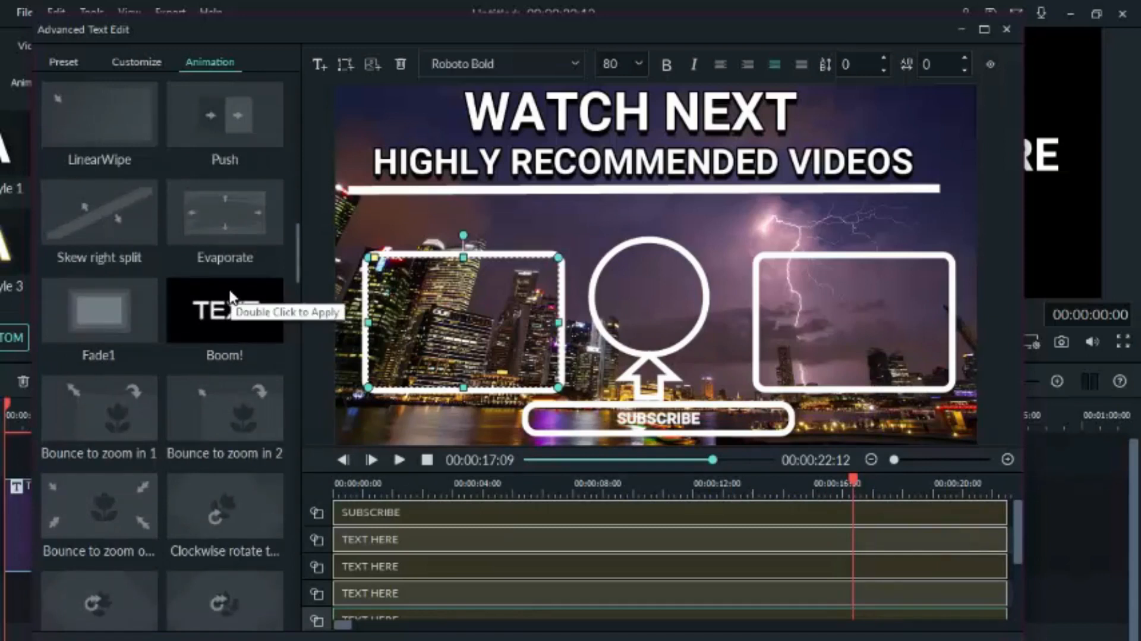
scroll("down", 3)
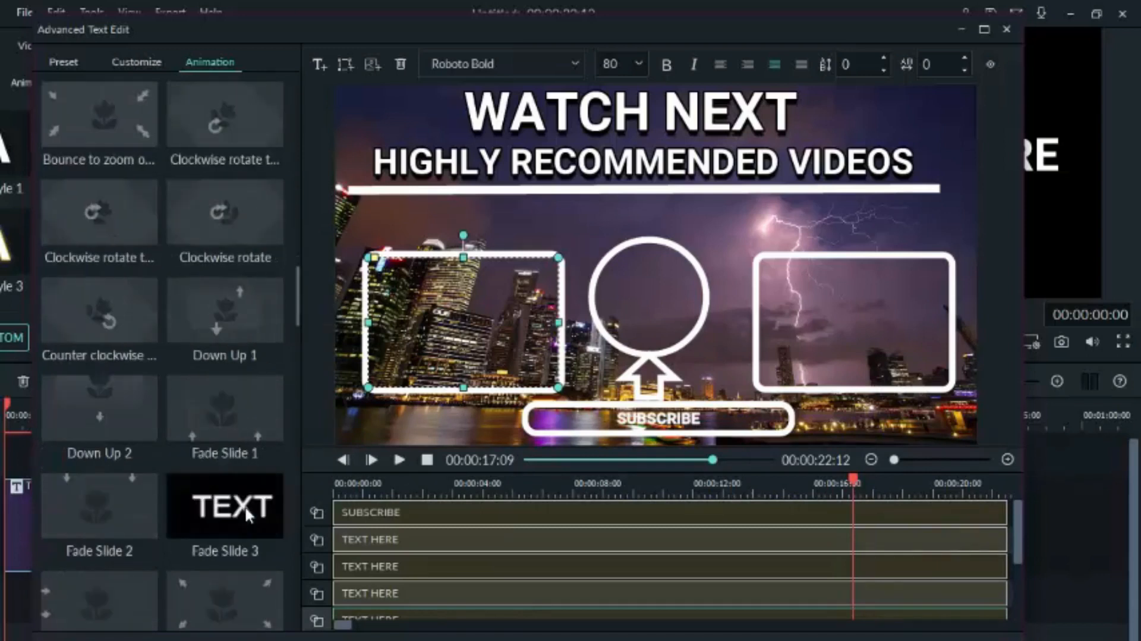
scroll("down", 3)
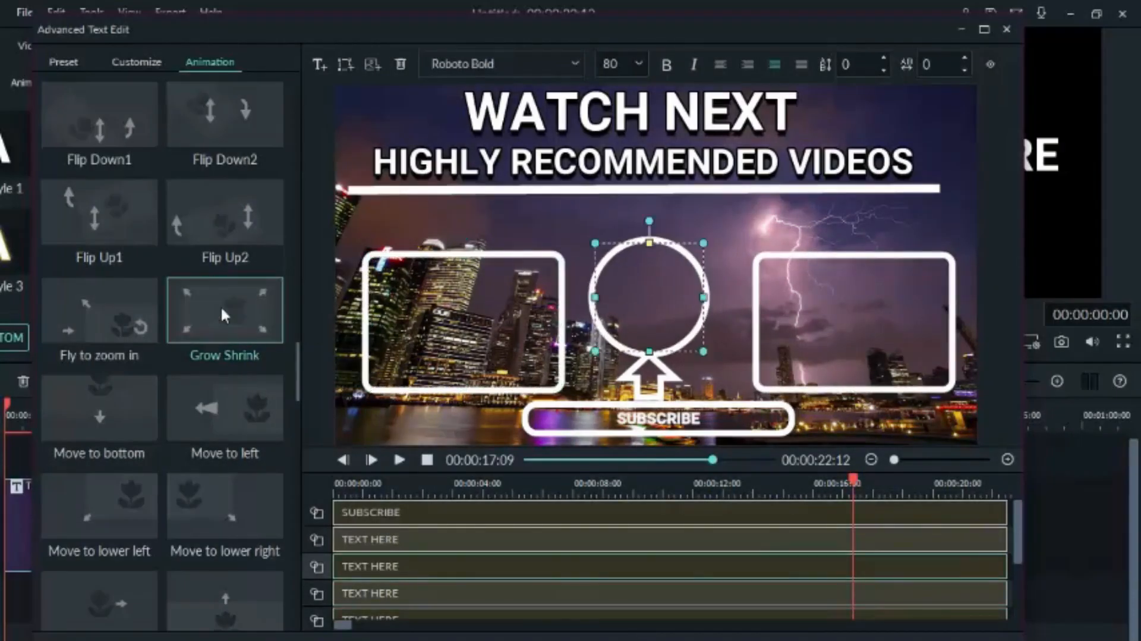
scroll("down", 3)
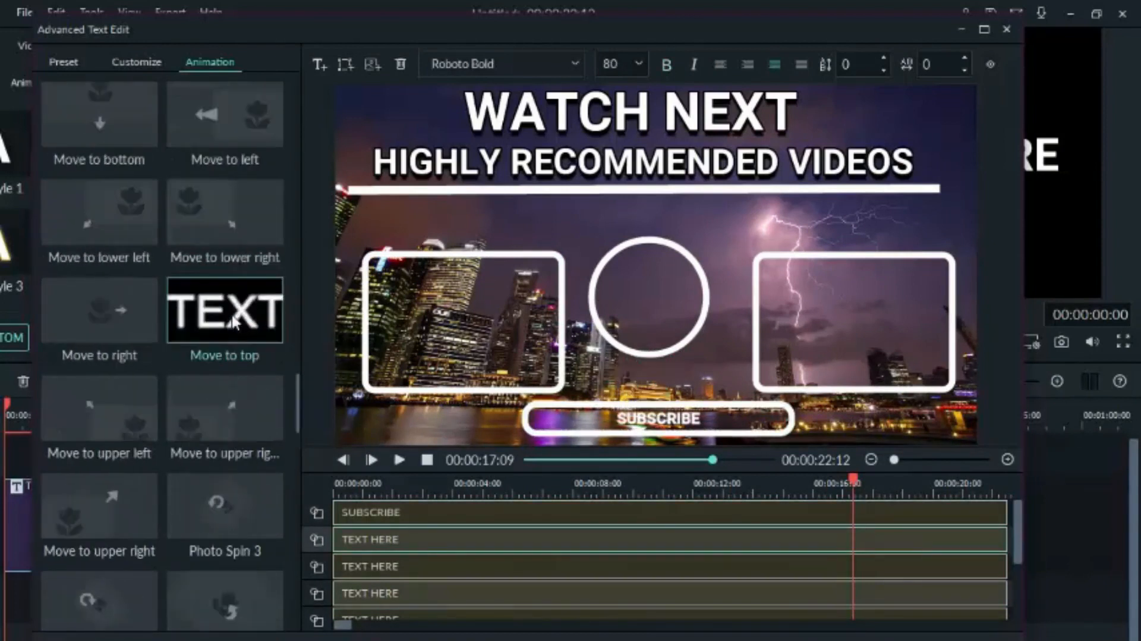
left_click(399, 459)
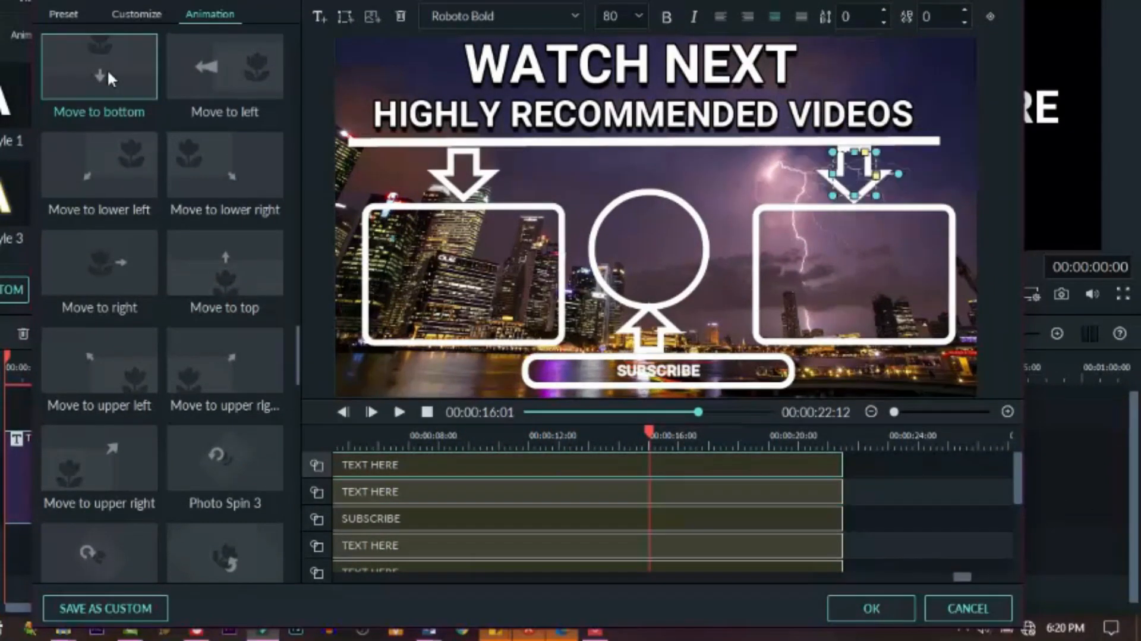
Recolour the right-hand downward arrow's Shape Border to dark red in Customize.
left_click(135, 14)
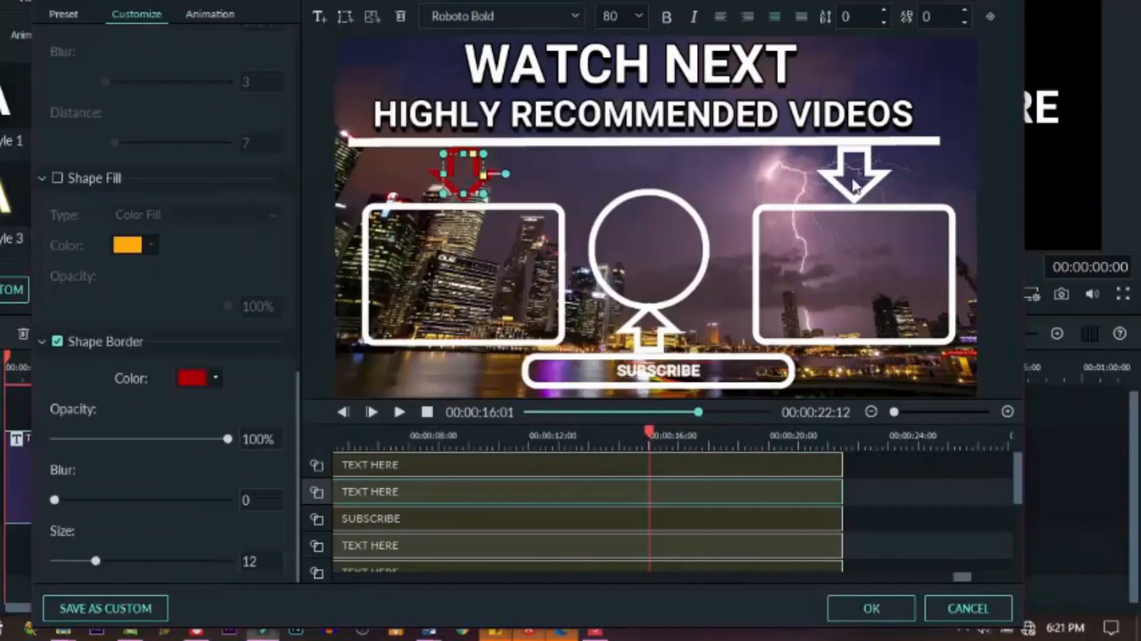
left_click(198, 377)
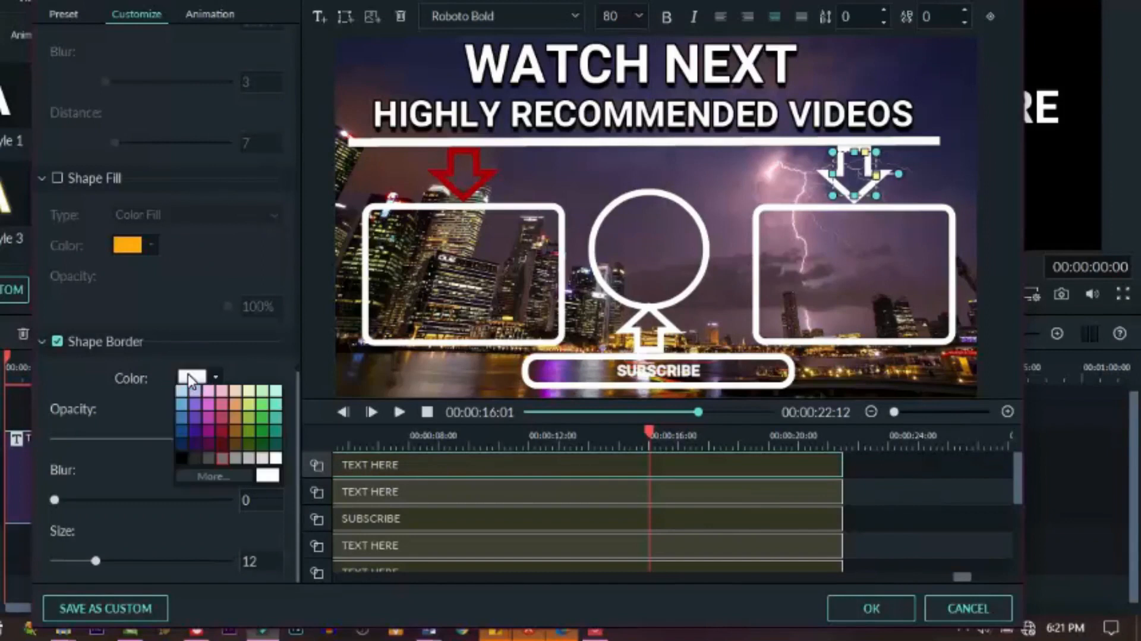
left_click(214, 475)
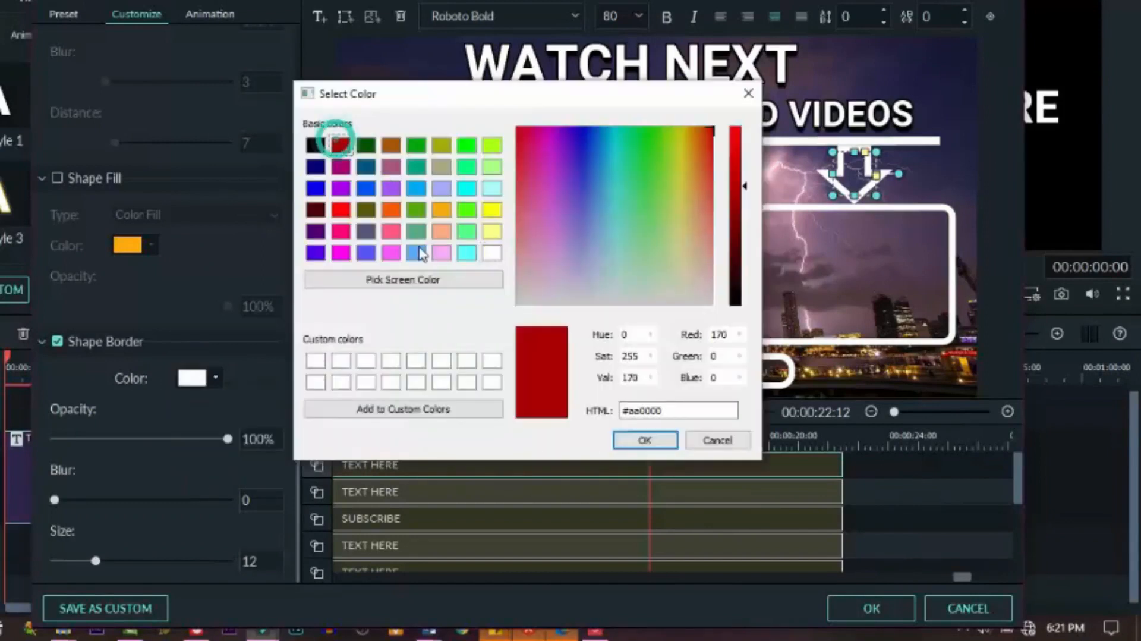
left_click(643, 440)
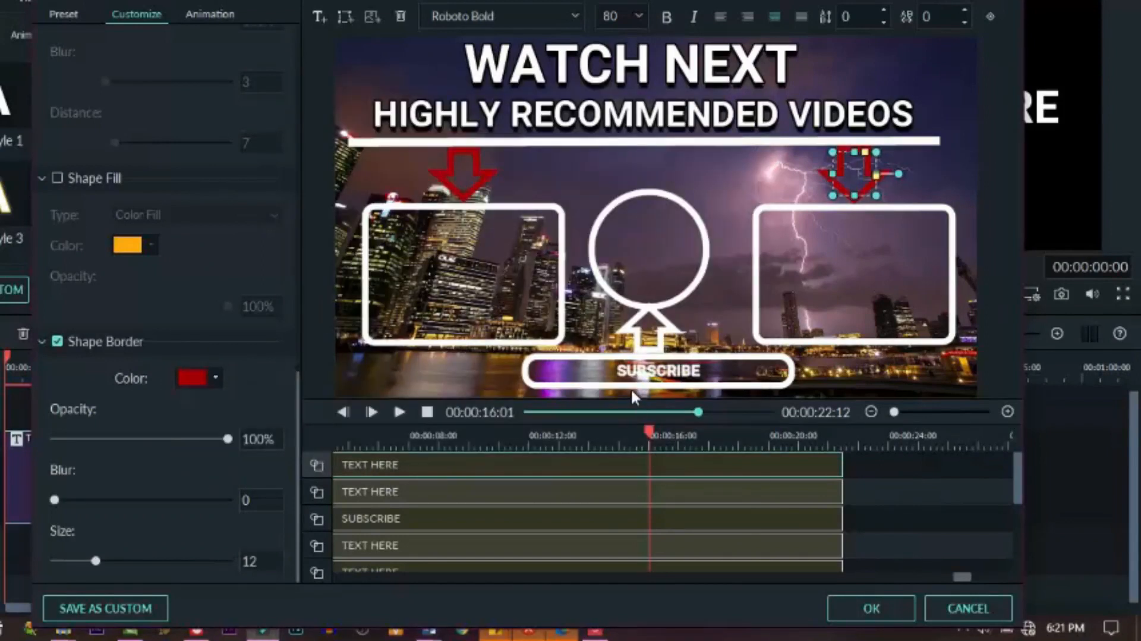
Recolour the upward arrow above SUBSCRIBE to dark red via the More... colour chooser.
left_click(190, 378)
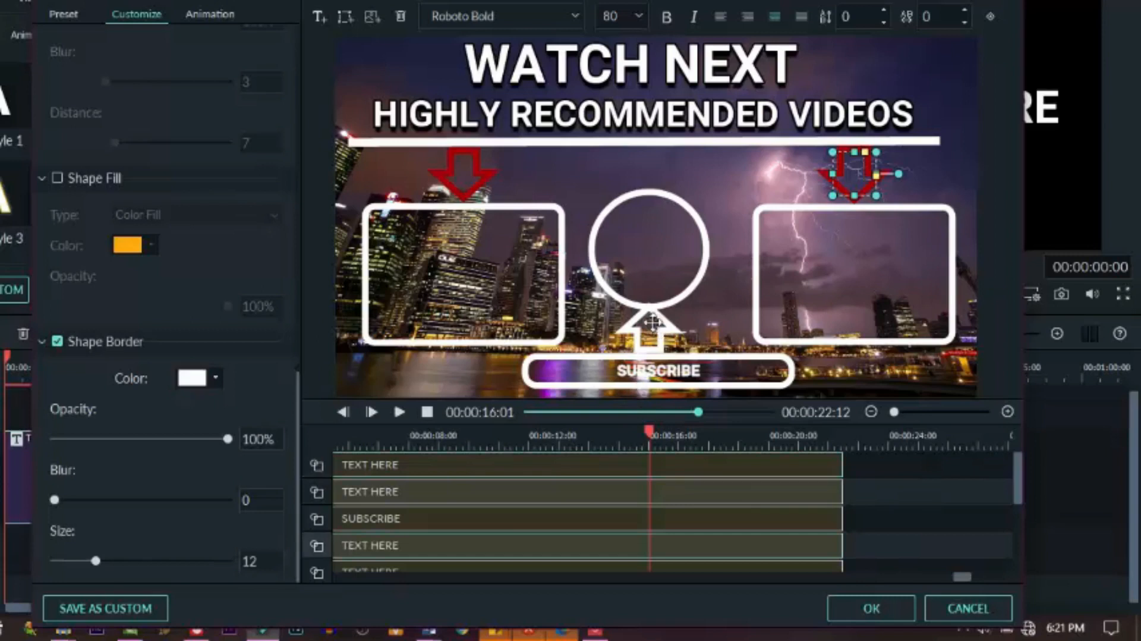
left_click(212, 377)
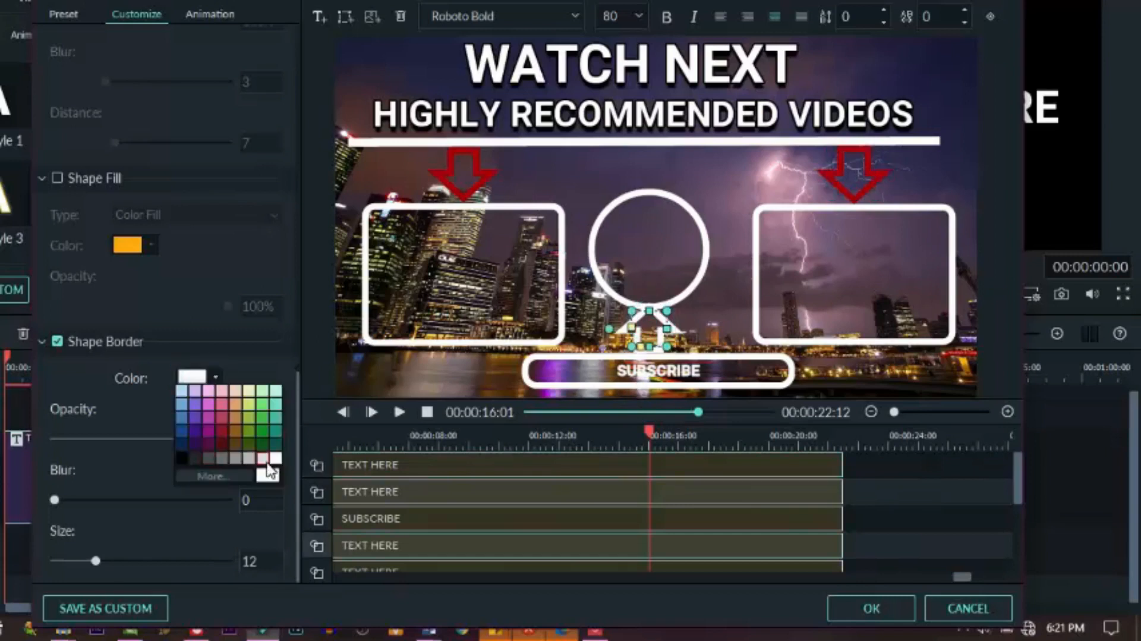
left_click(214, 475)
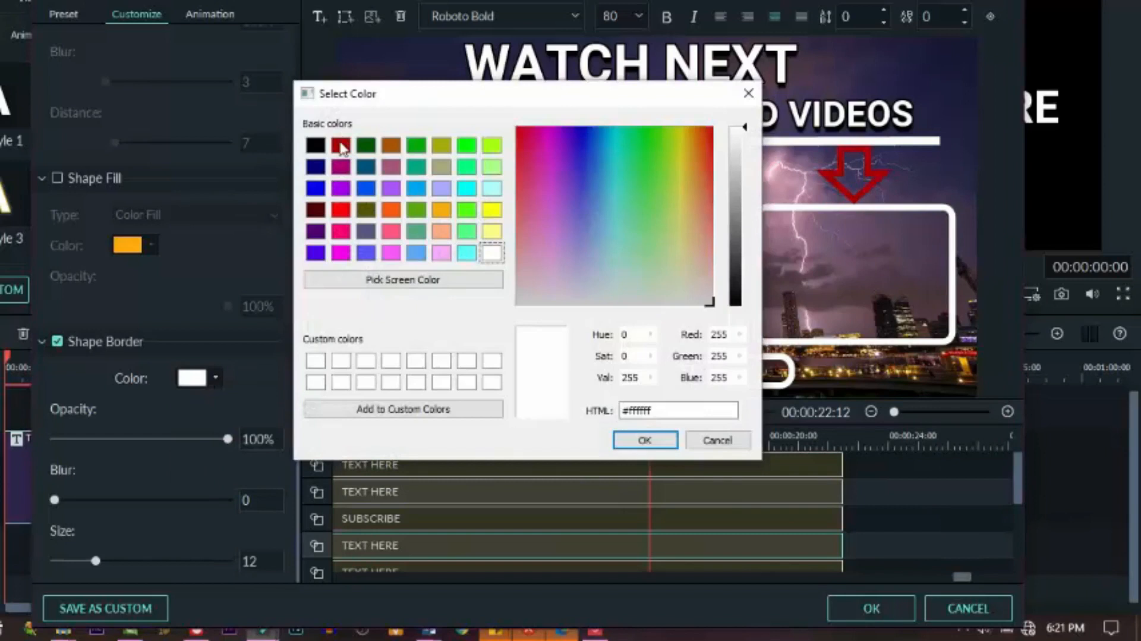
left_click(643, 440)
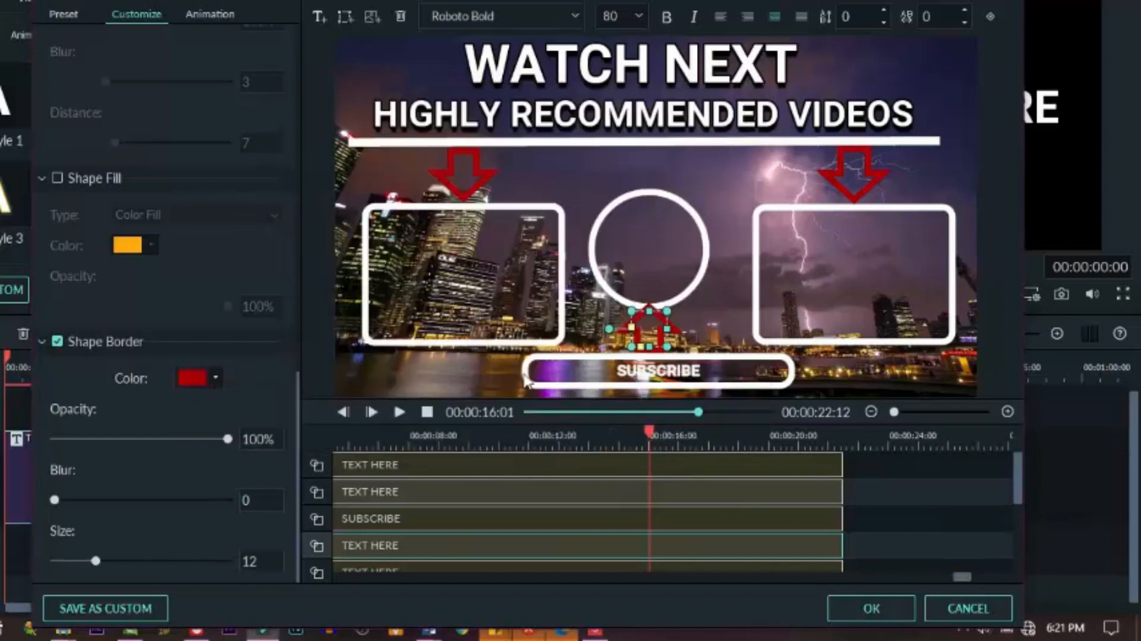
left_click(654, 369)
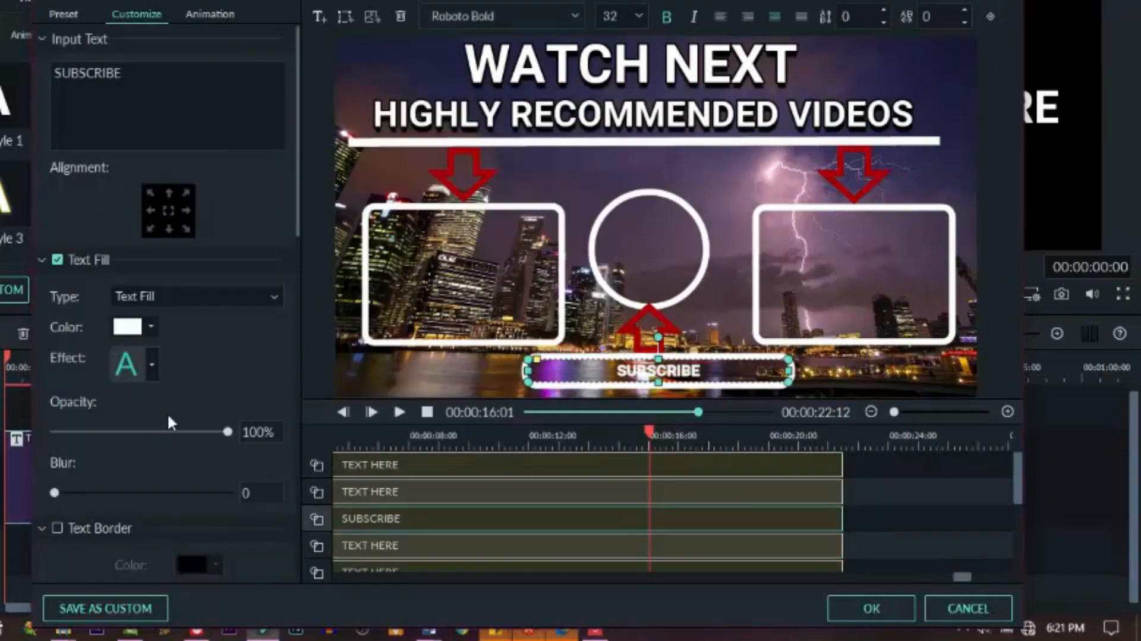
Set the SUBSCRIBE shape's border colour to the same dark red.
scroll("down", 3)
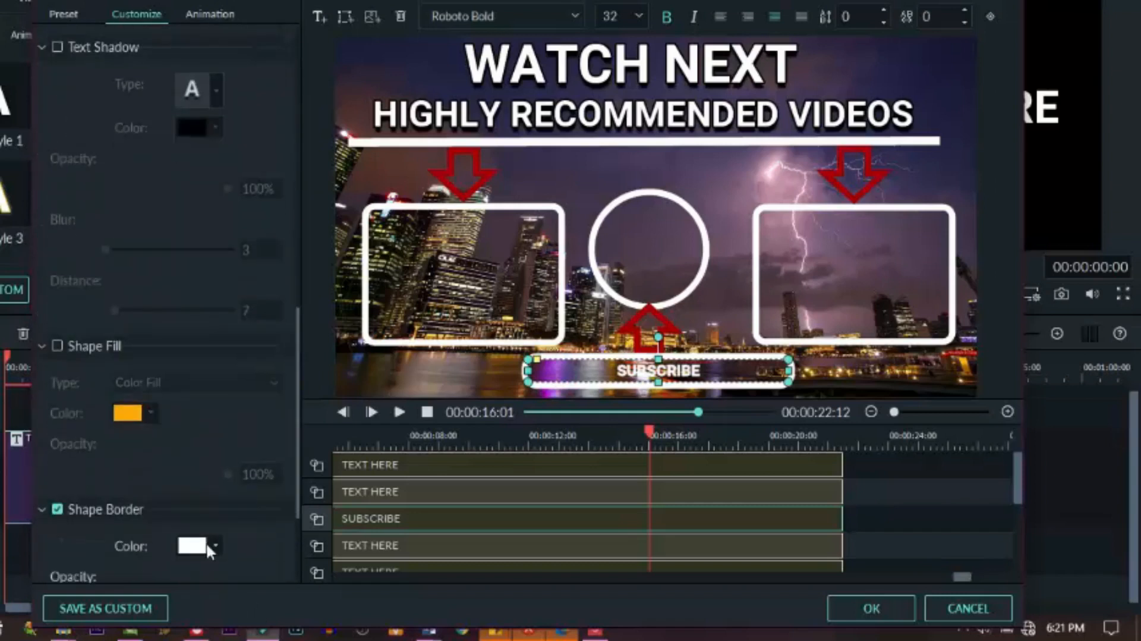
left_click(197, 546)
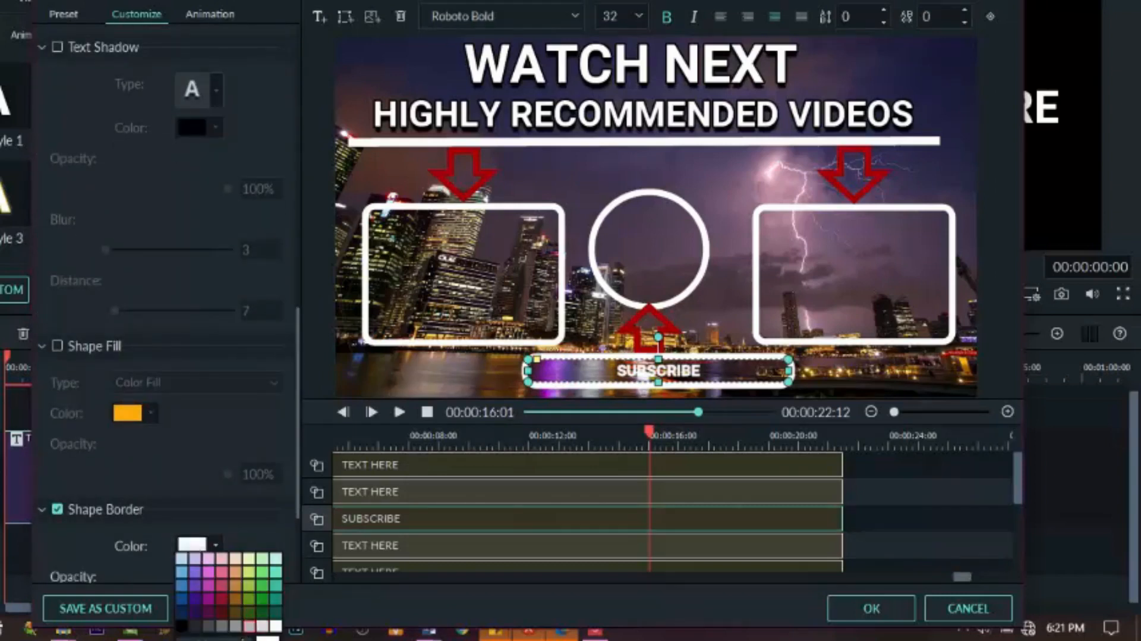
left_click(216, 545)
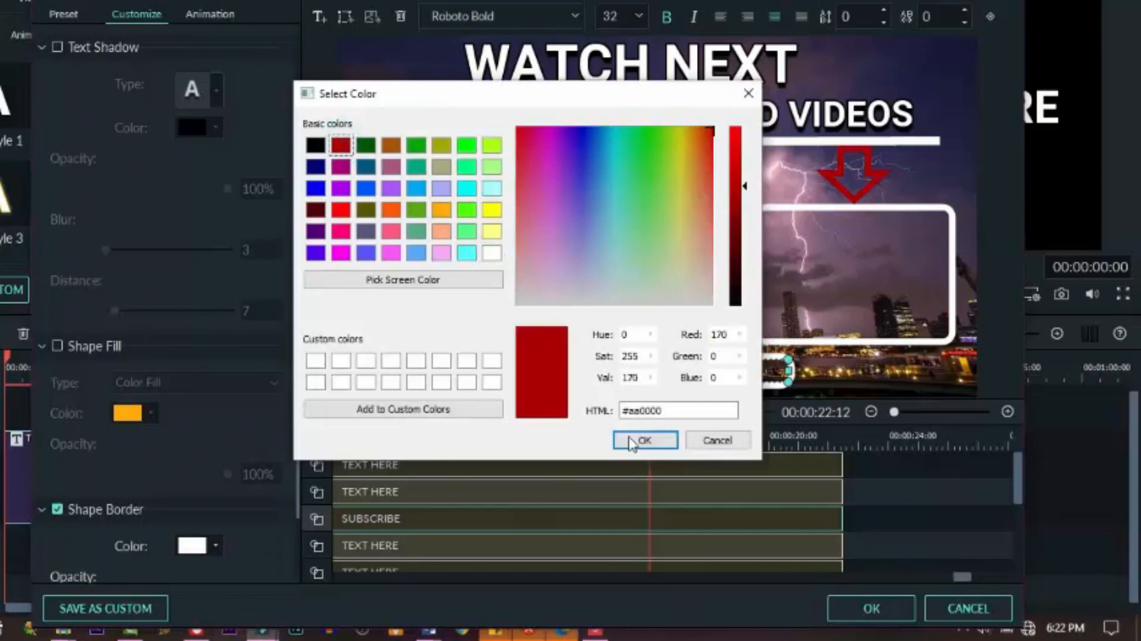
left_click(643, 440)
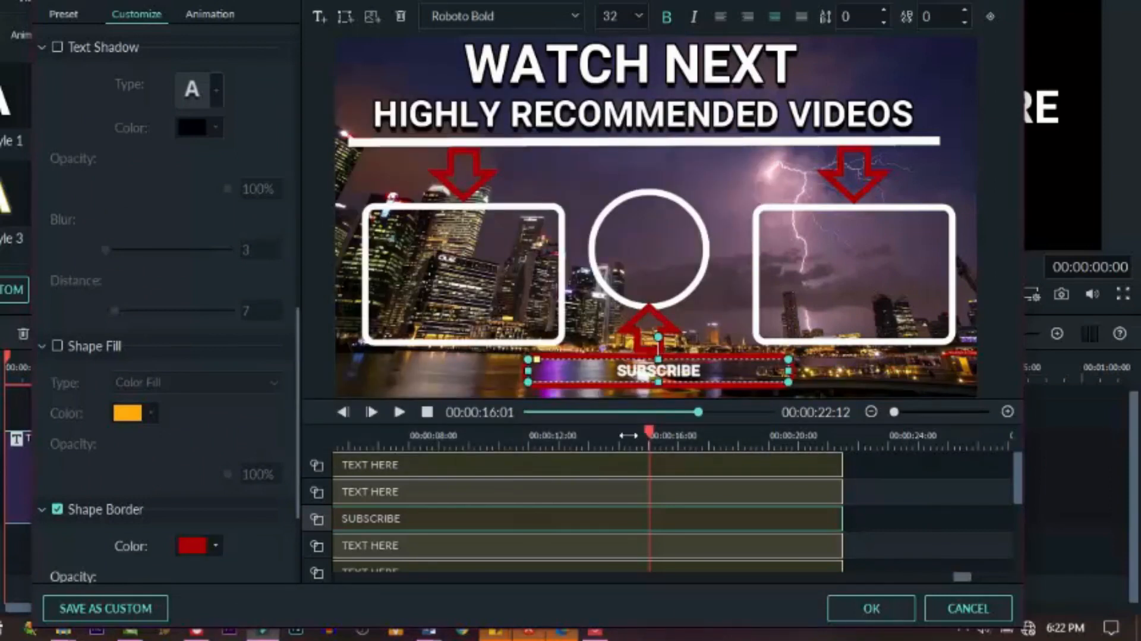
Preview the end screen to watch the red arrows animate in, then pause.
left_click(400, 411)
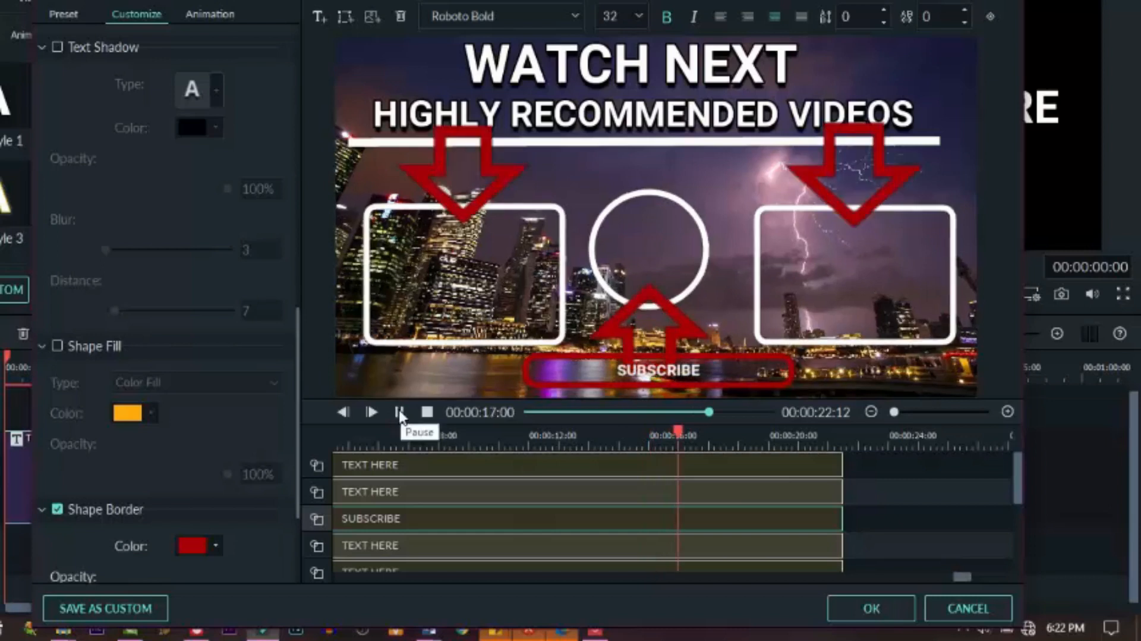
left_click(399, 412)
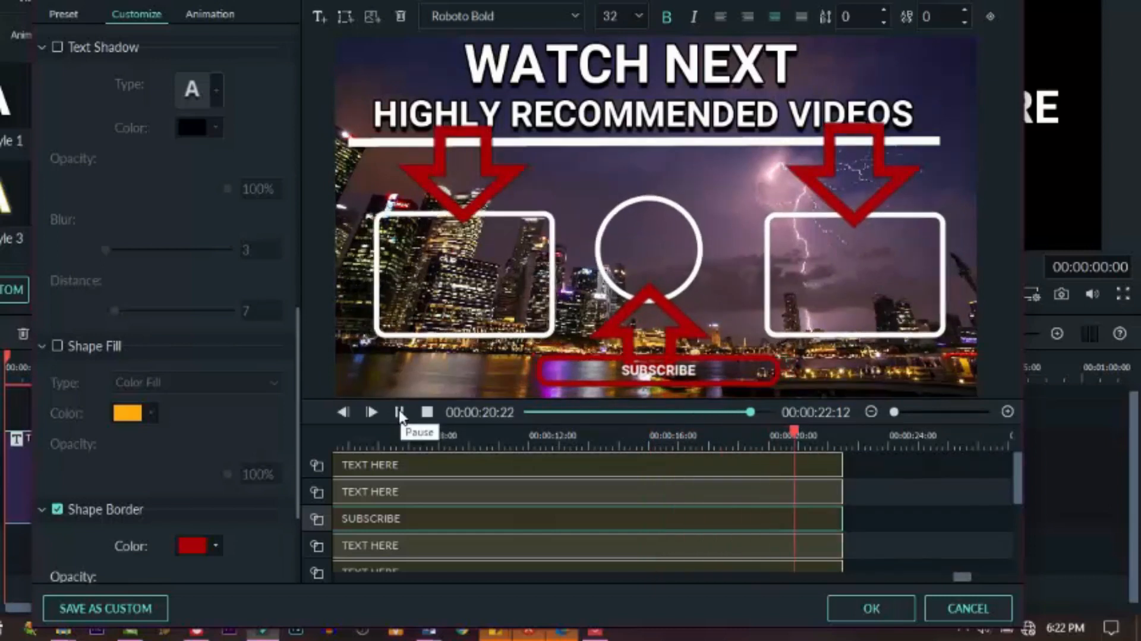
left_click(399, 411)
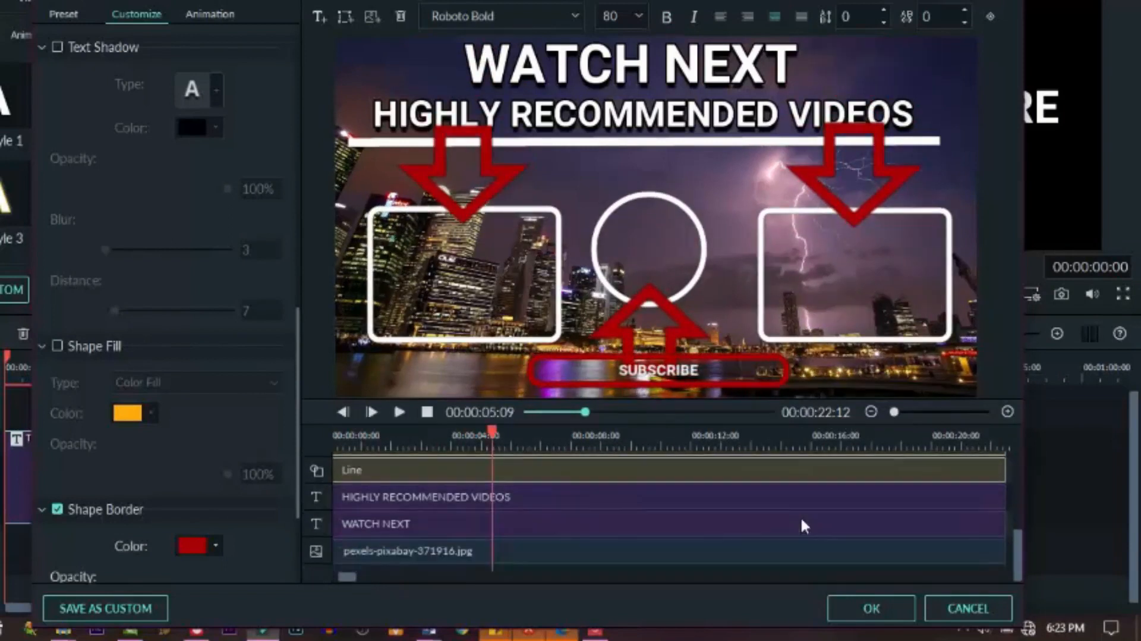
left_click(400, 411)
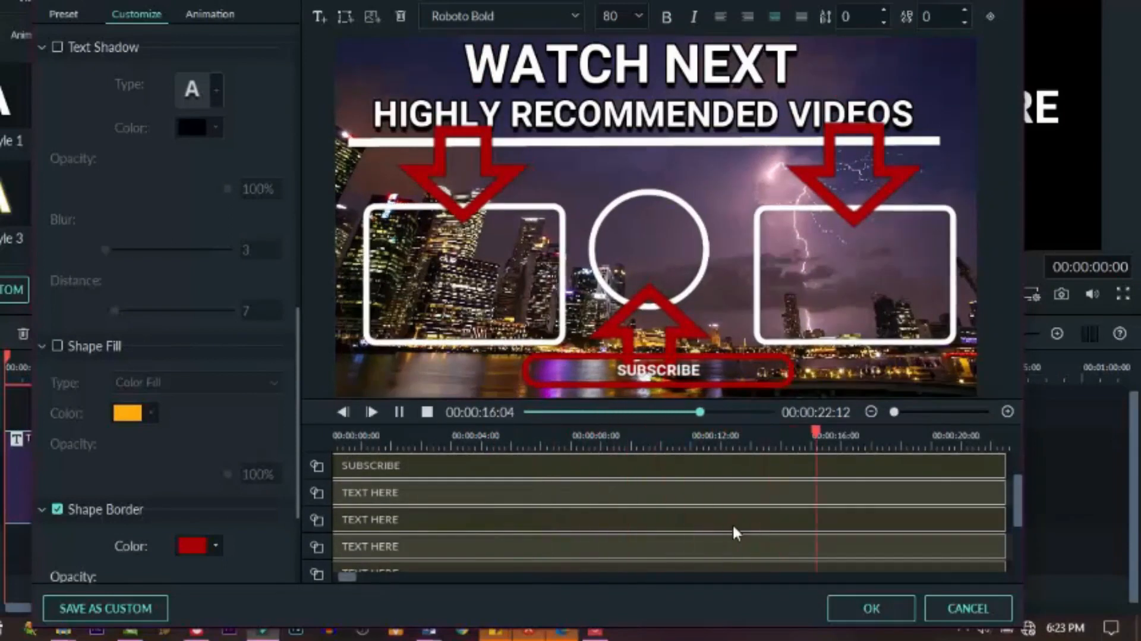
left_click(400, 411)
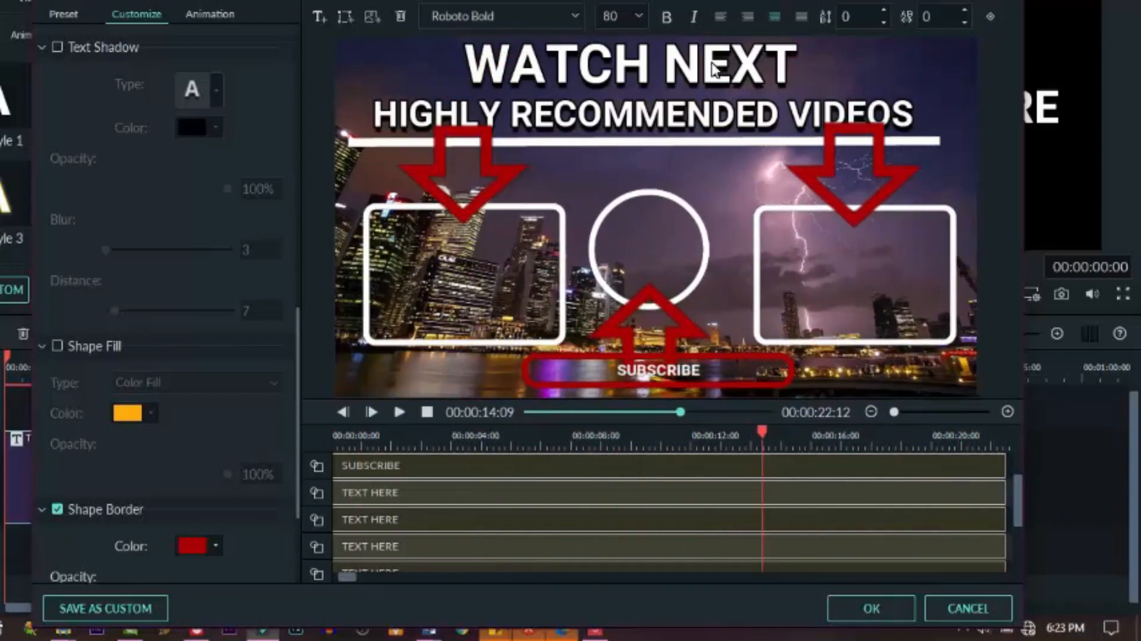
left_click(209, 14)
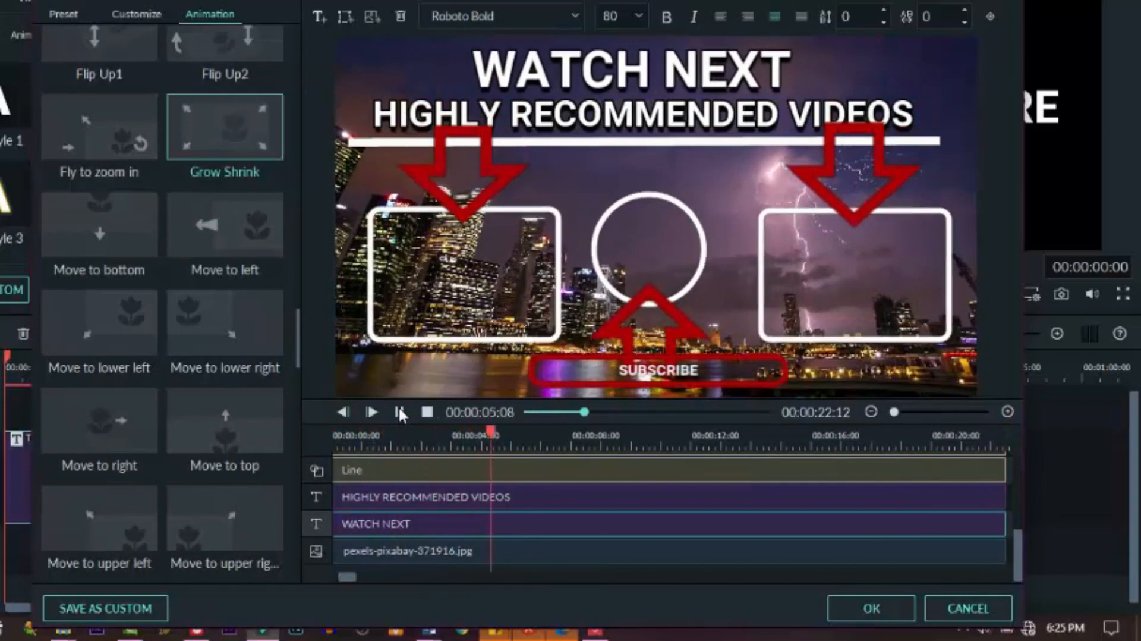
Give the Line track the Fade1 animation and replay the end screen preview.
left_click(371, 411)
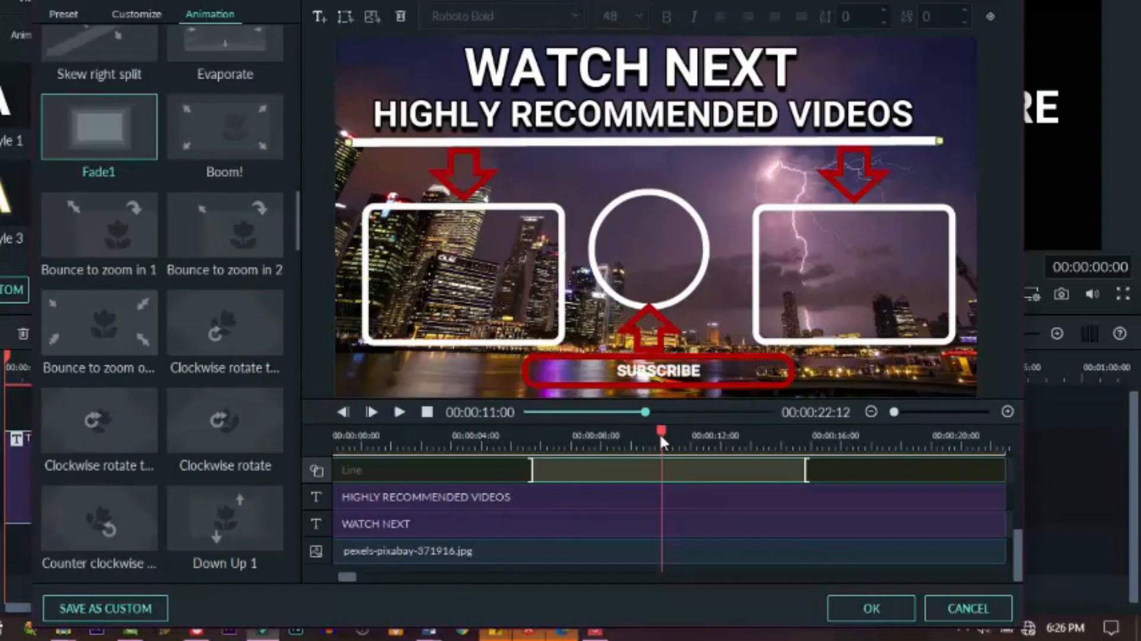
left_click(398, 411)
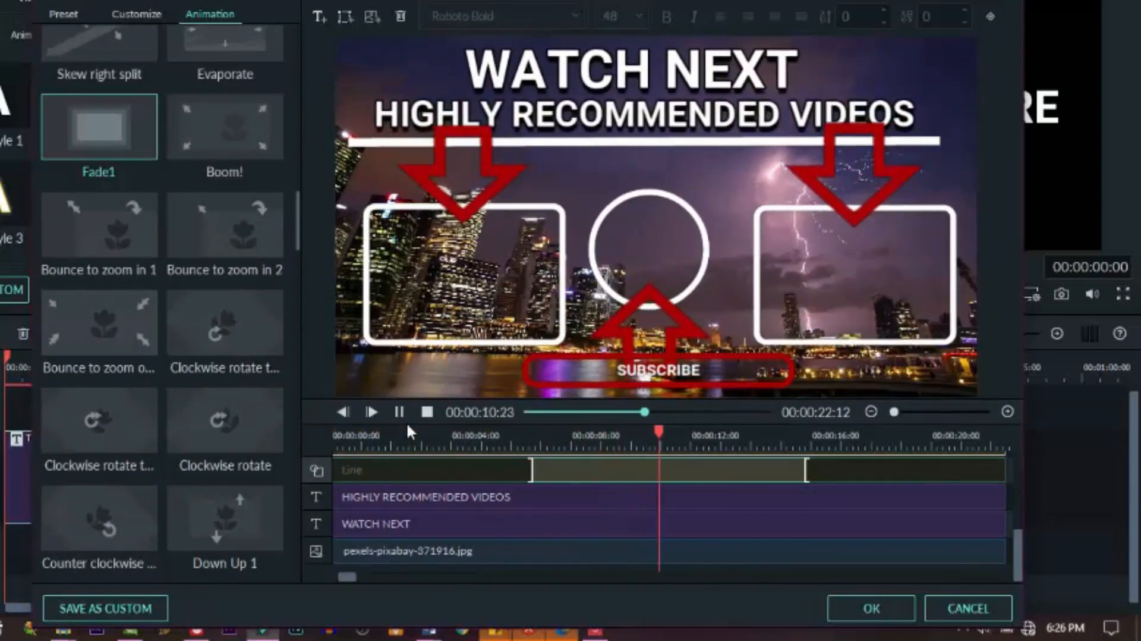
left_click(371, 411)
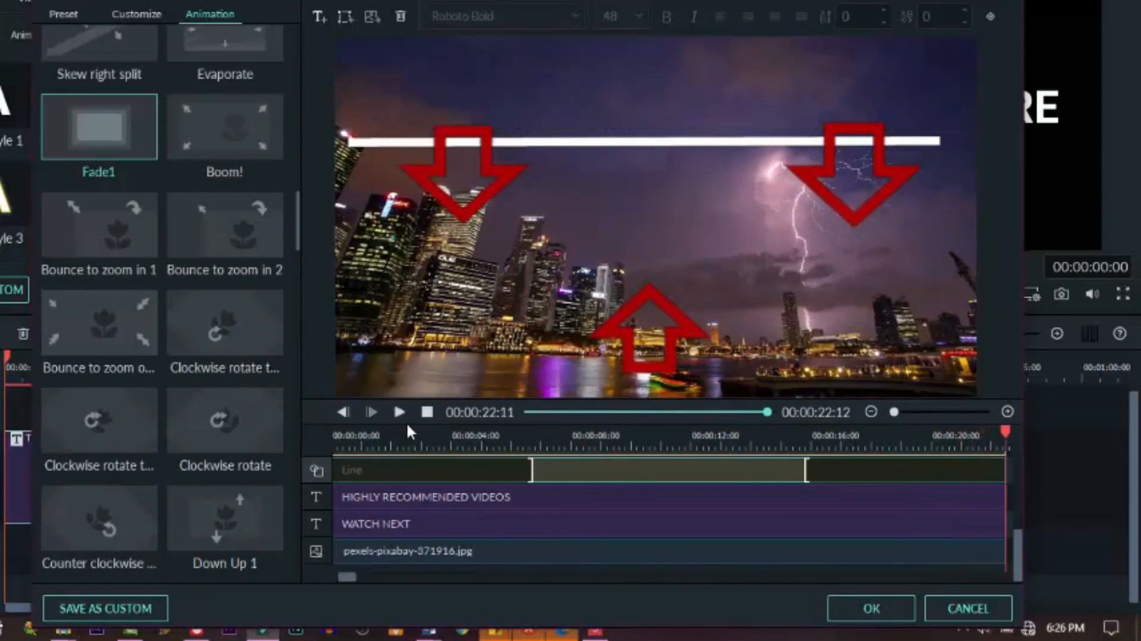
left_click(398, 411)
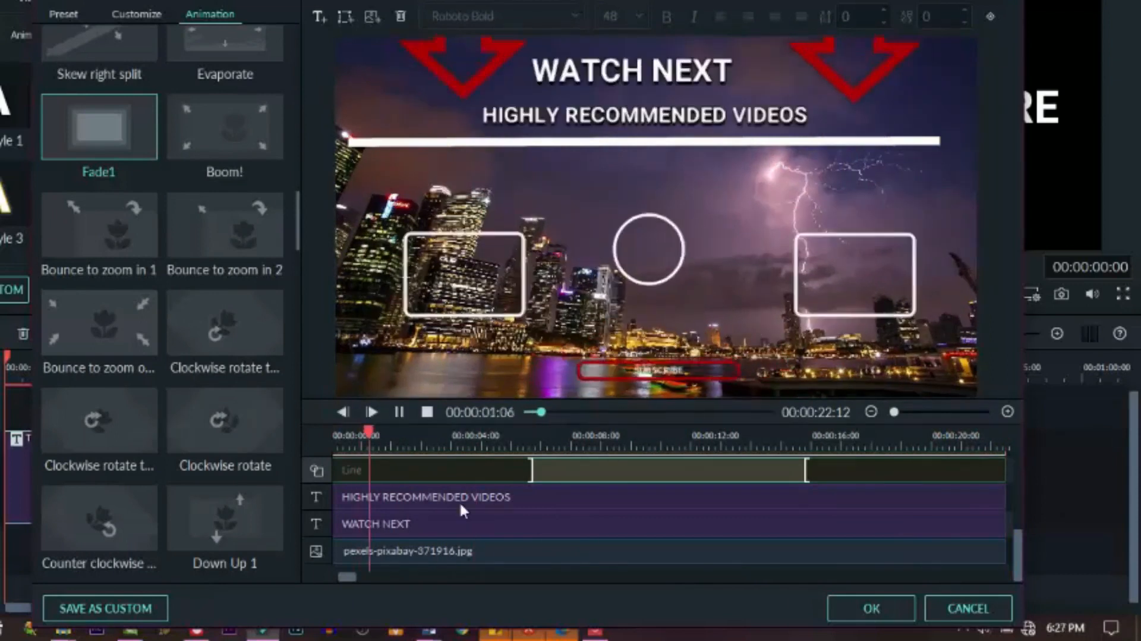
left_click(372, 412)
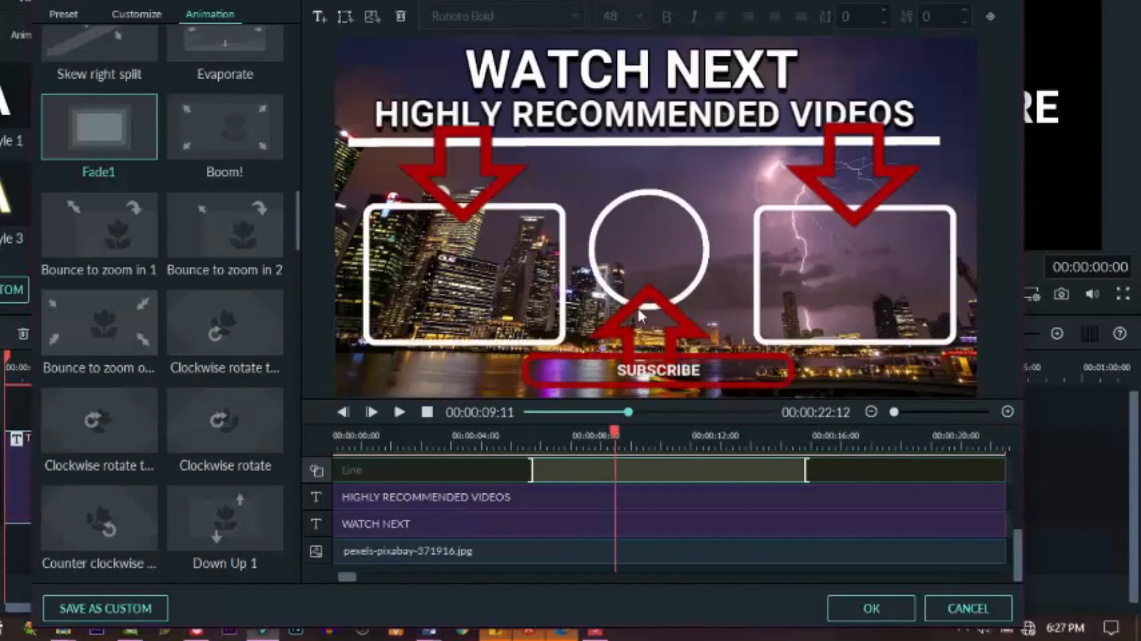
mouse_move(104, 607)
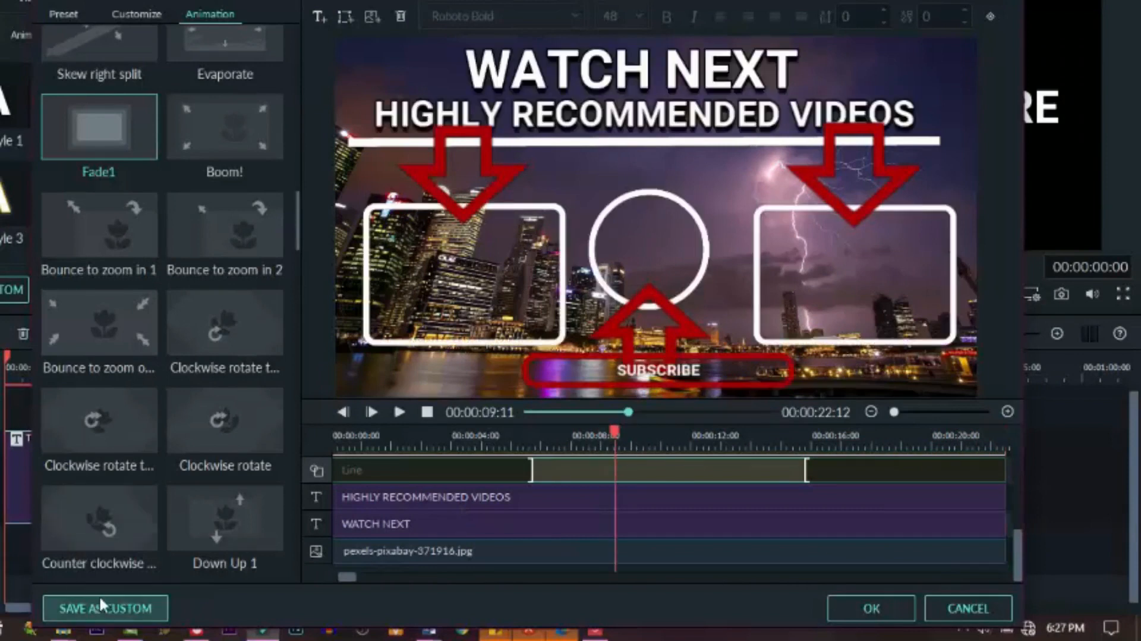
Save the title as custom preset 'END SCREEN' and close the advanced editor.
left_click(105, 608)
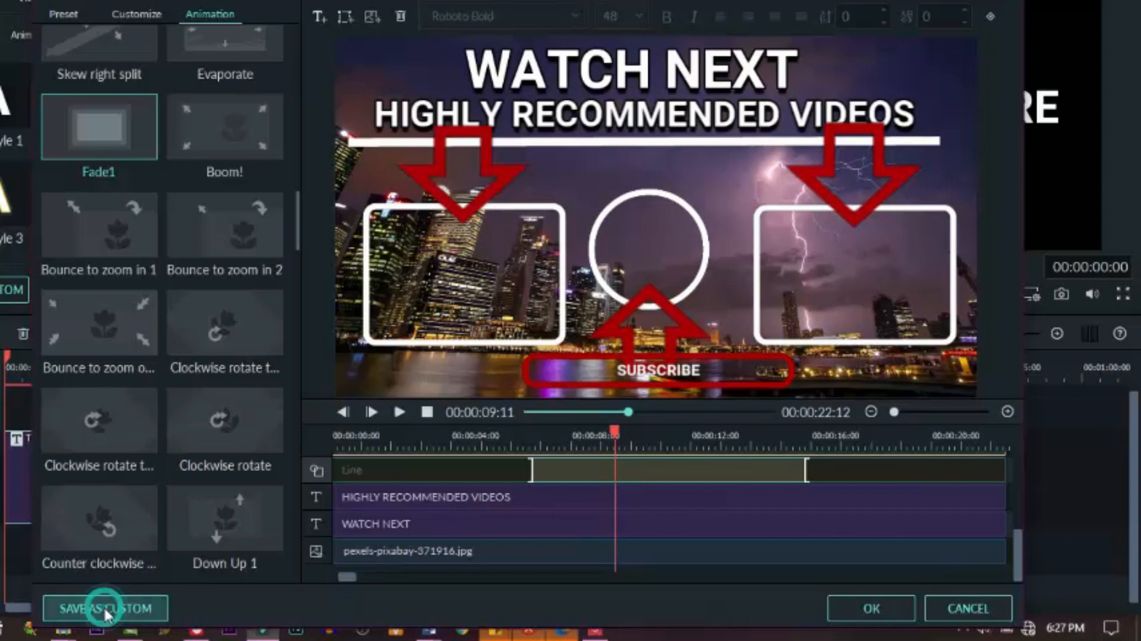
left_click(105, 608)
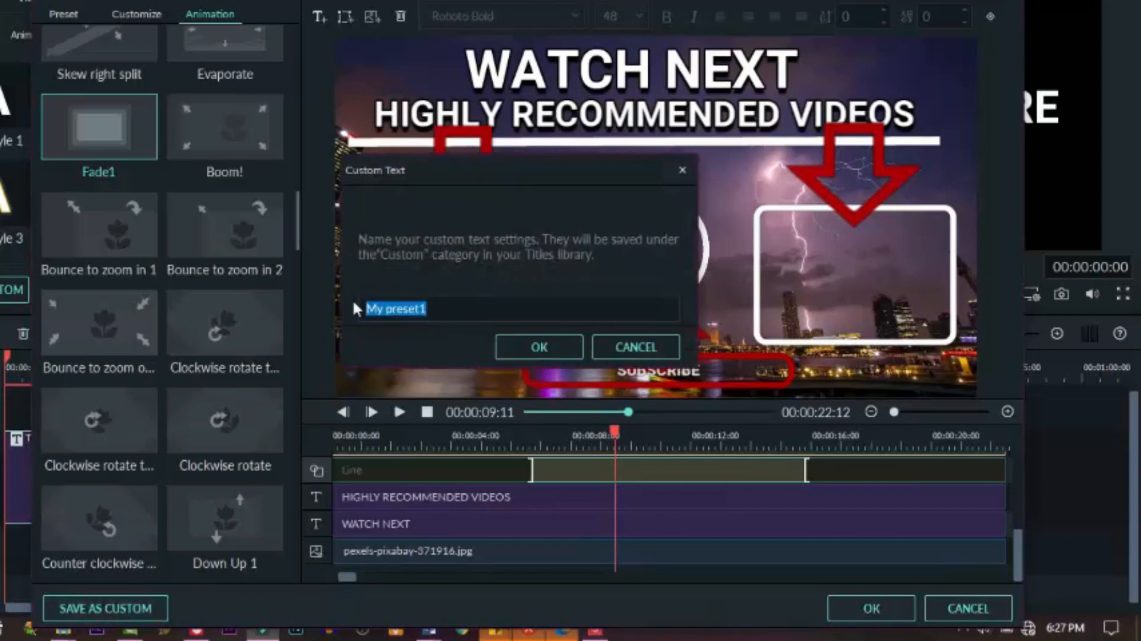
type("END")
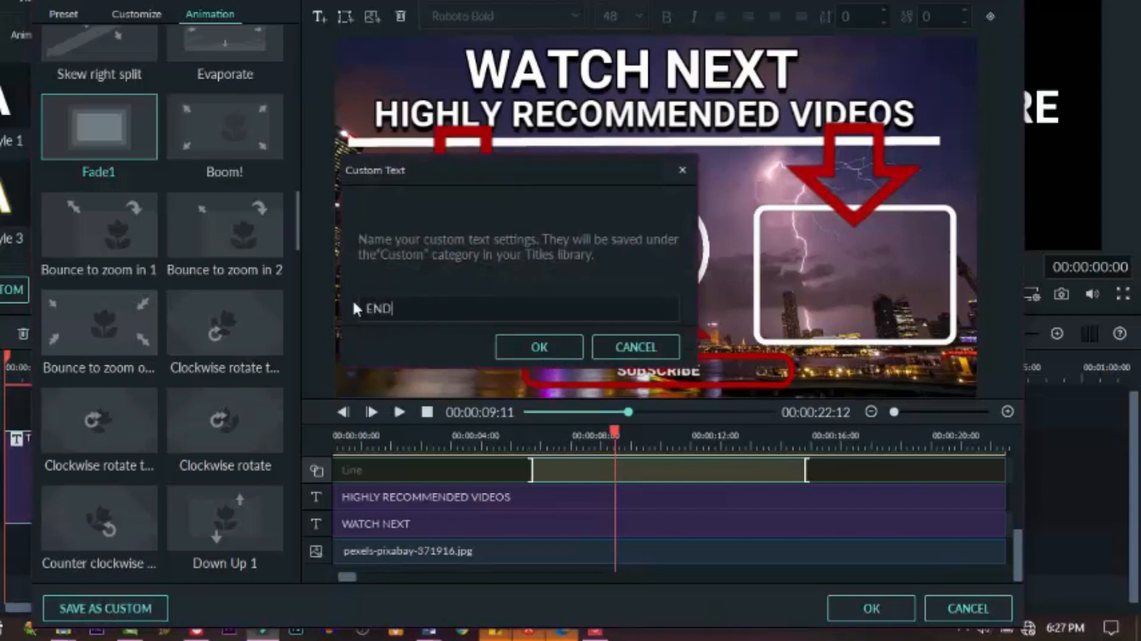
type("SCREEN")
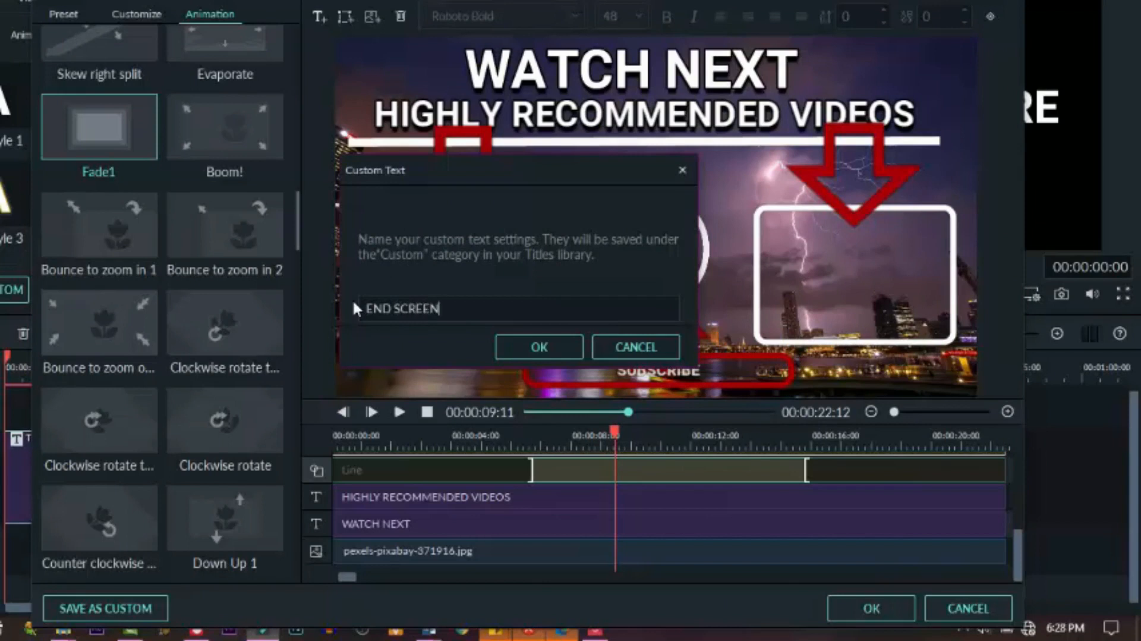
left_click(539, 347)
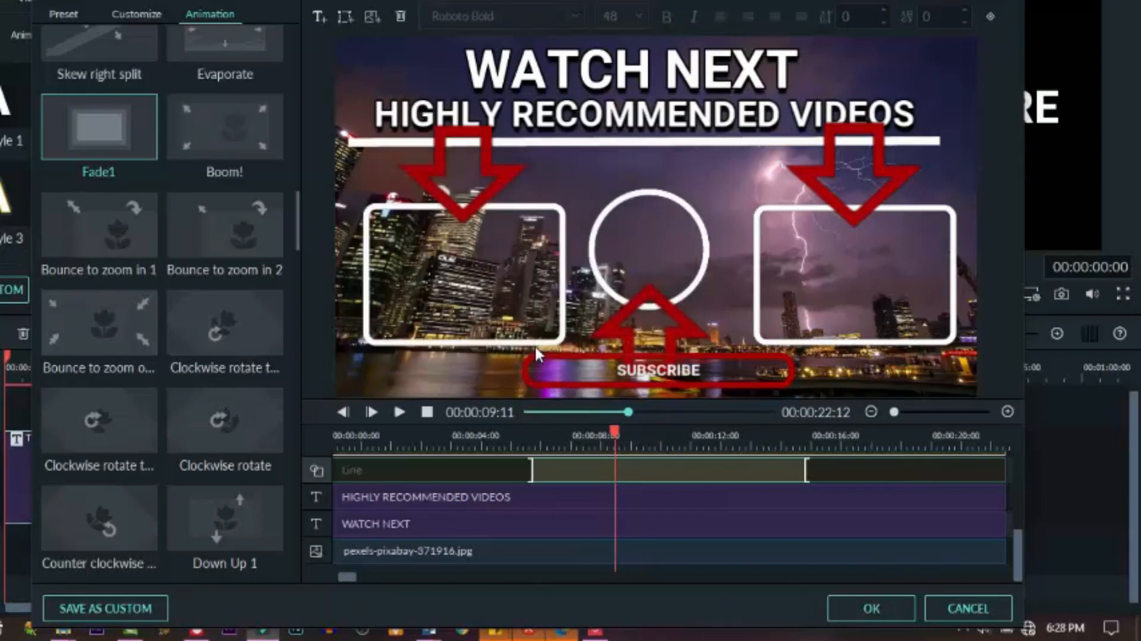
left_click(870, 608)
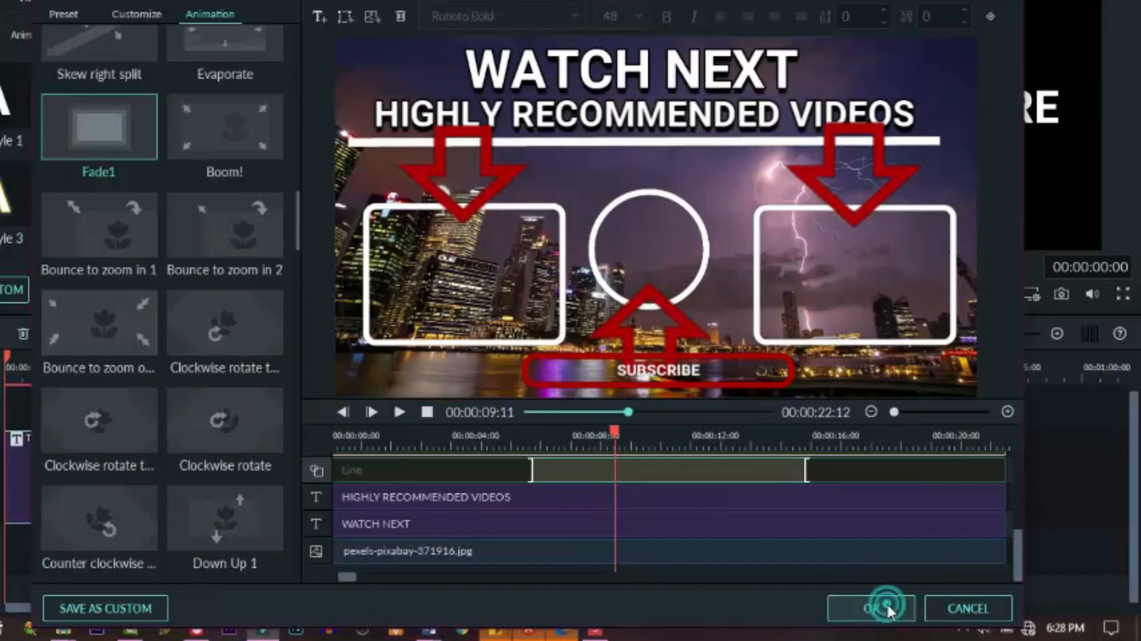
Render a preview of the Title 1 clip and play it through on the timeline.
left_click(870, 608)
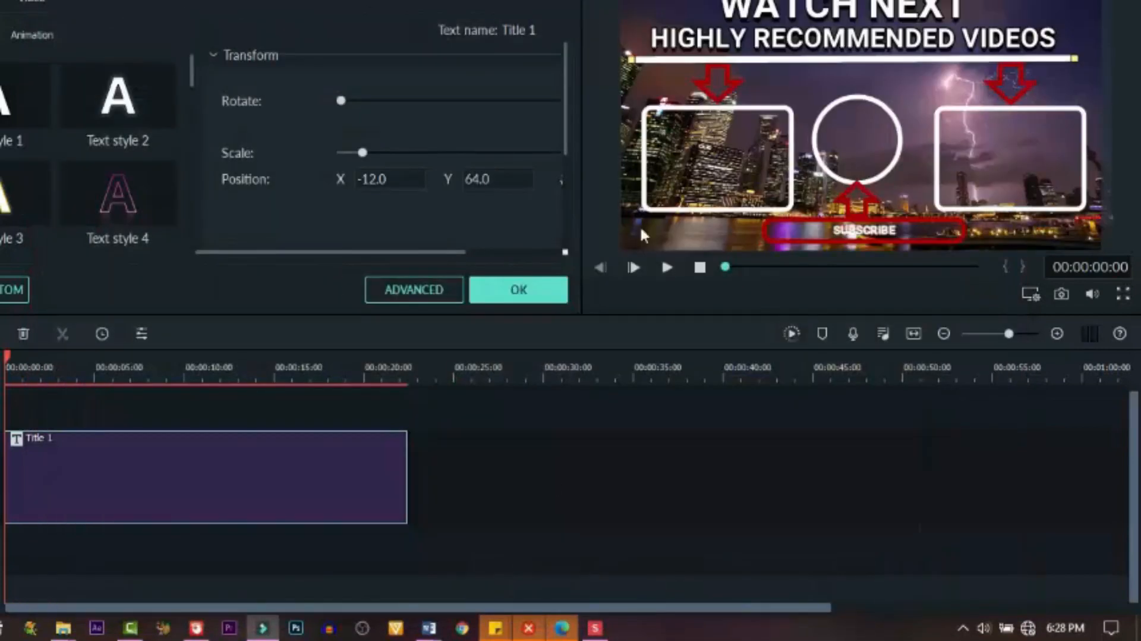
mouse_move(792, 334)
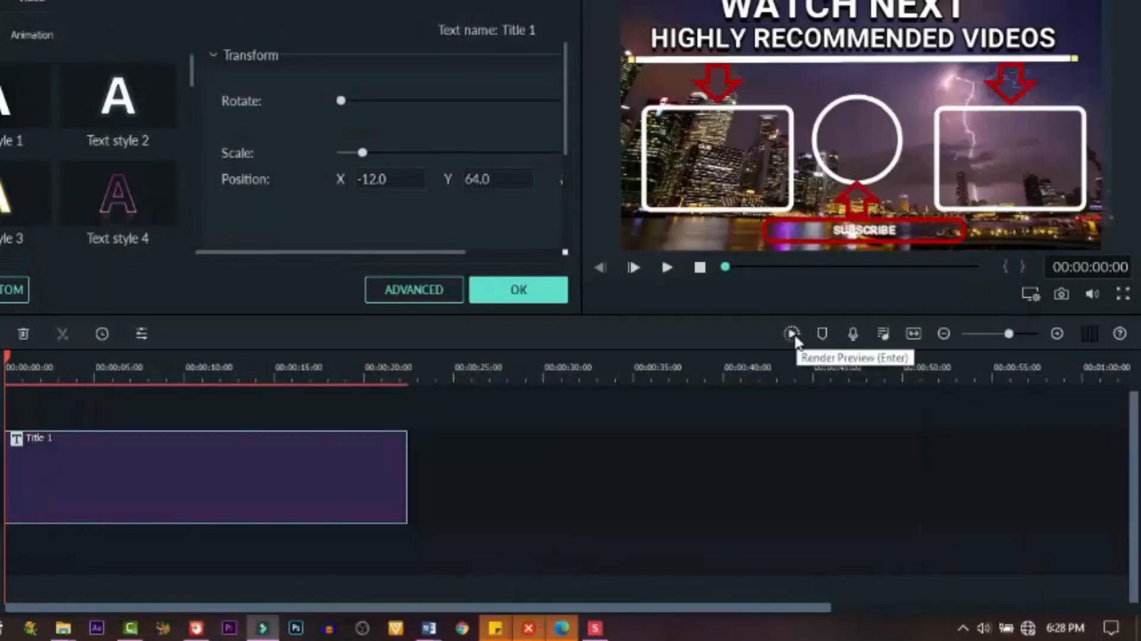
left_click(792, 334)
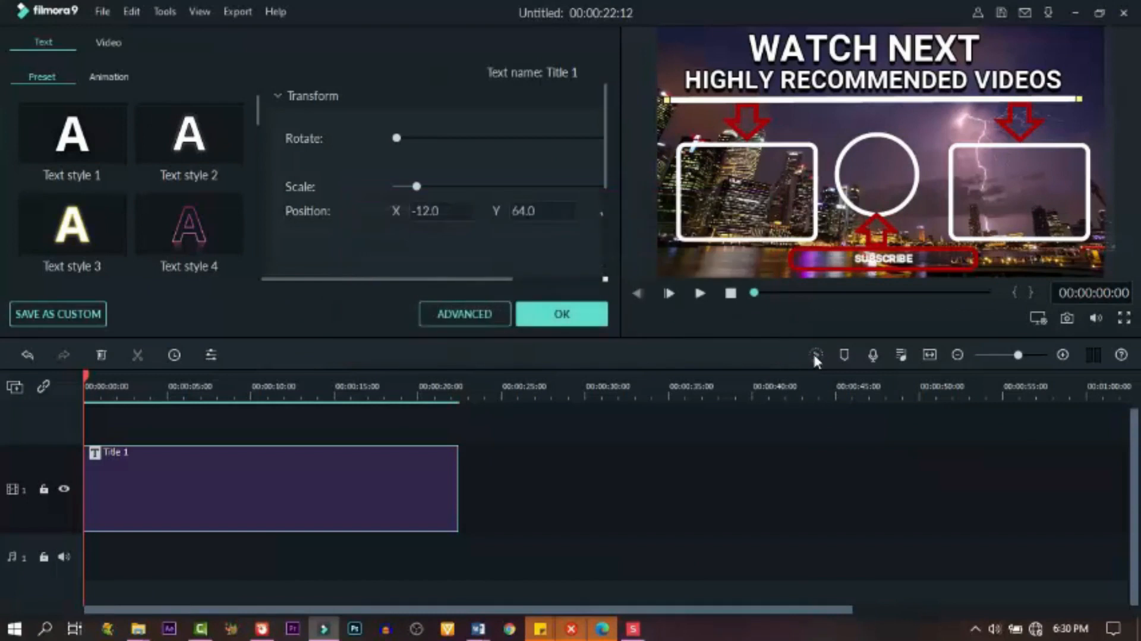
left_click(697, 293)
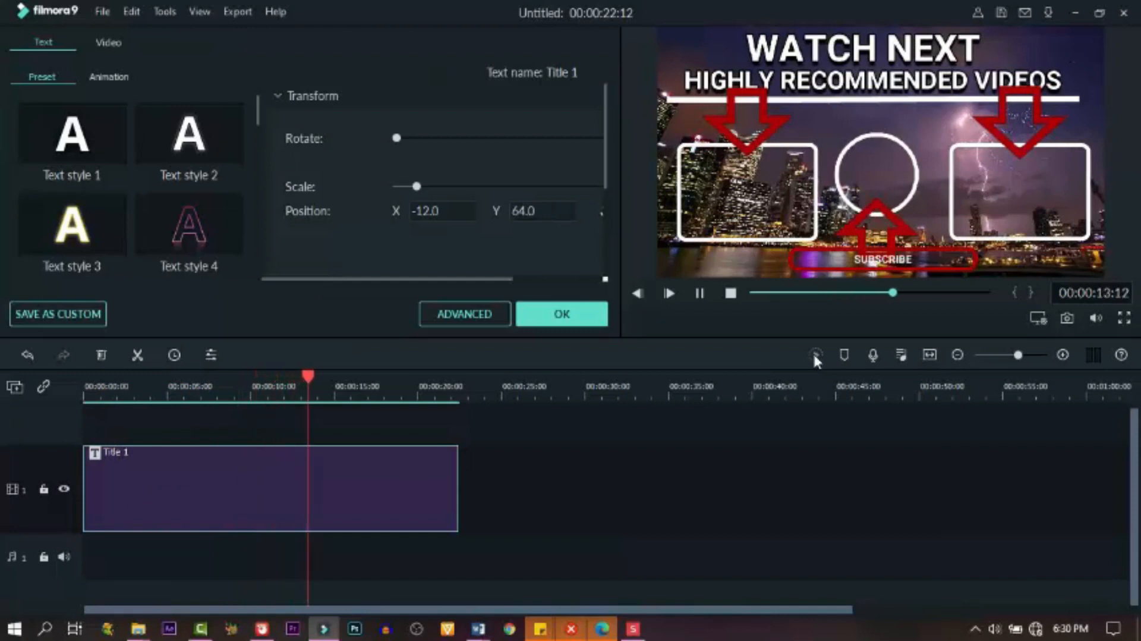
left_click(666, 293)
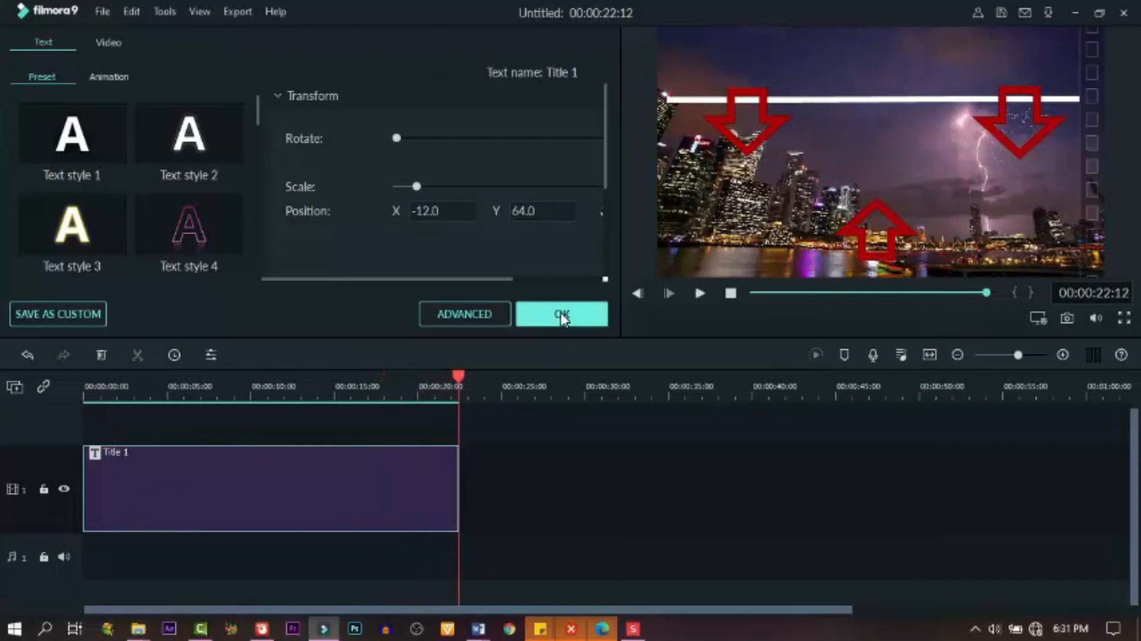
Add the saved END SCREEN preset from Titles > Custom to the timeline, then remove it.
left_click(562, 313)
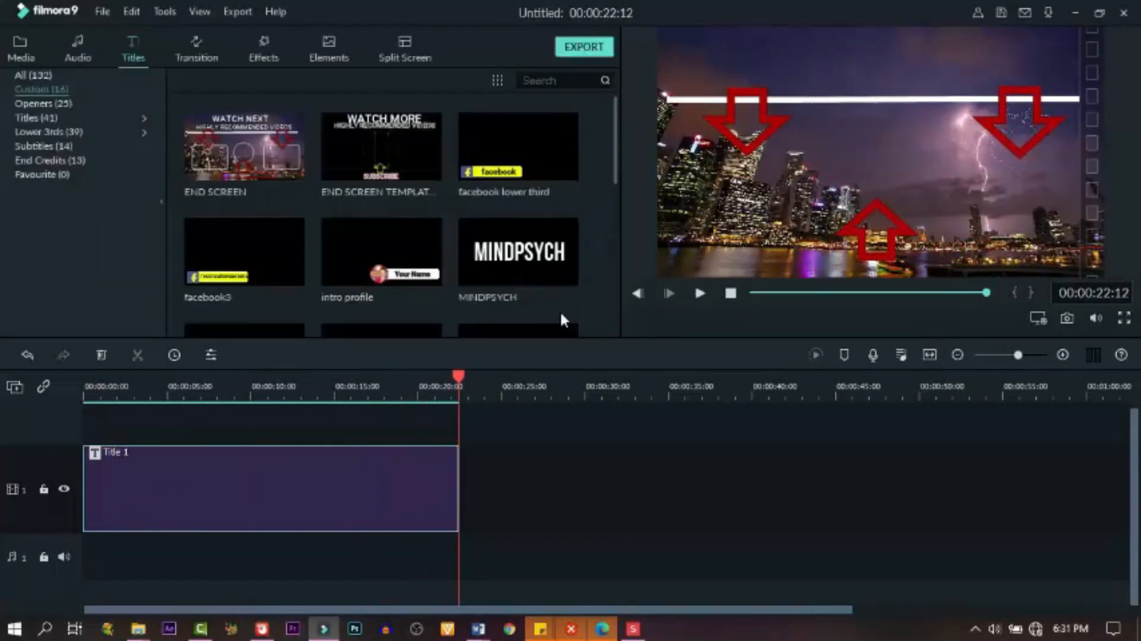
mouse_move(243, 145)
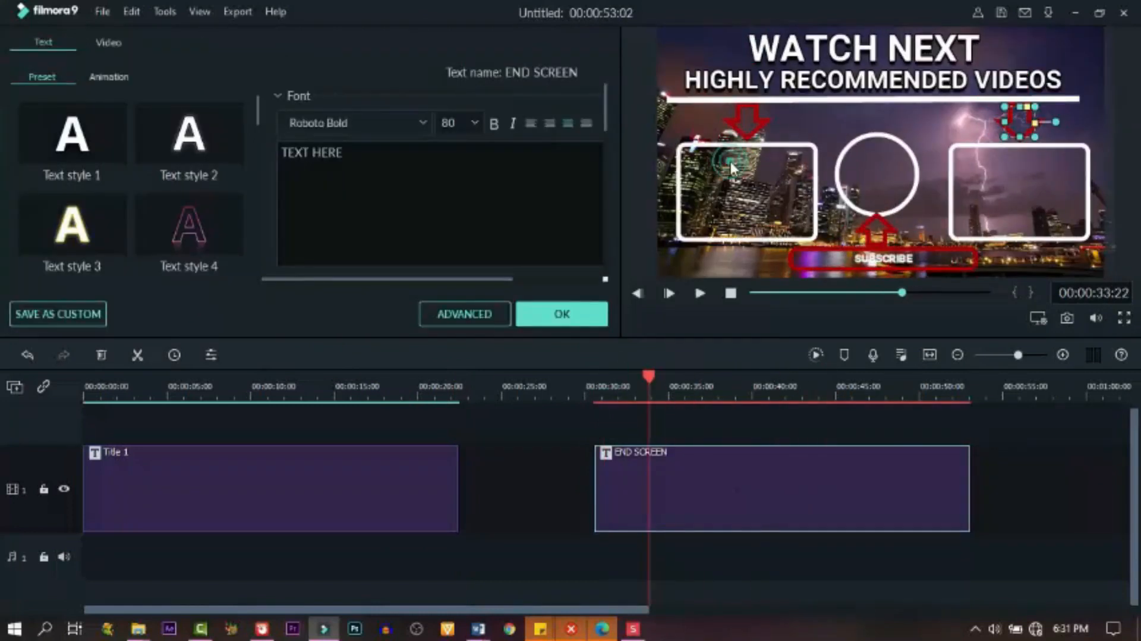
left_click(1019, 193)
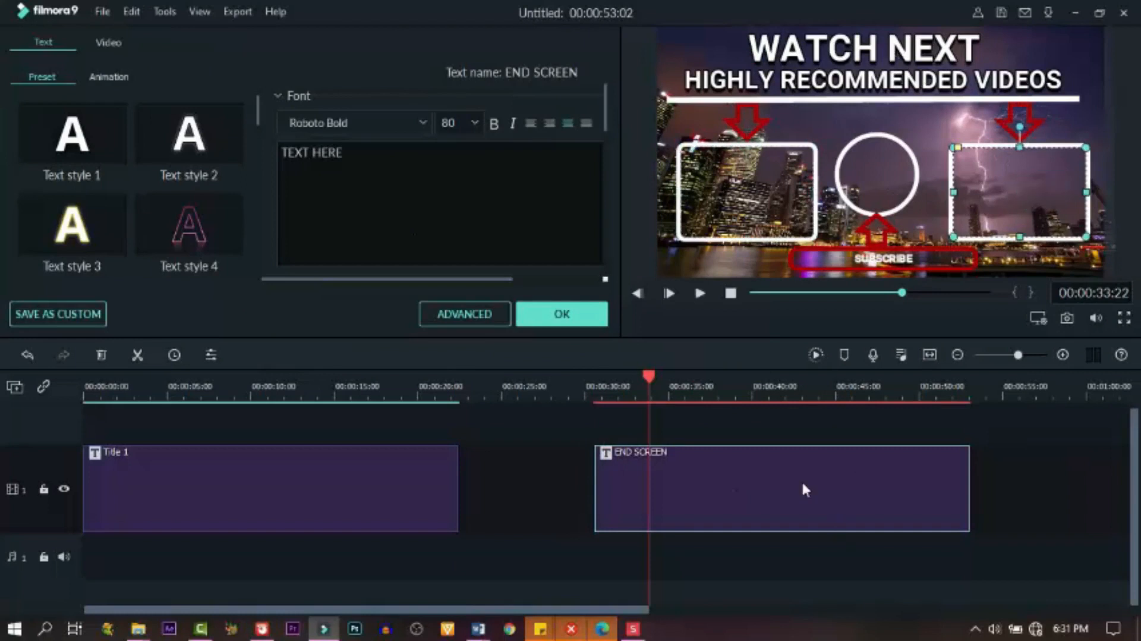
mouse_move(720, 480)
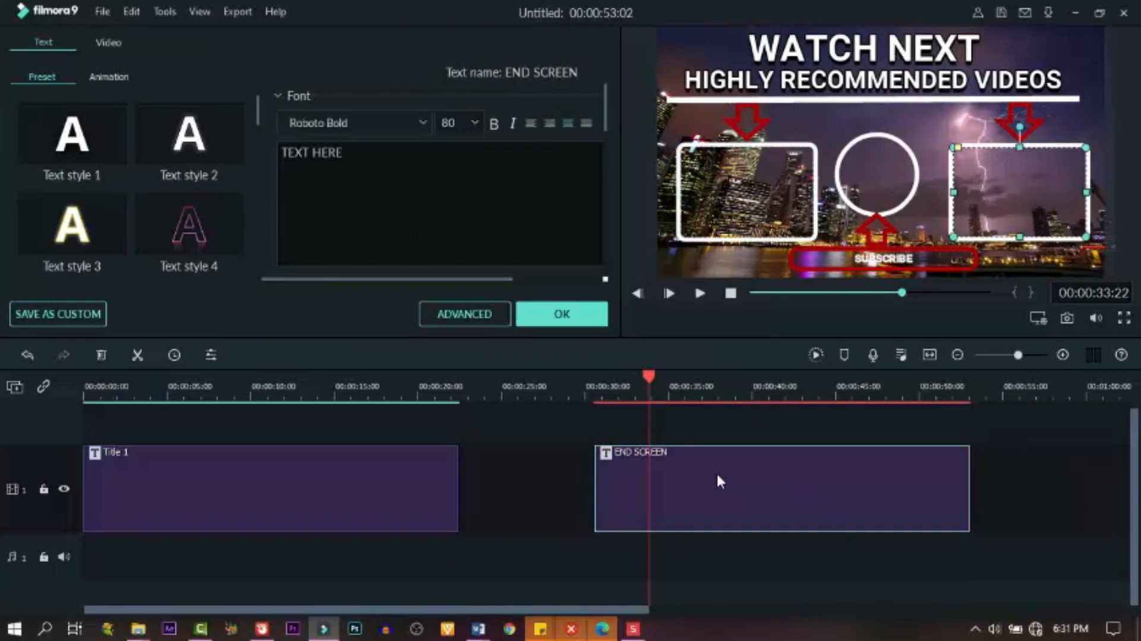
mouse_move(724, 474)
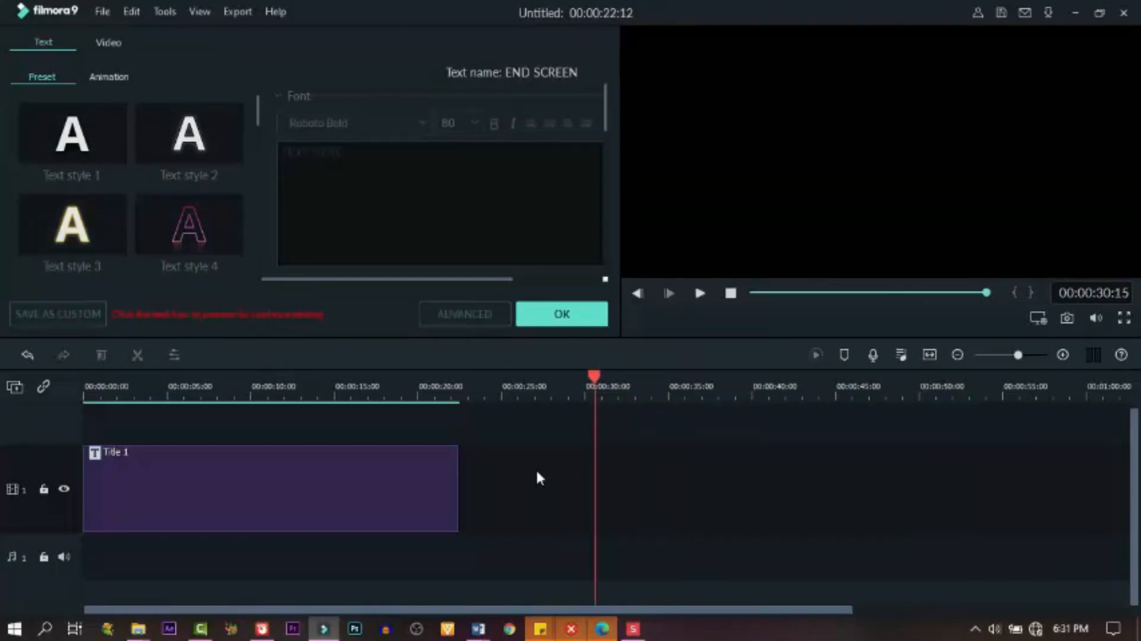
left_click(560, 313)
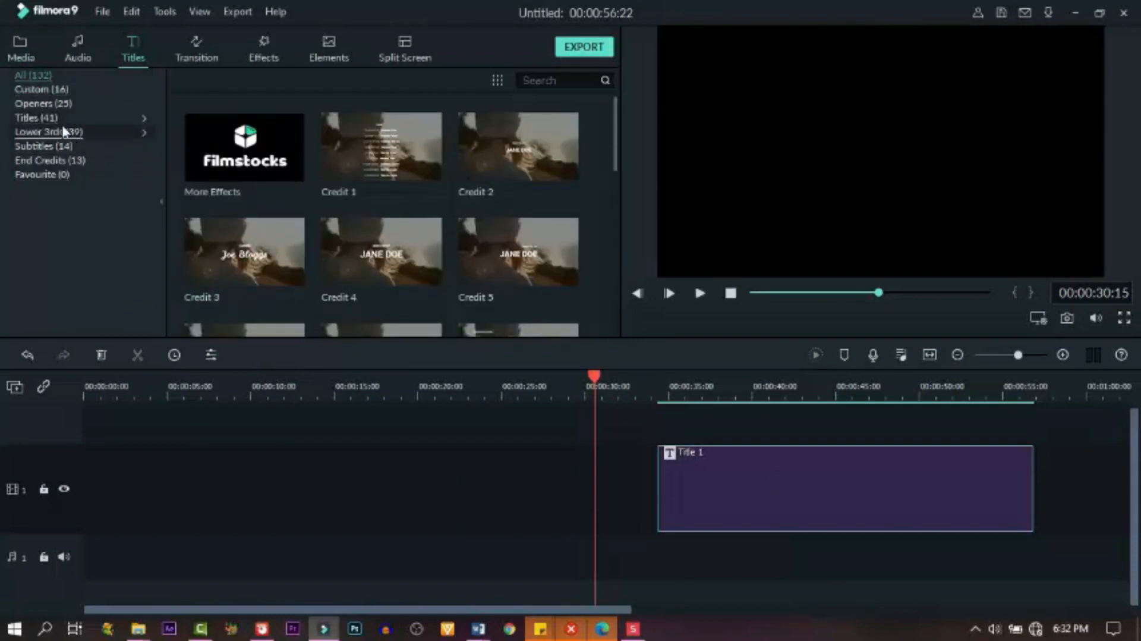
mouse_move(47, 145)
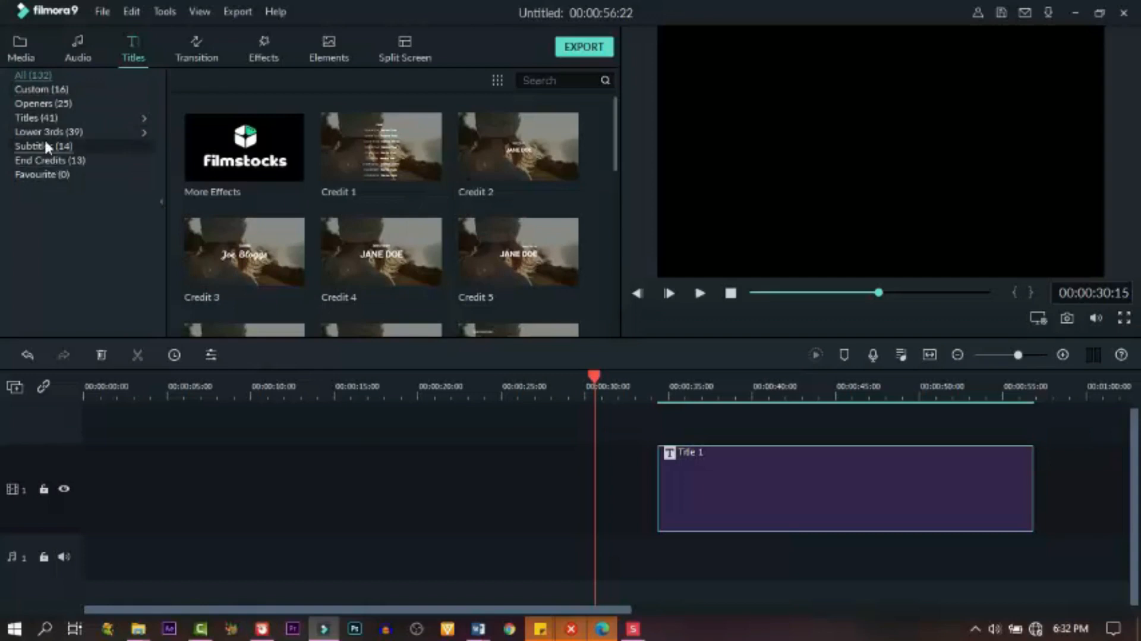
Add VID_20210609_173441 from Shared Media ahead of Title 1, keeping Don't Change, and play to the end.
left_click(22, 47)
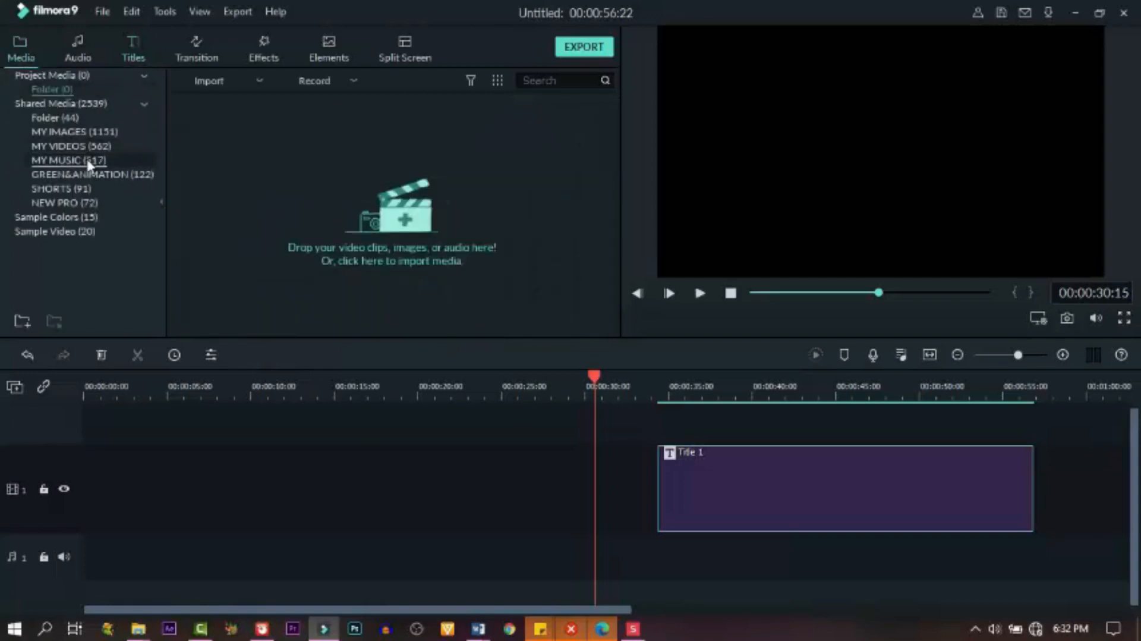
left_click(53, 117)
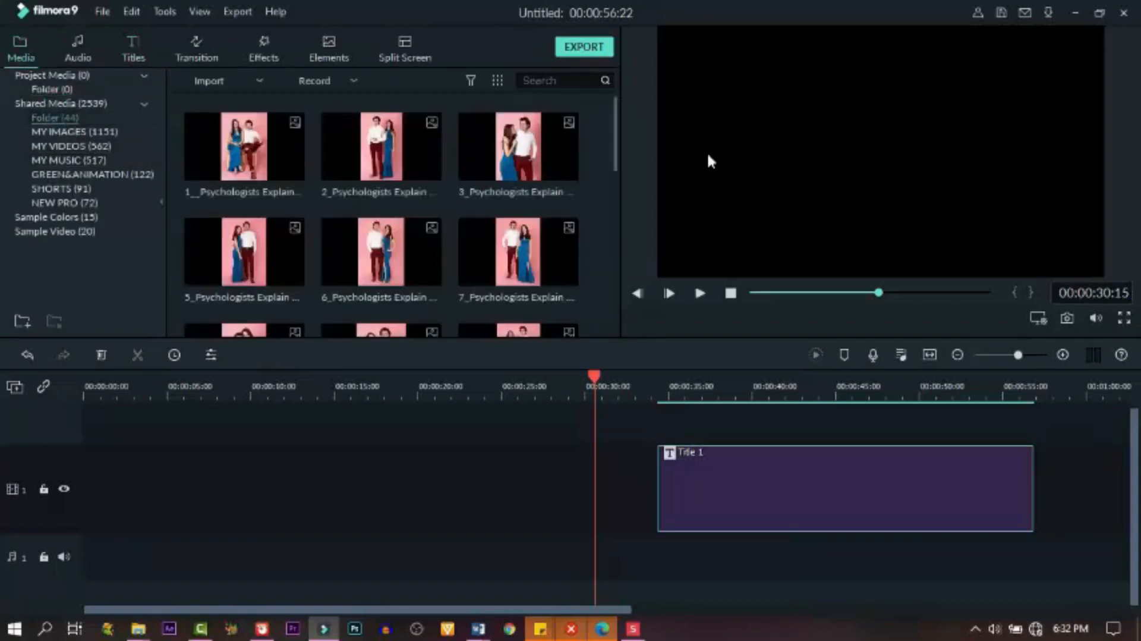
scroll("down", 3)
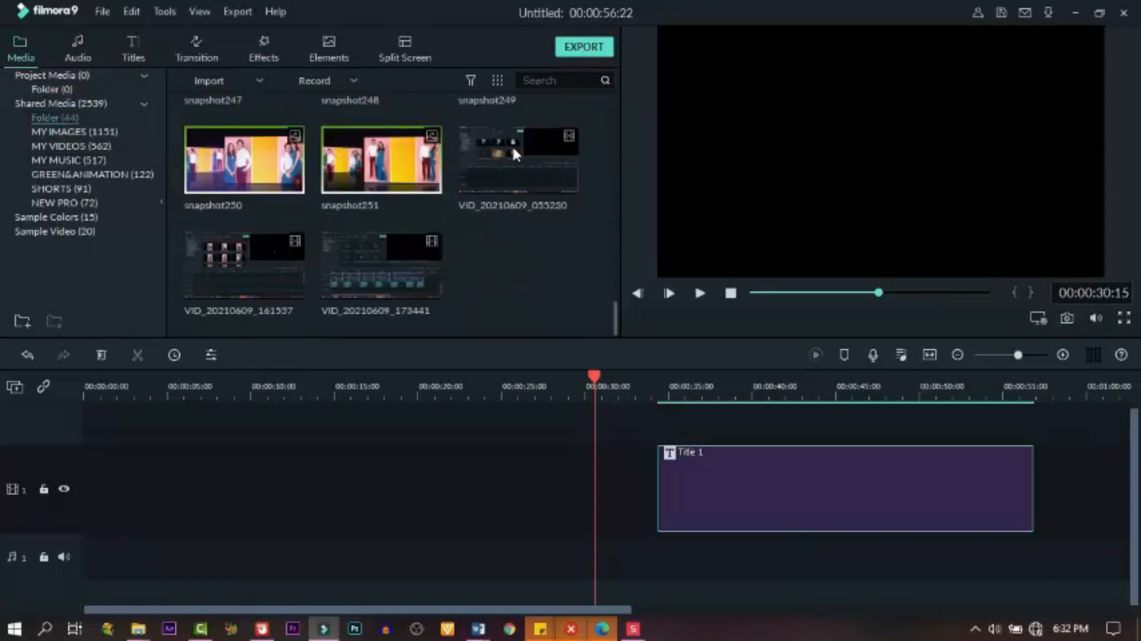
mouse_move(560, 254)
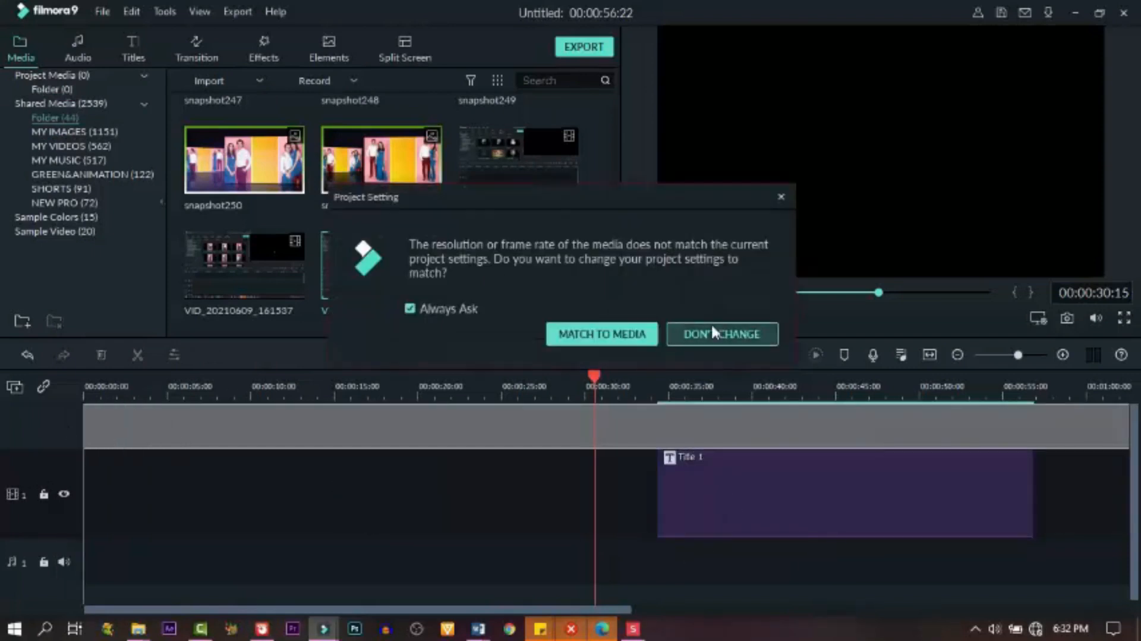
left_click(722, 334)
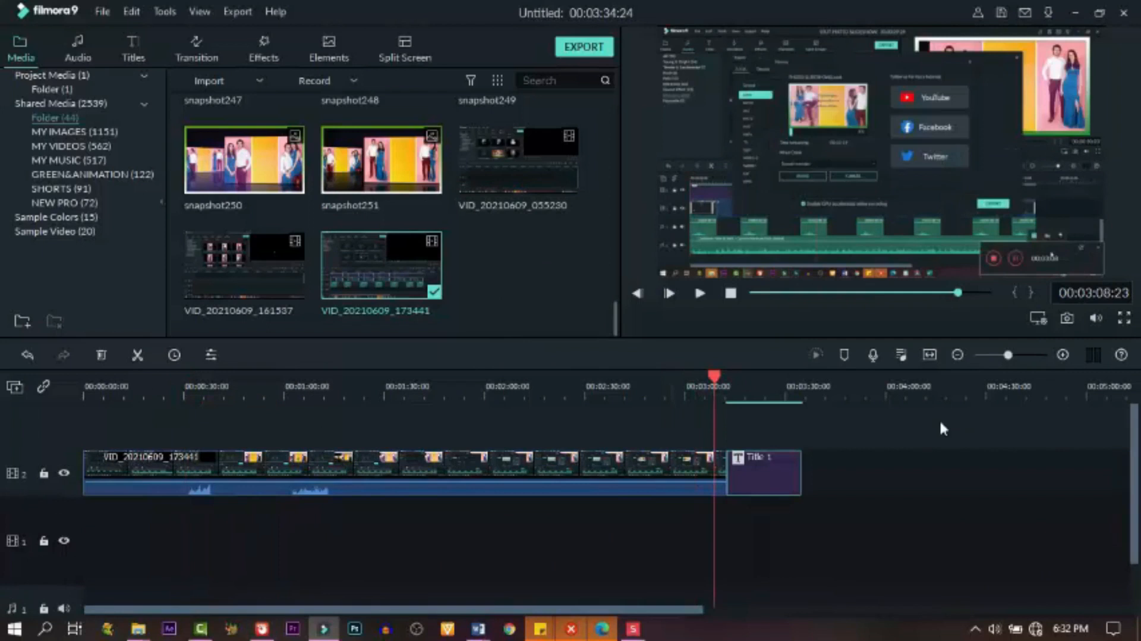
left_click(667, 293)
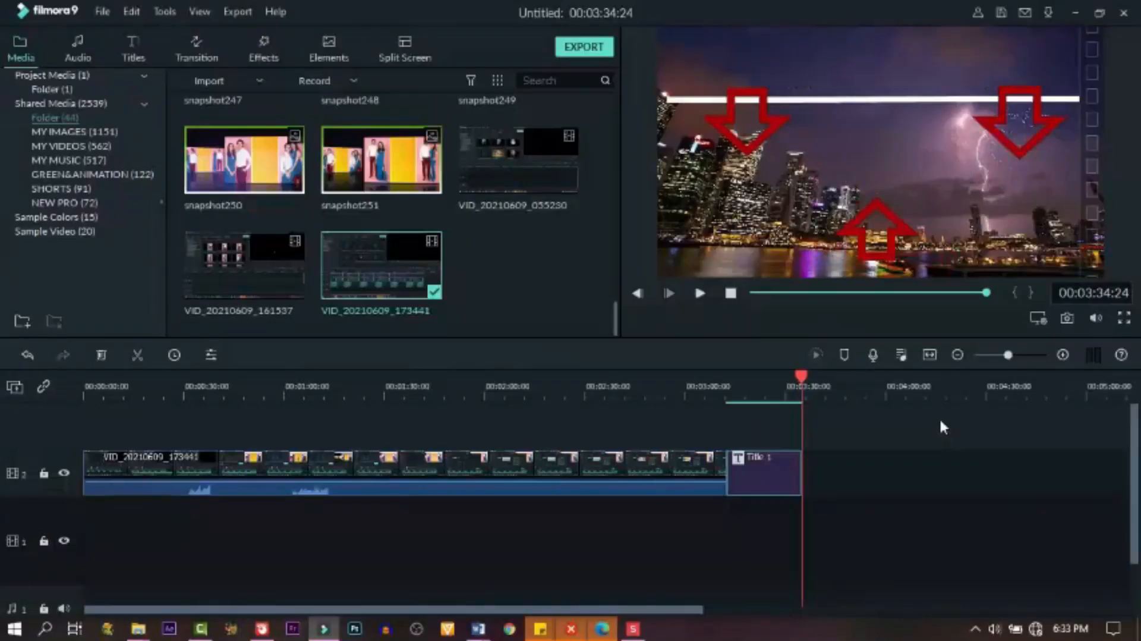
Undo adding the video clip and play back the remaining Title 1 end screen.
left_click(463, 397)
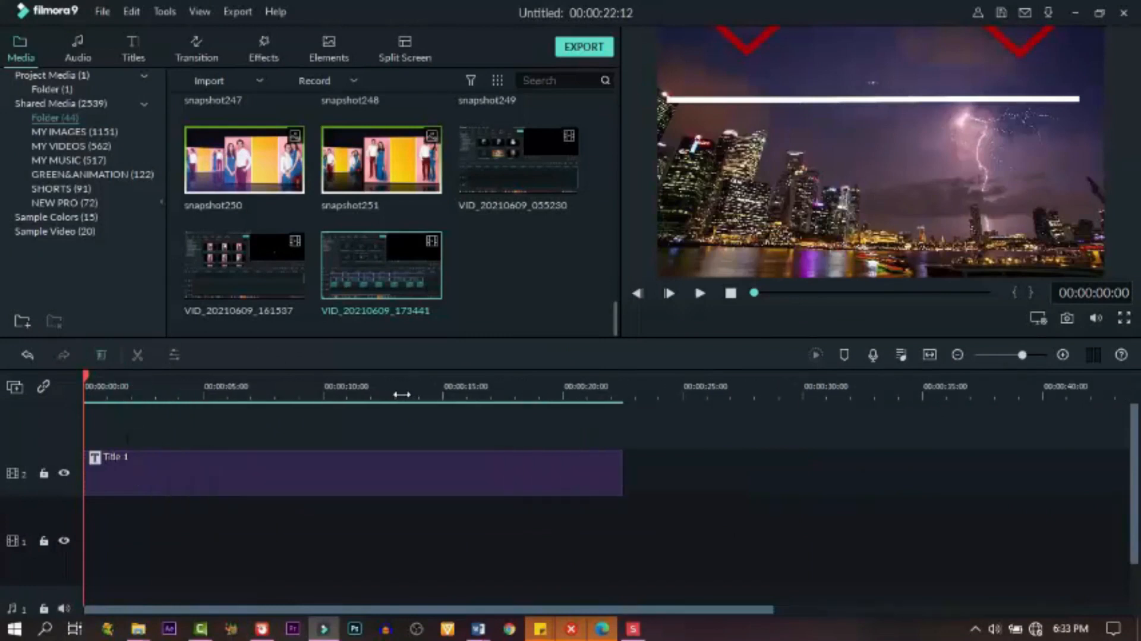
left_click(407, 377)
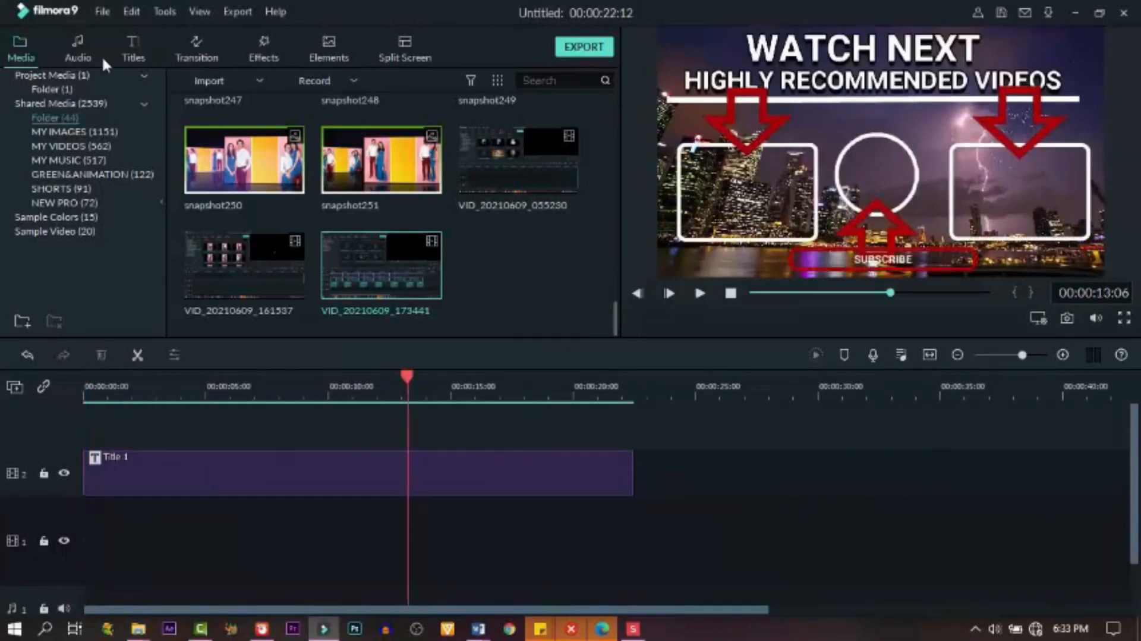